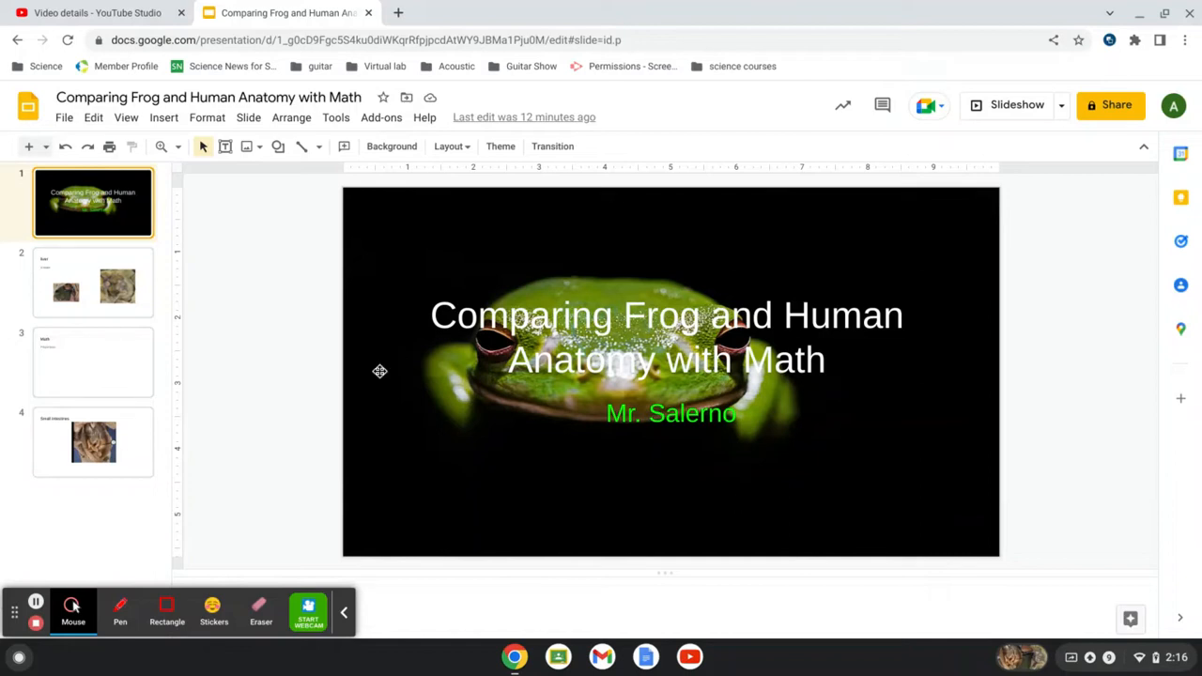
Go to slide 2, the 3-lobed liver slide with two dissection photos
click(93, 282)
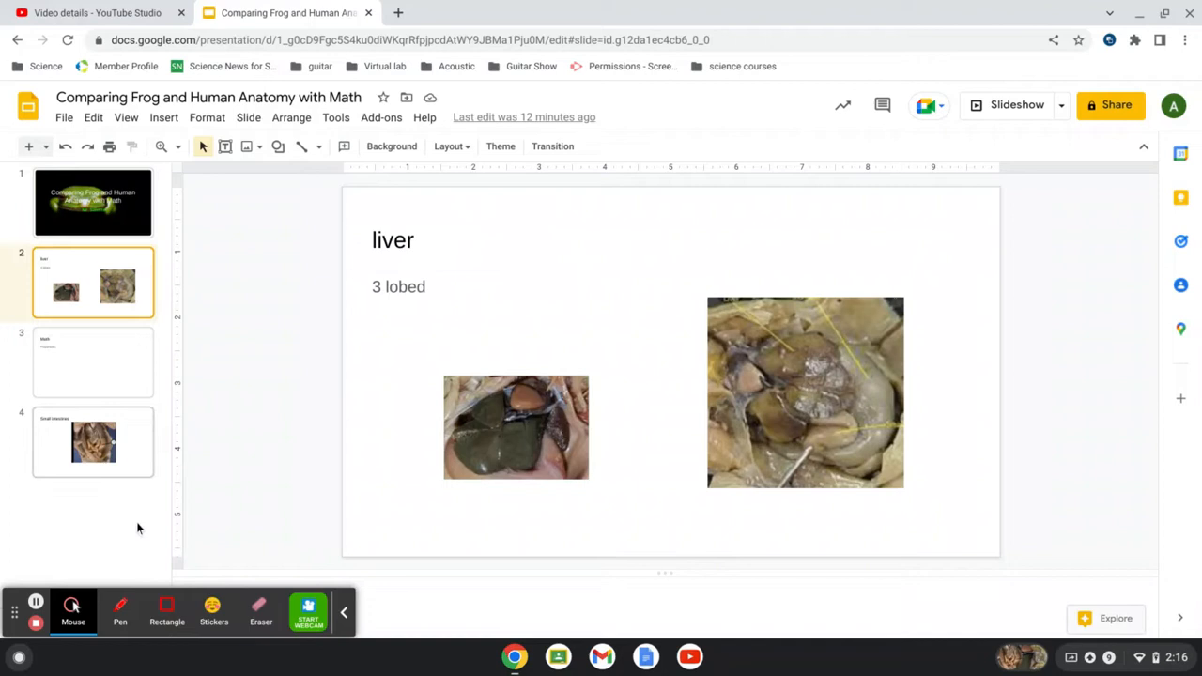
In pink pen, label the heart and number lobes 1–3 on both photos
click(120, 610)
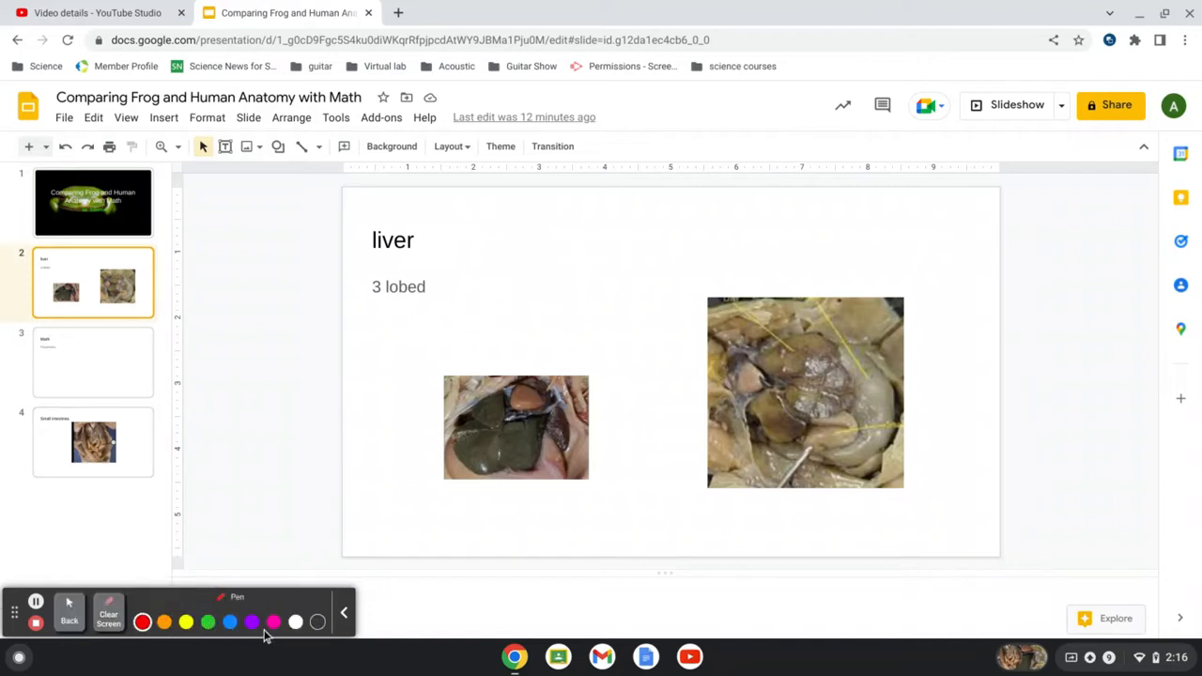
click(273, 622)
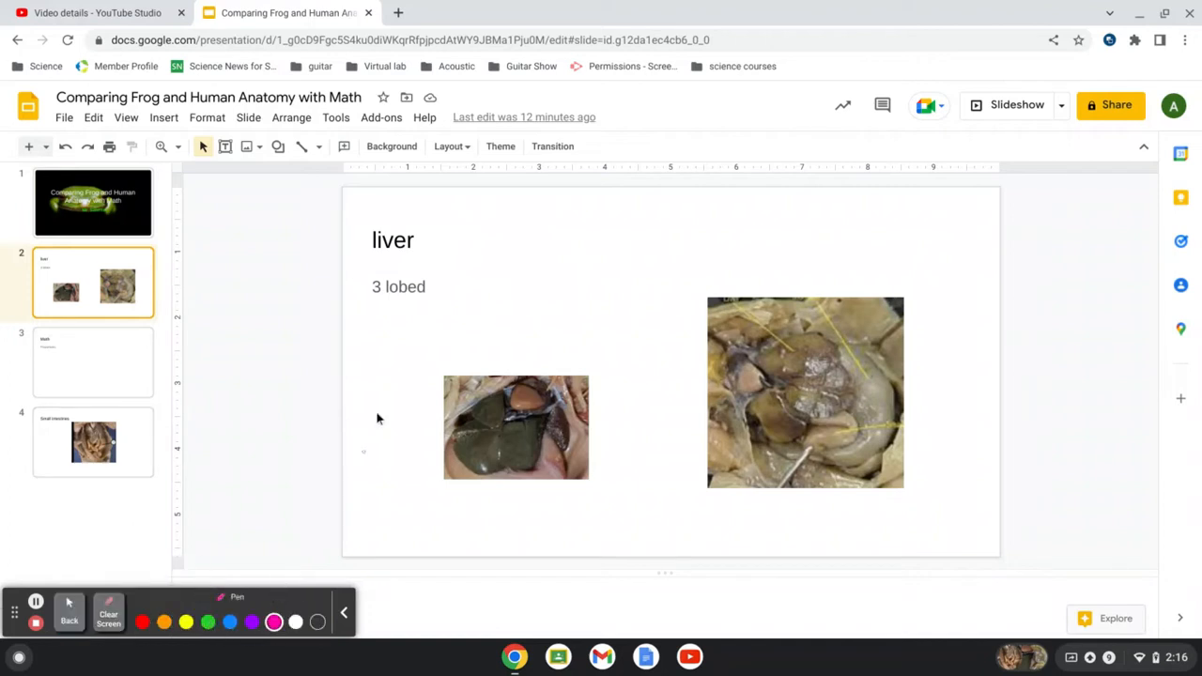
drag(488, 394, 488, 423)
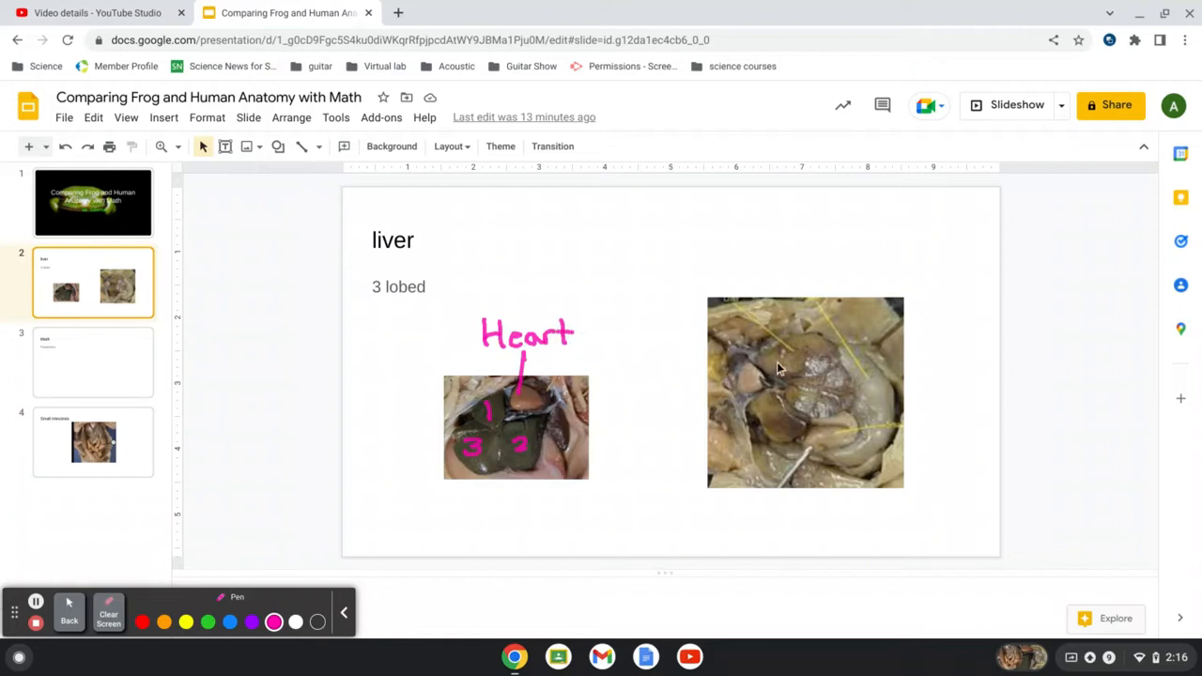
drag(788, 356, 765, 422)
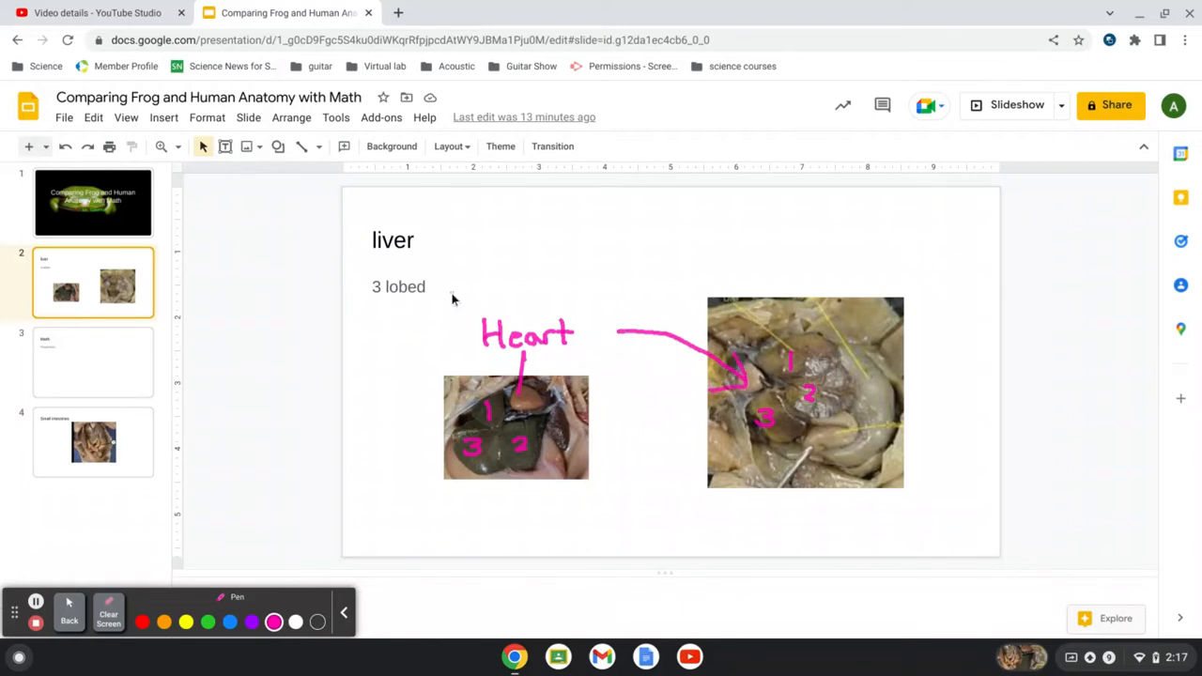
Write 'Humans = 4 lobes' and circle '3 lobed'
drag(502, 207, 554, 220)
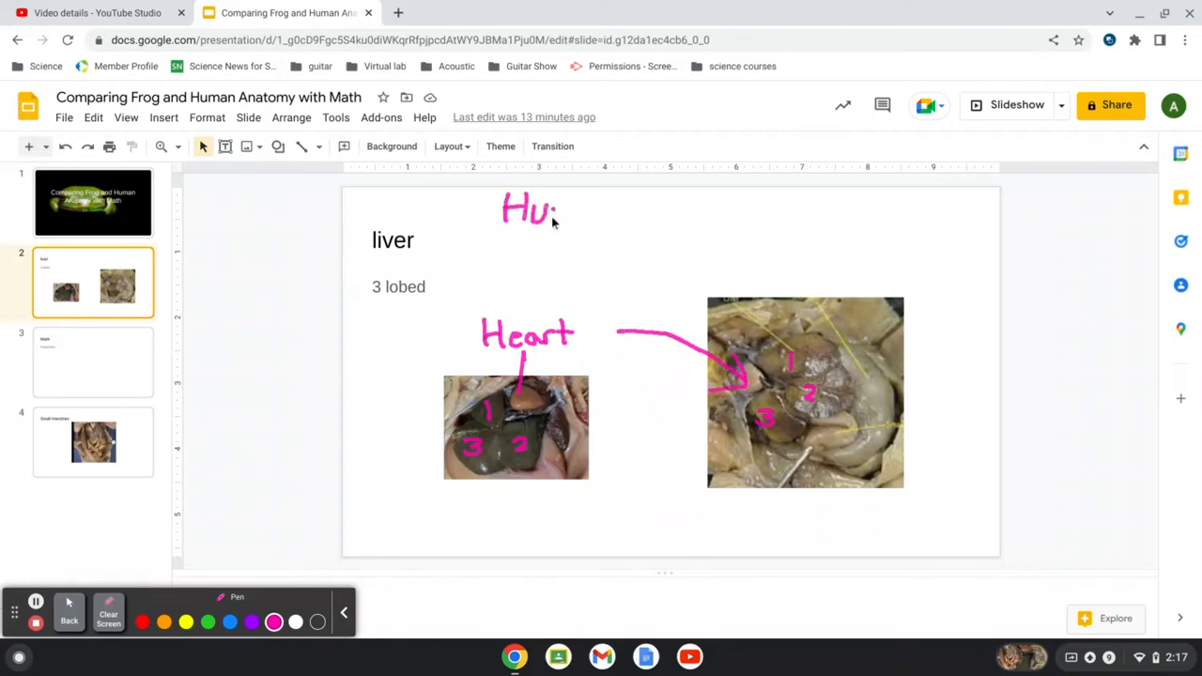
drag(559, 211, 666, 216)
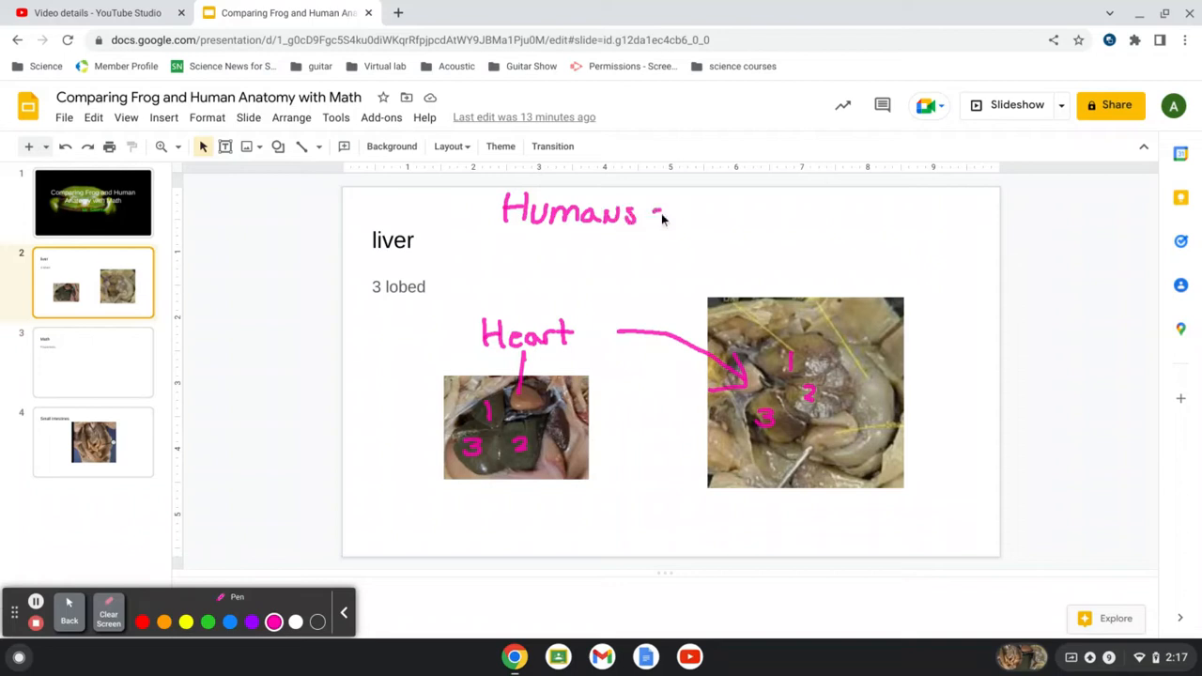
drag(657, 216, 756, 216)
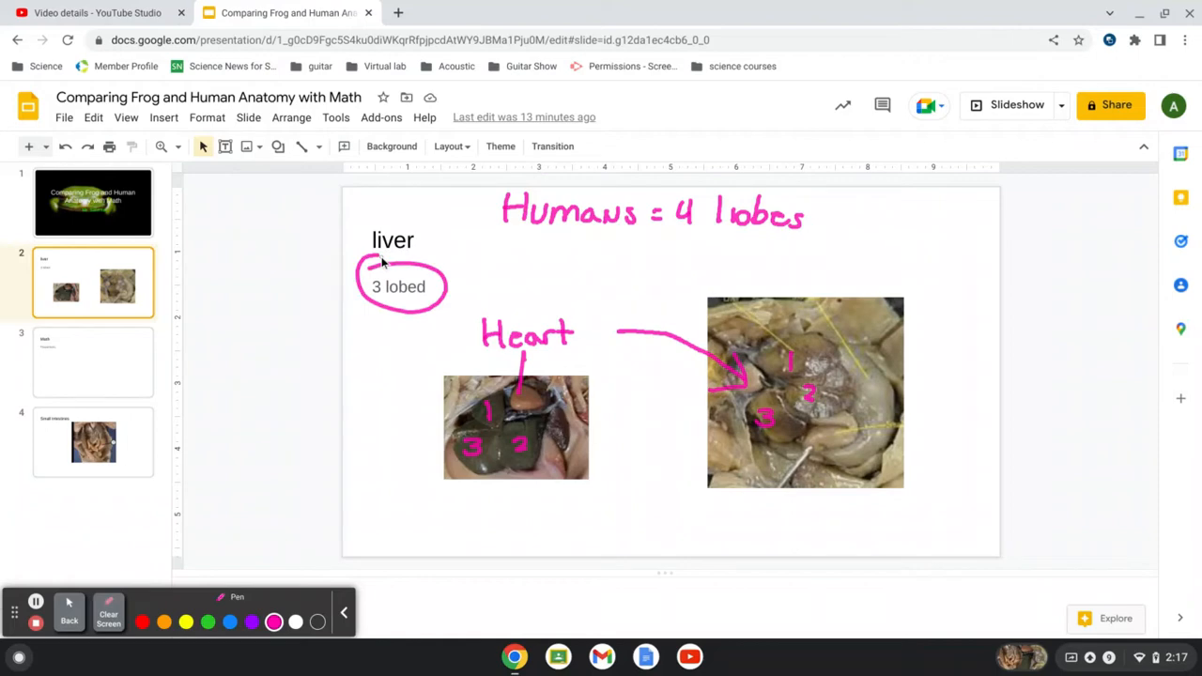
mouse_move(225, 255)
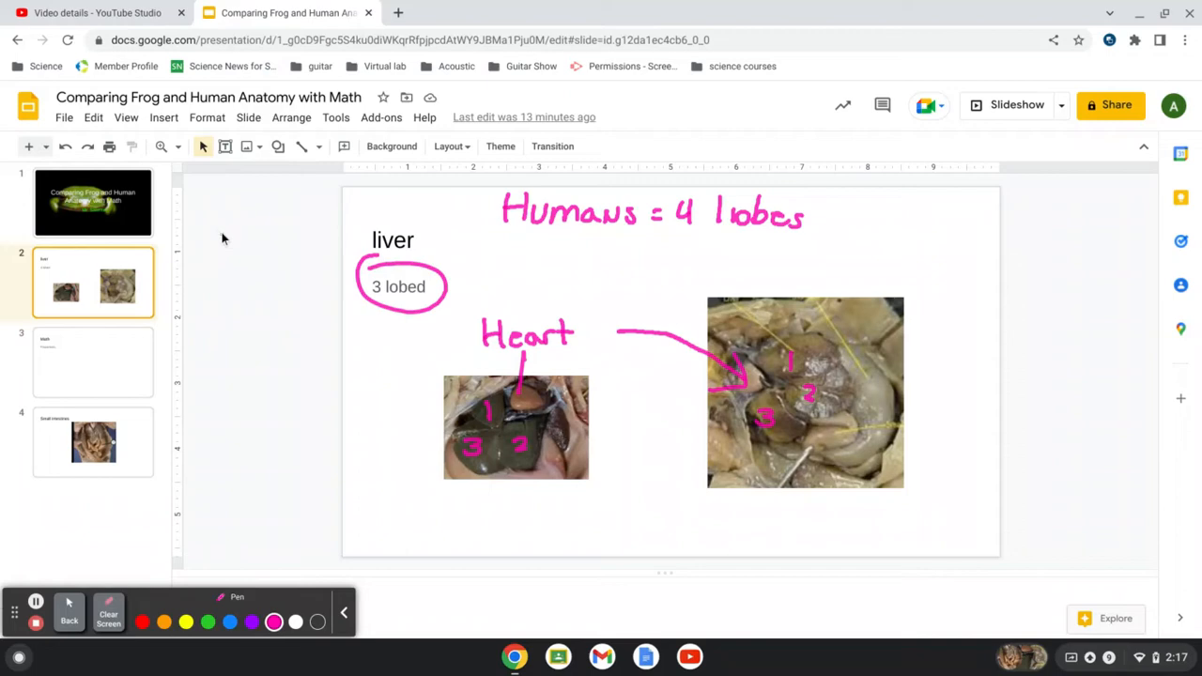
Handwrite 'Filters Blood' and a boxed 'Excretory Digestive' in the left margin
drag(183, 216, 221, 249)
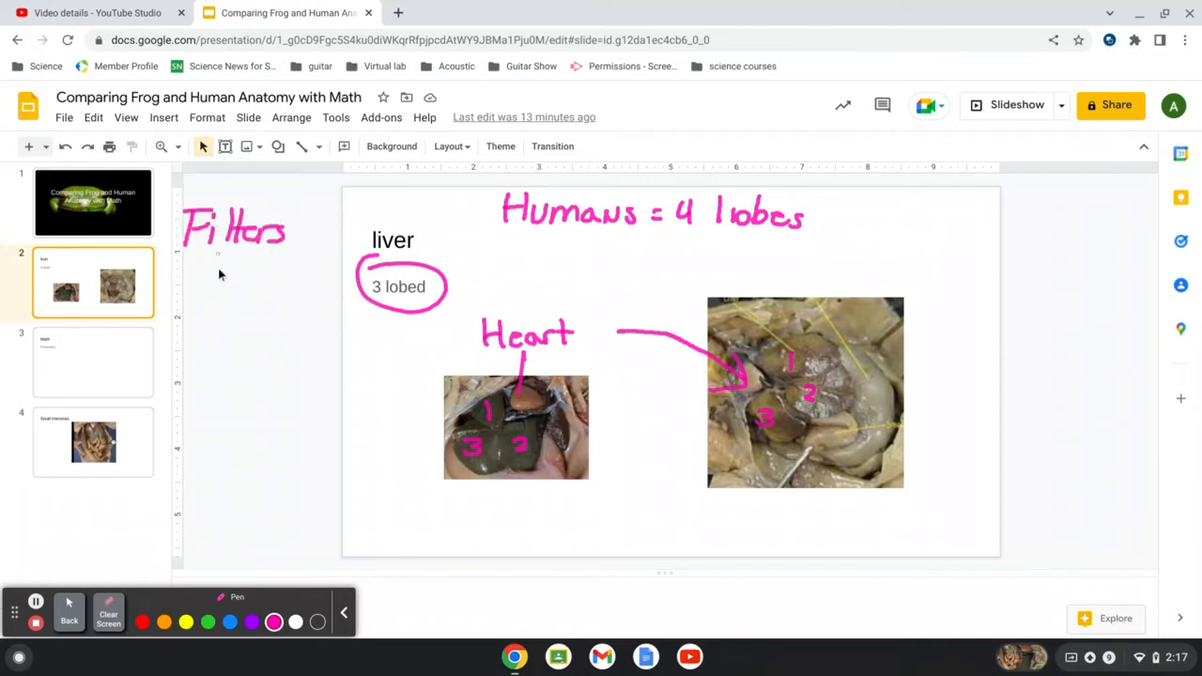
drag(216, 268, 305, 277)
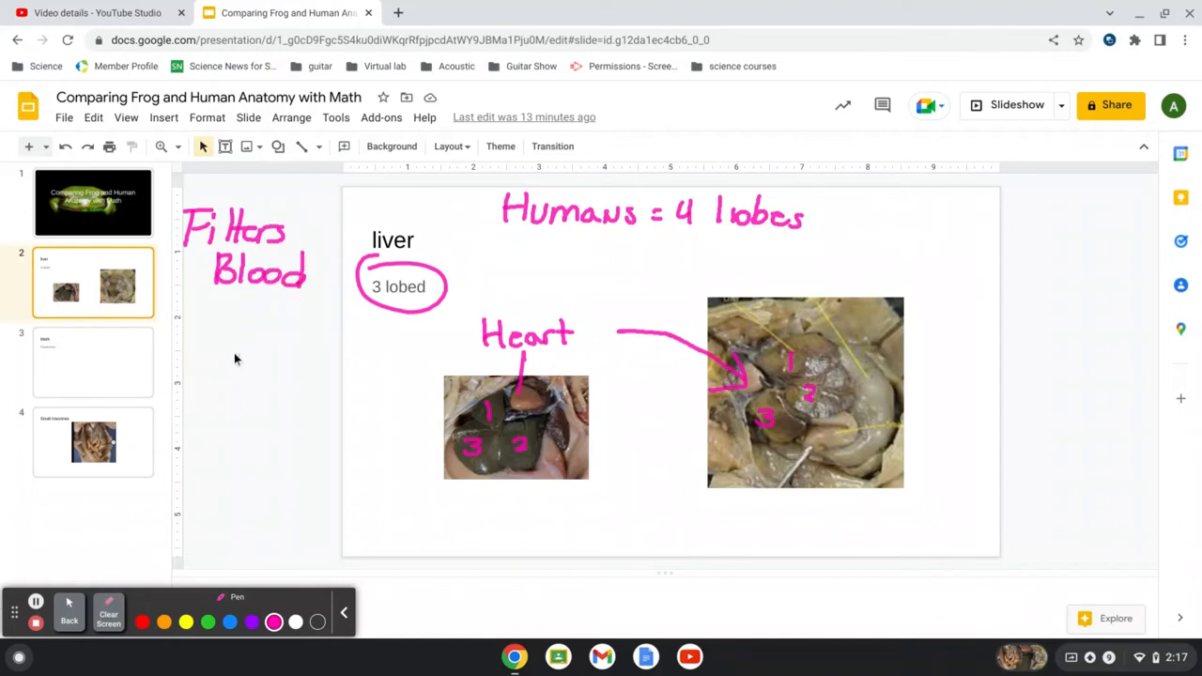
drag(221, 324, 197, 352)
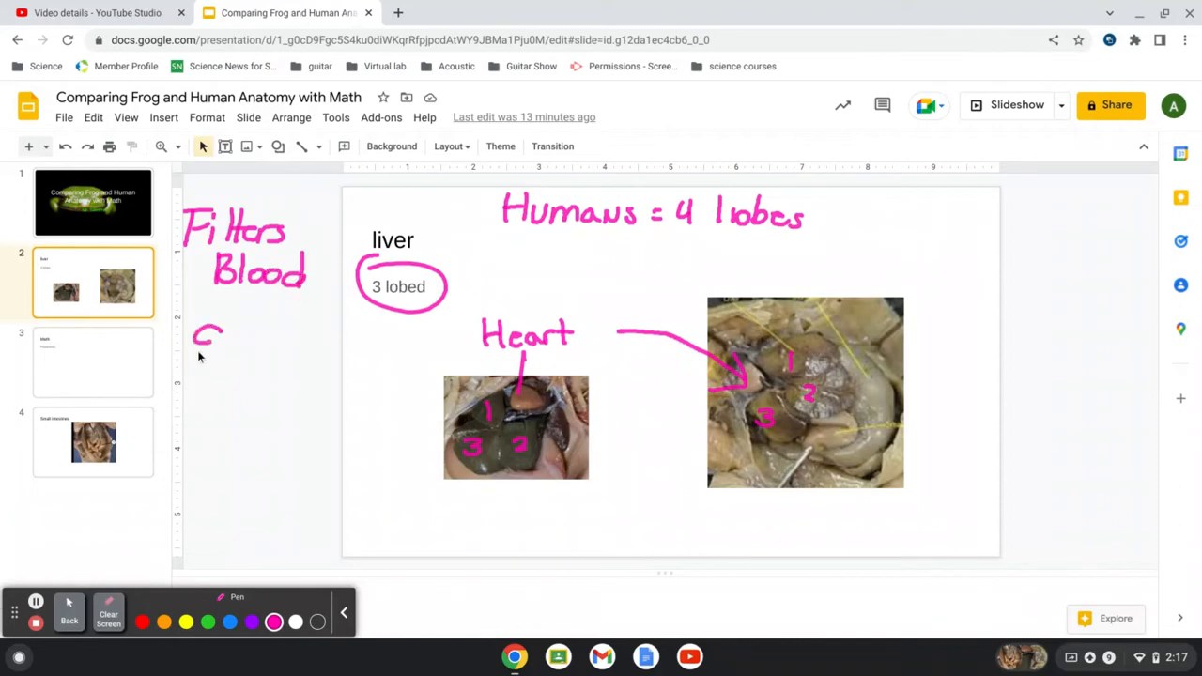
drag(193, 357, 291, 357)
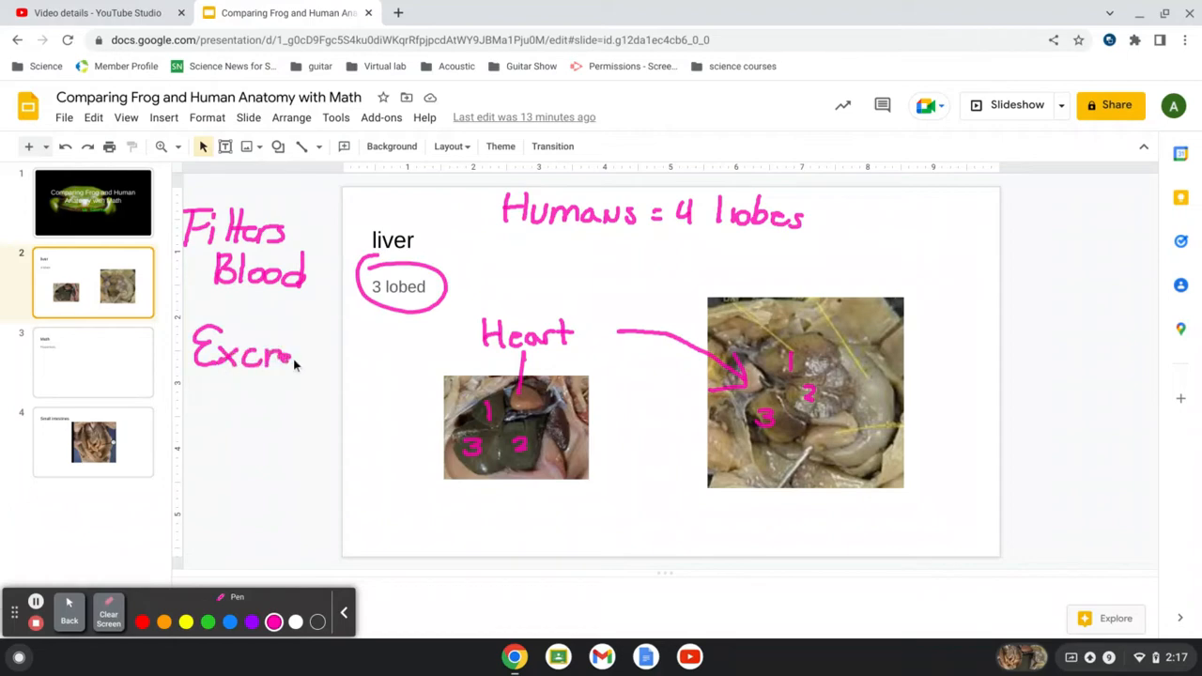
drag(281, 352, 371, 367)
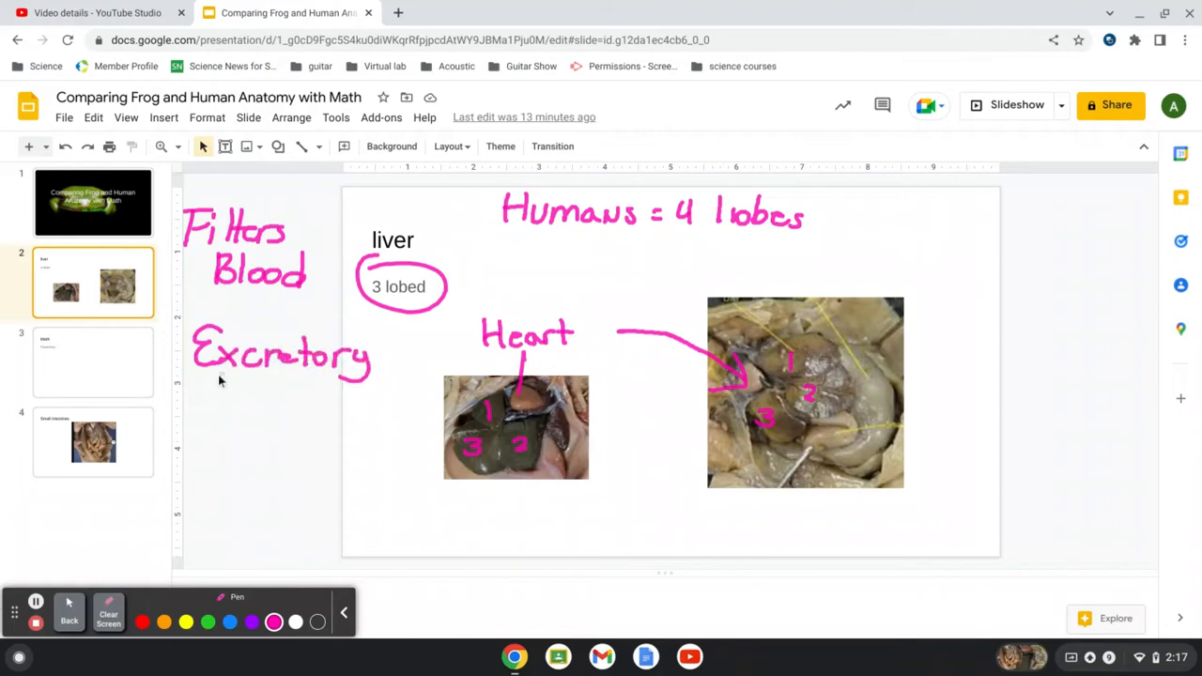
drag(202, 394, 291, 399)
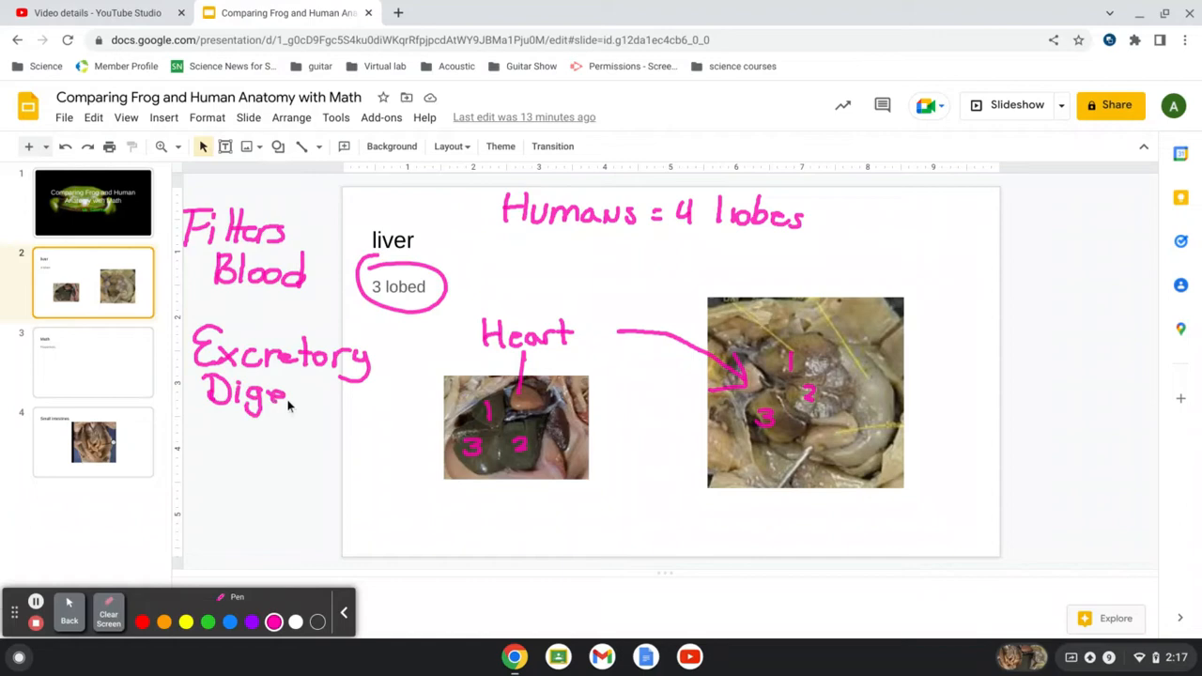
drag(291, 403, 371, 399)
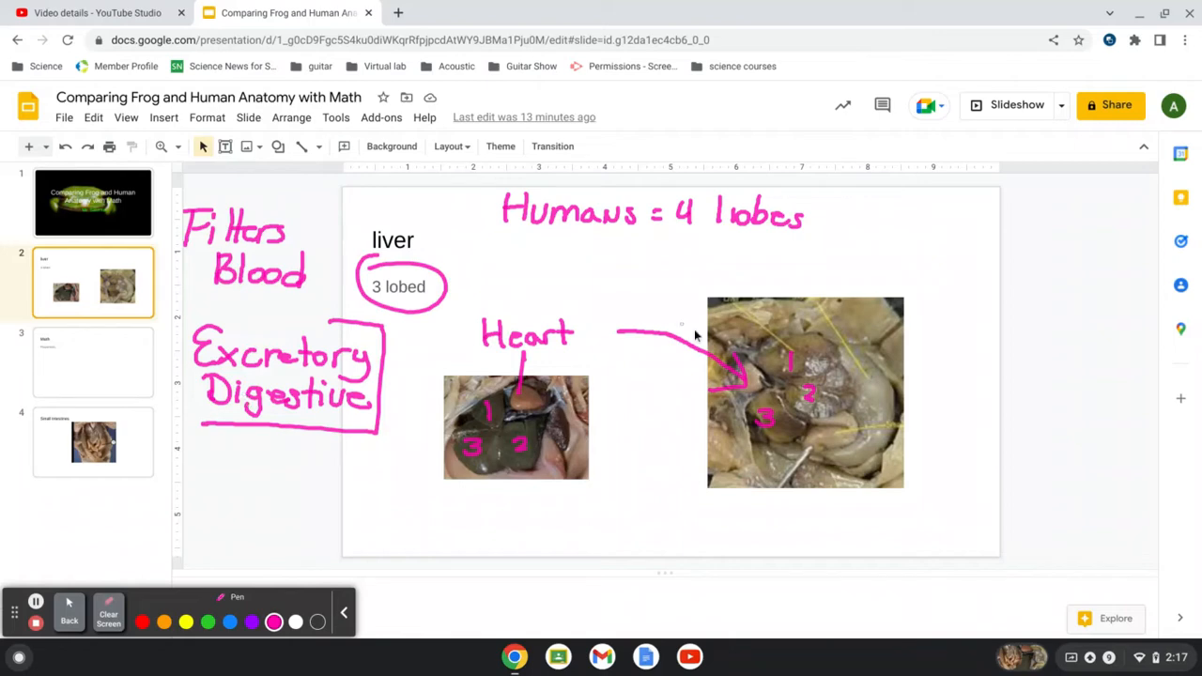
mouse_move(863, 410)
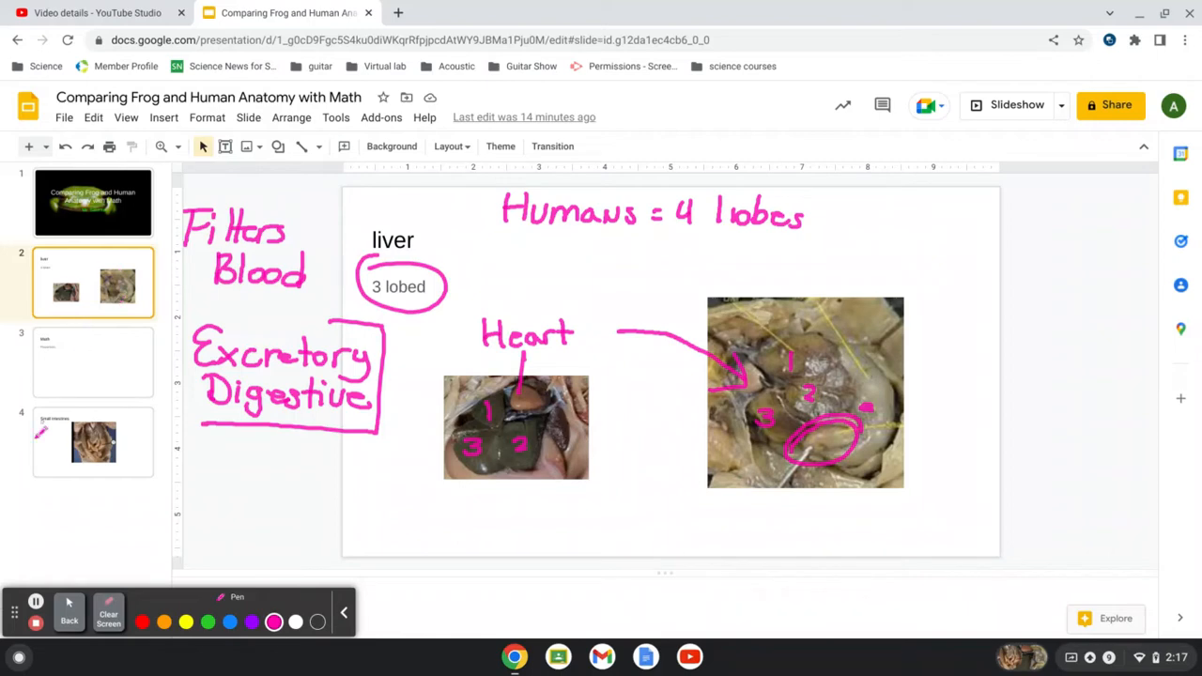
On slide 3, handwrite an underlined red 'Equal ratios' heading with 2/3 = 4/6
click(108, 616)
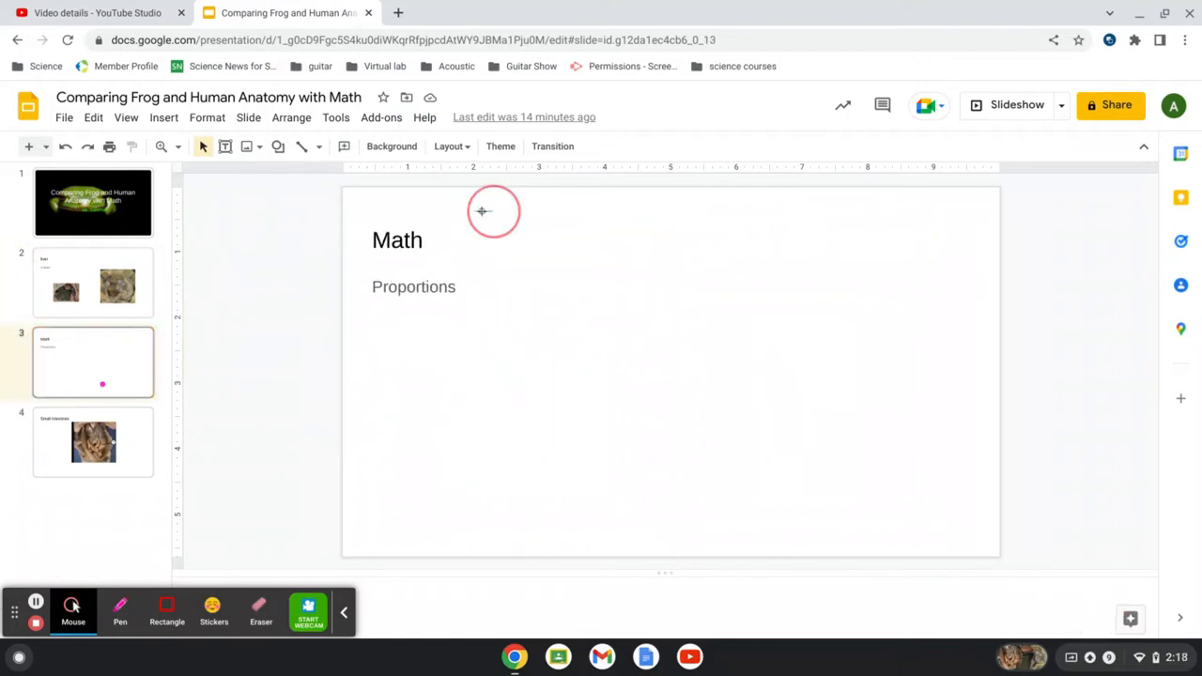
click(120, 610)
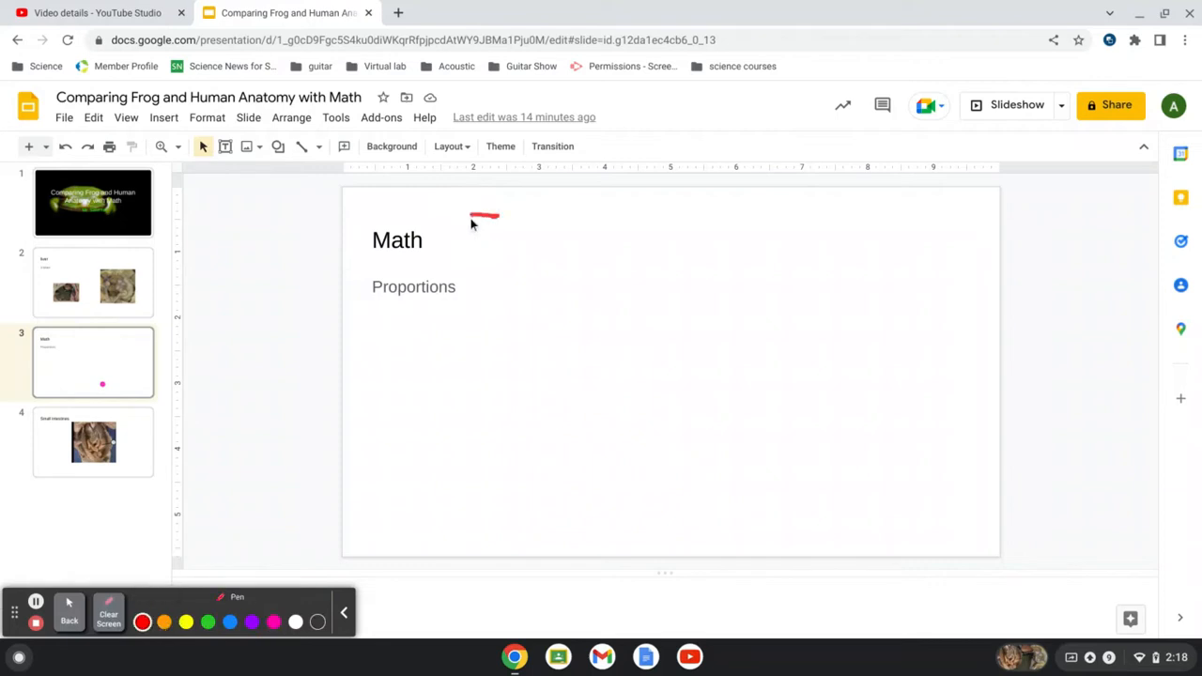
drag(460, 235, 554, 240)
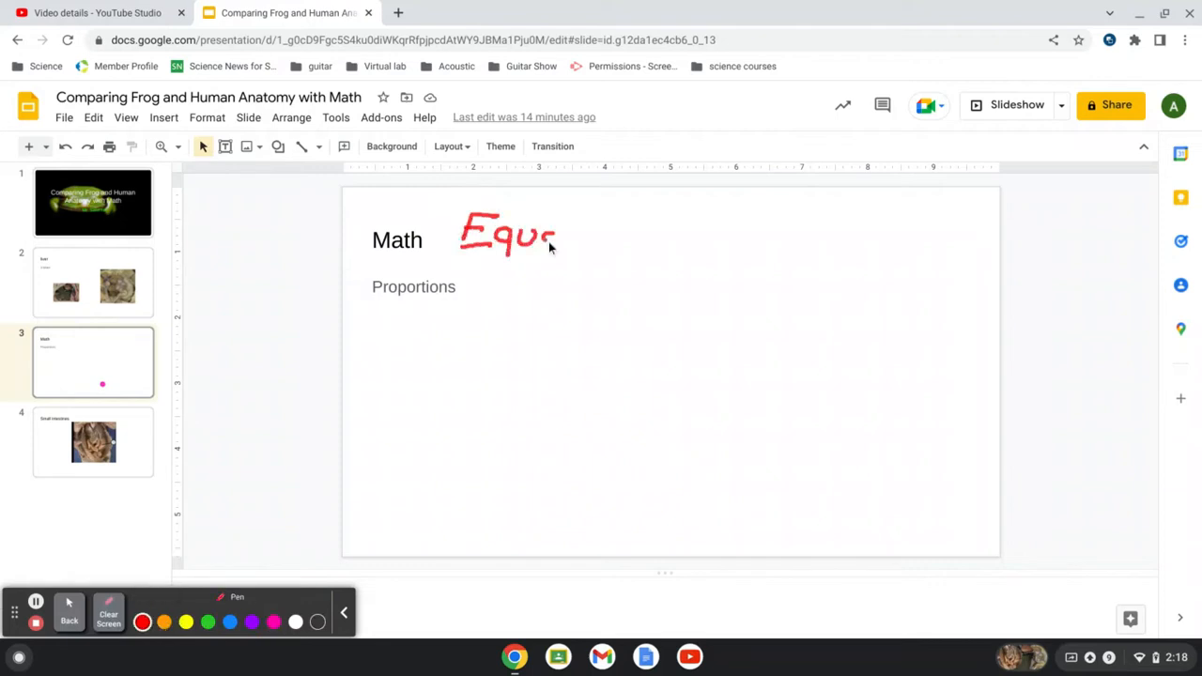
drag(554, 235, 675, 234)
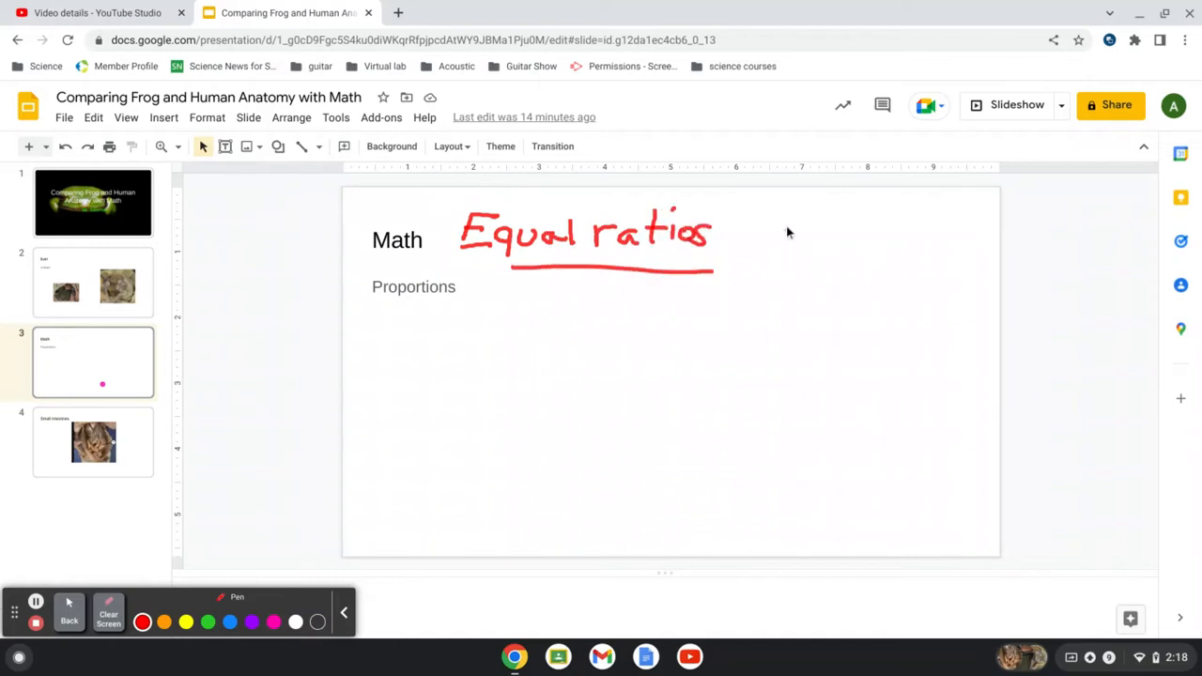
drag(807, 216, 817, 277)
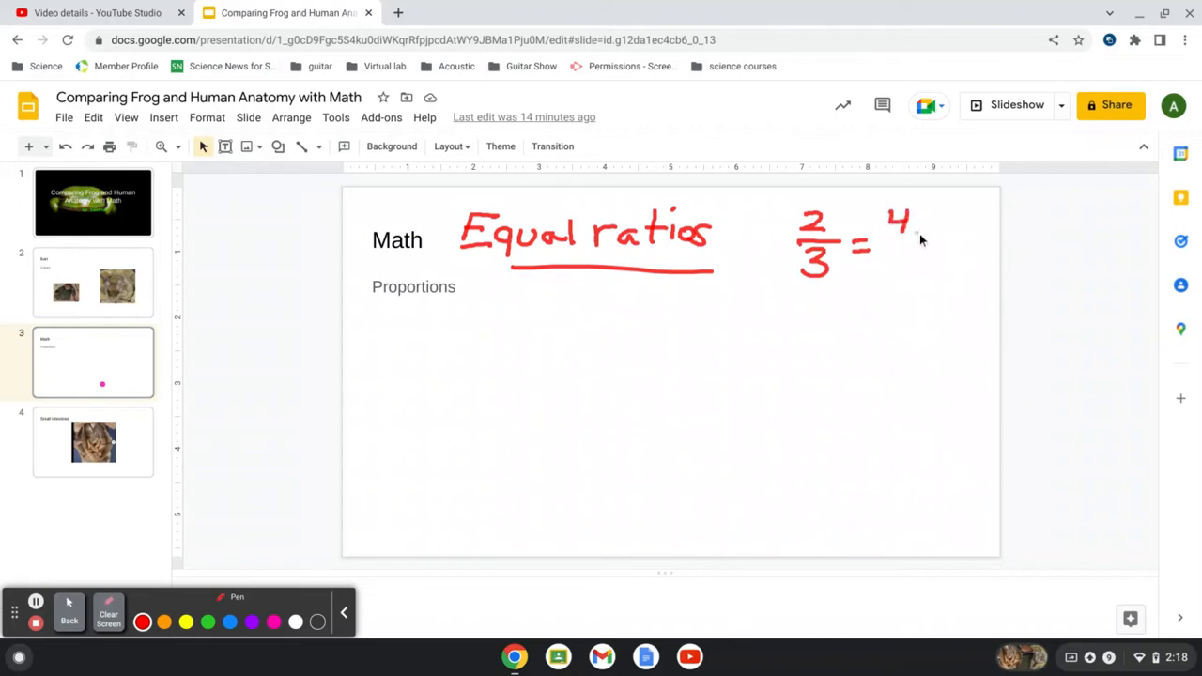
drag(877, 240, 925, 239)
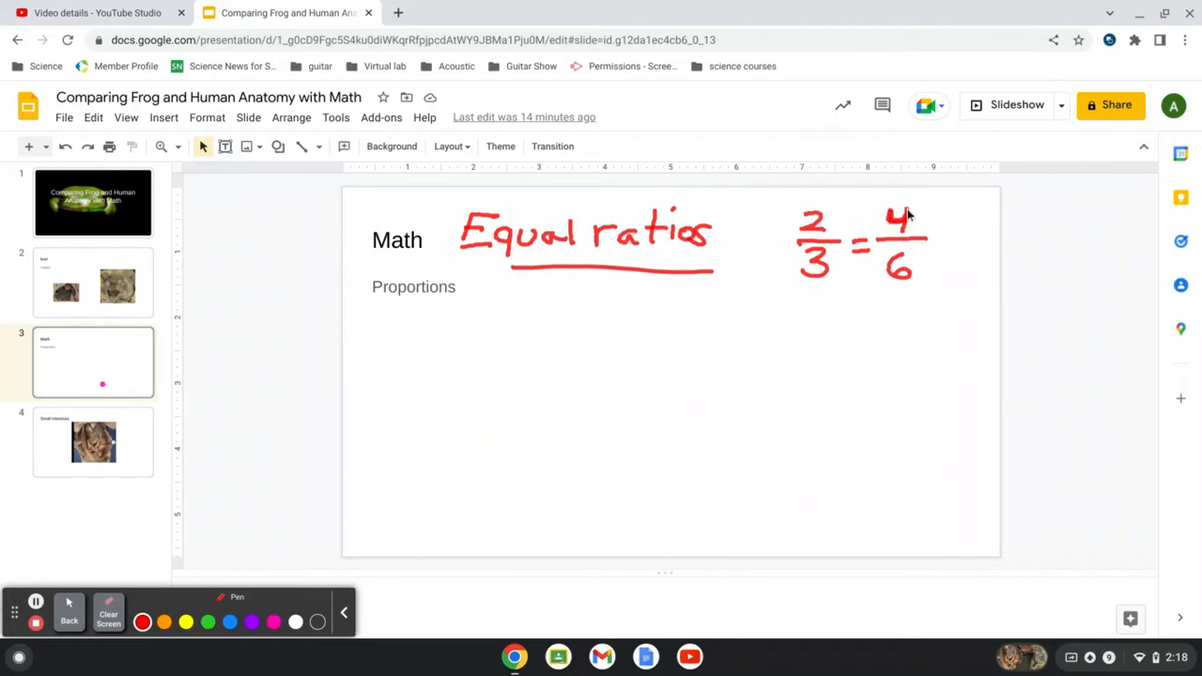
mouse_move(878, 266)
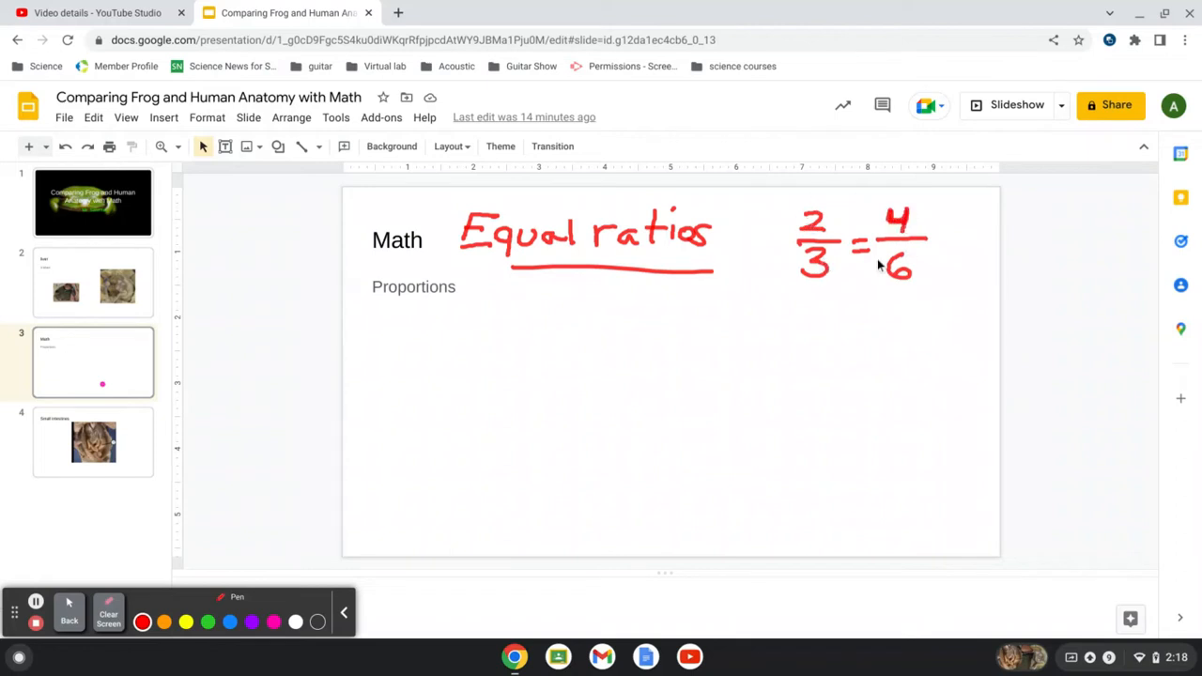
mouse_move(864, 252)
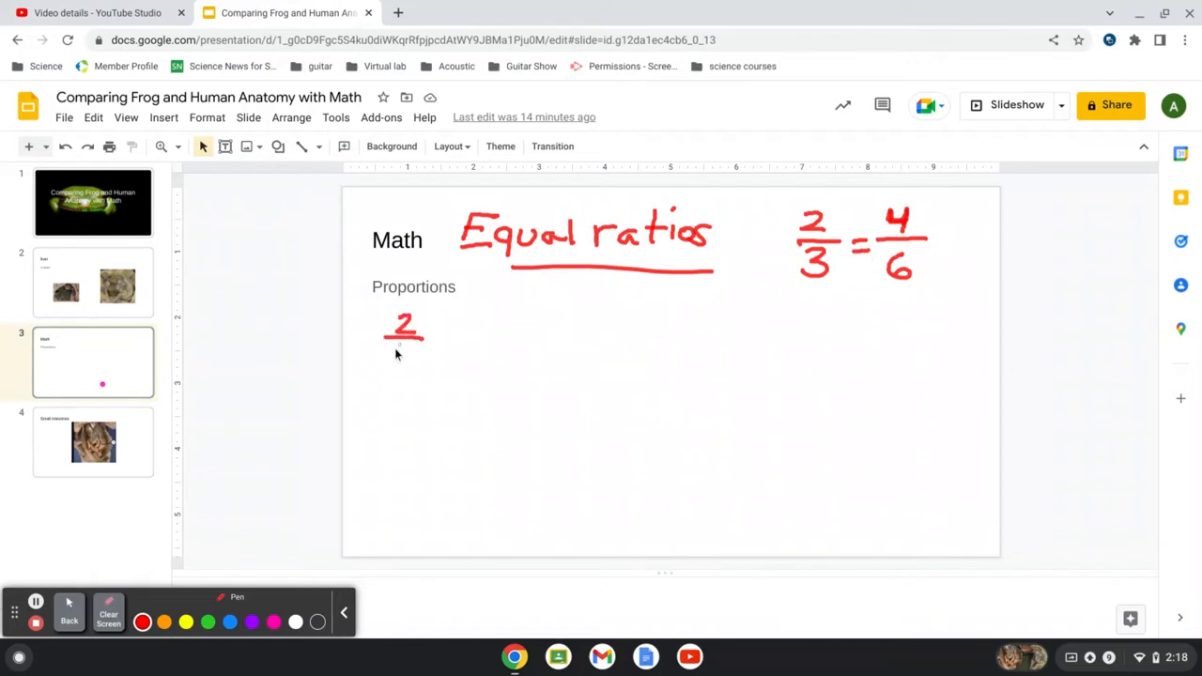
Write the red proportion 2/3 = 6/x under Proportions
drag(394, 352, 446, 343)
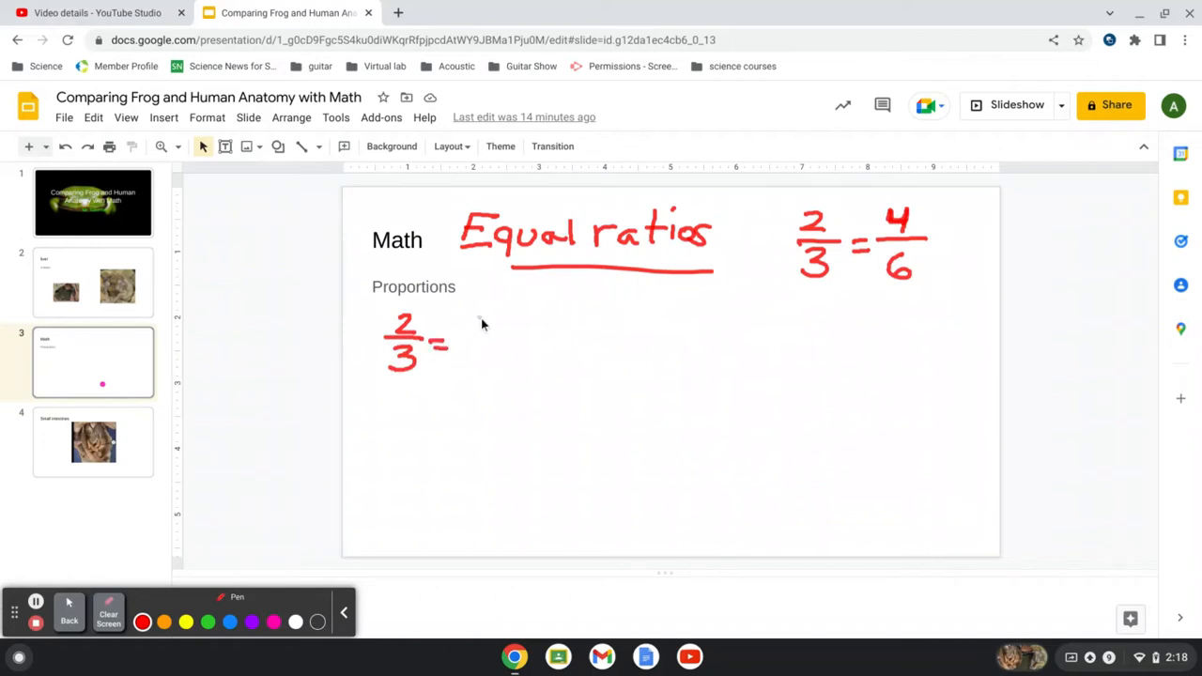
drag(483, 314, 479, 357)
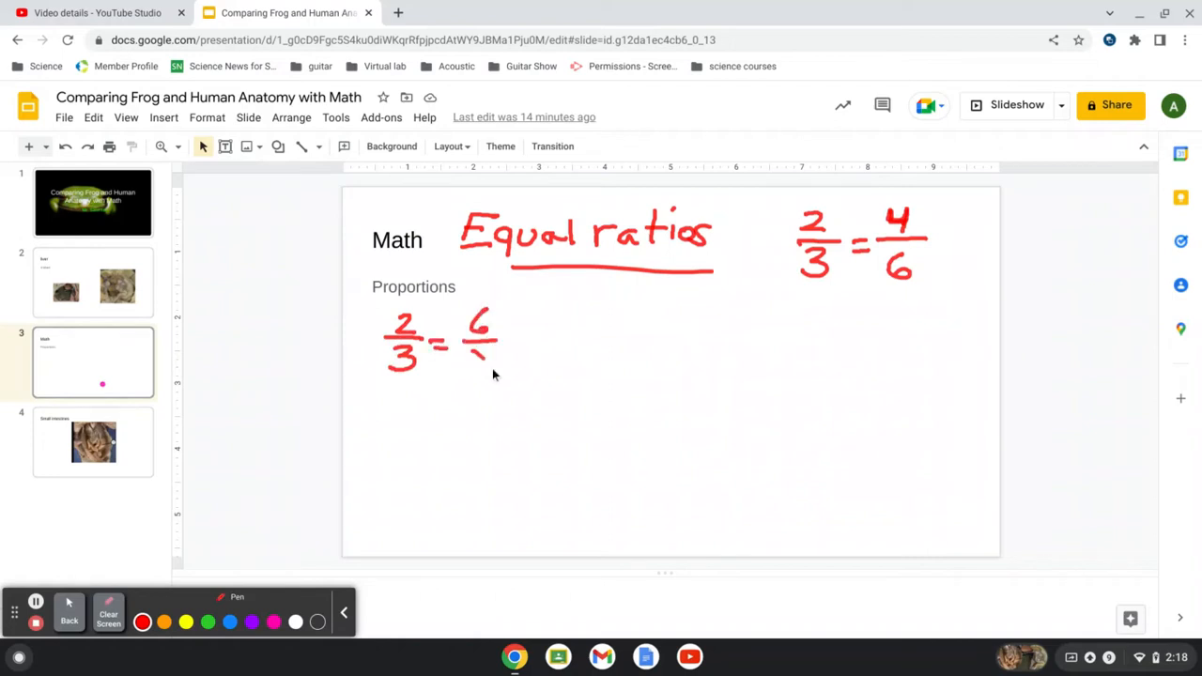
drag(469, 337, 493, 371)
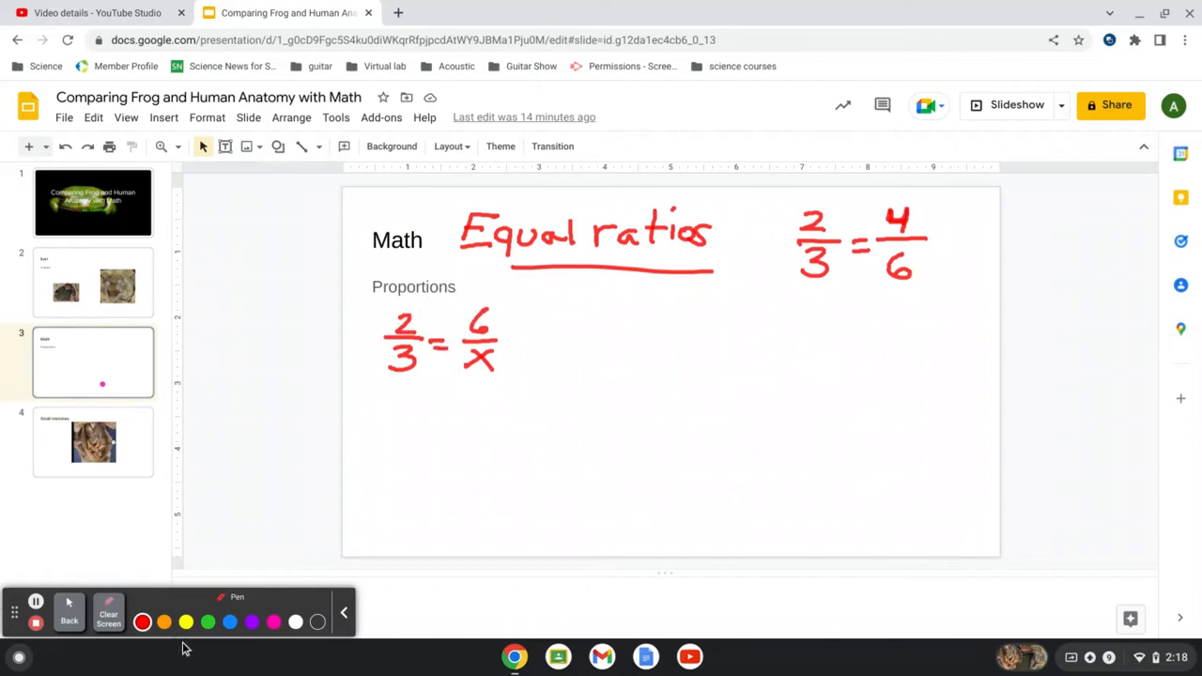
In green, mark the ×3 scaling and write 2/3 = 6/9
click(208, 621)
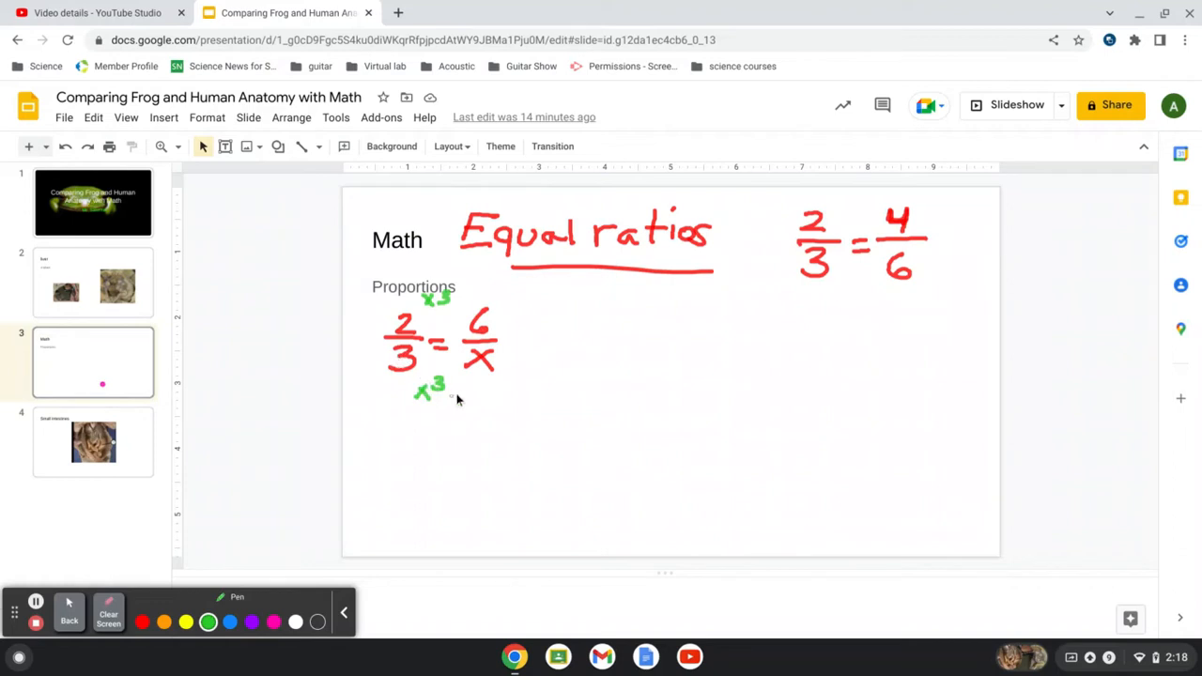
drag(588, 300, 608, 330)
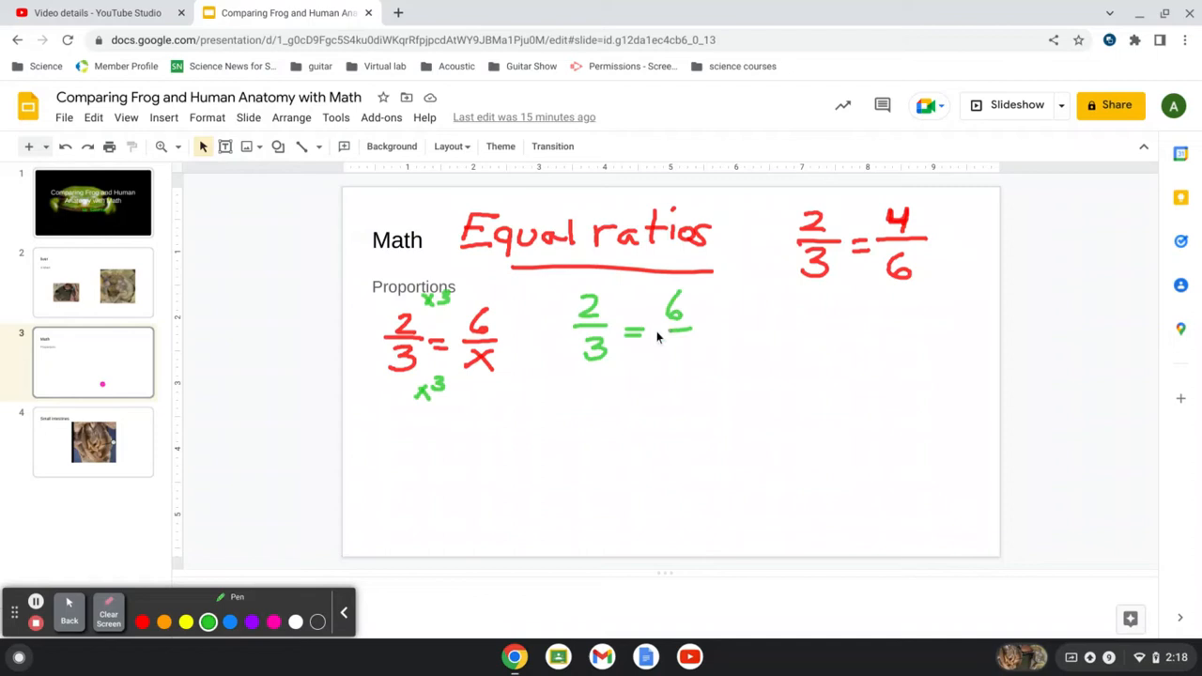
drag(667, 329, 680, 357)
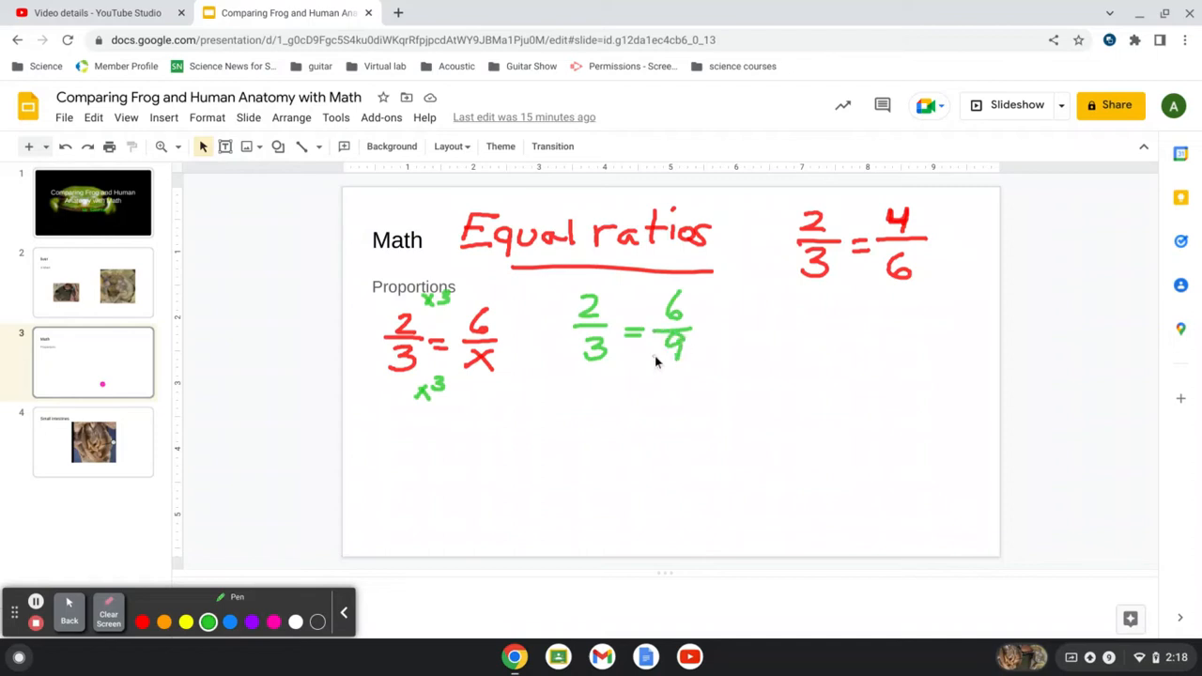
mouse_move(507, 470)
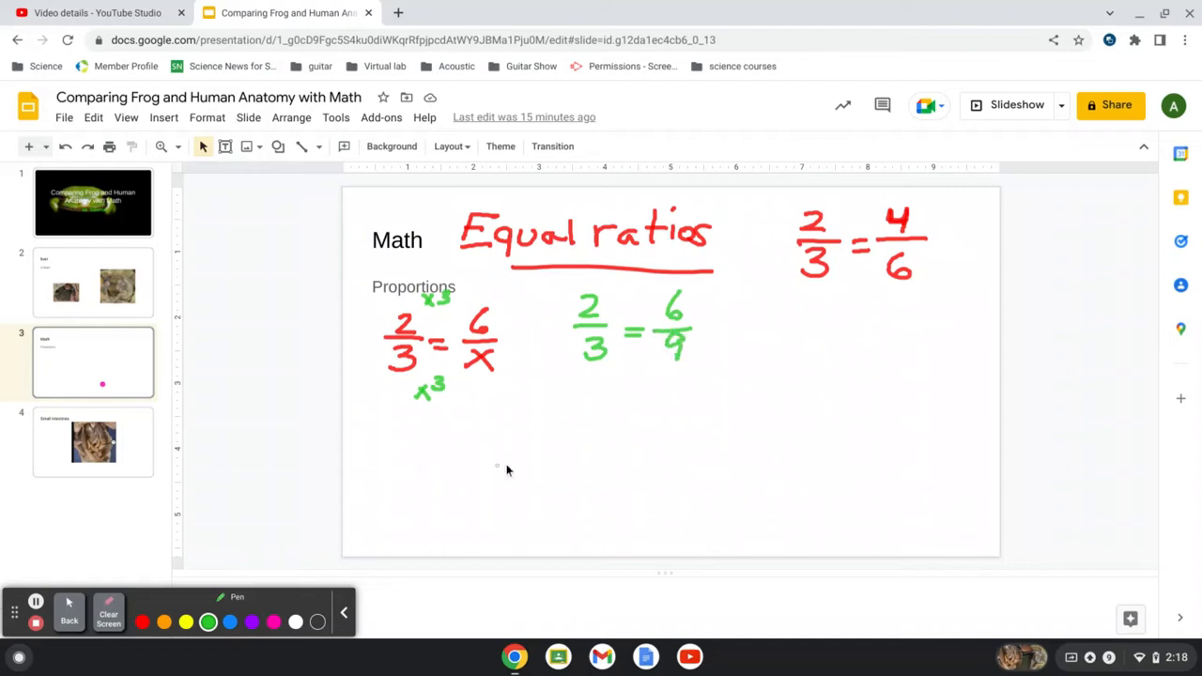
mouse_move(545, 424)
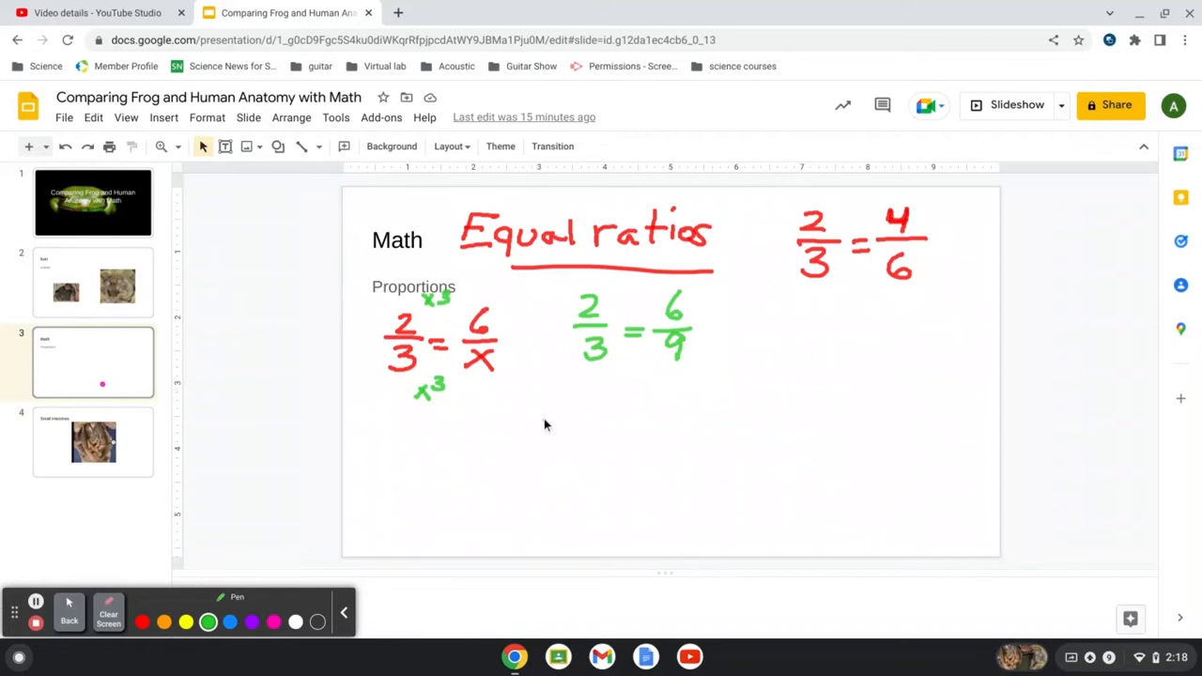
Write green 2/5 = 7/x, loop the cross-multiplication pairs in blue, and begin '2x ='
drag(550, 422, 554, 489)
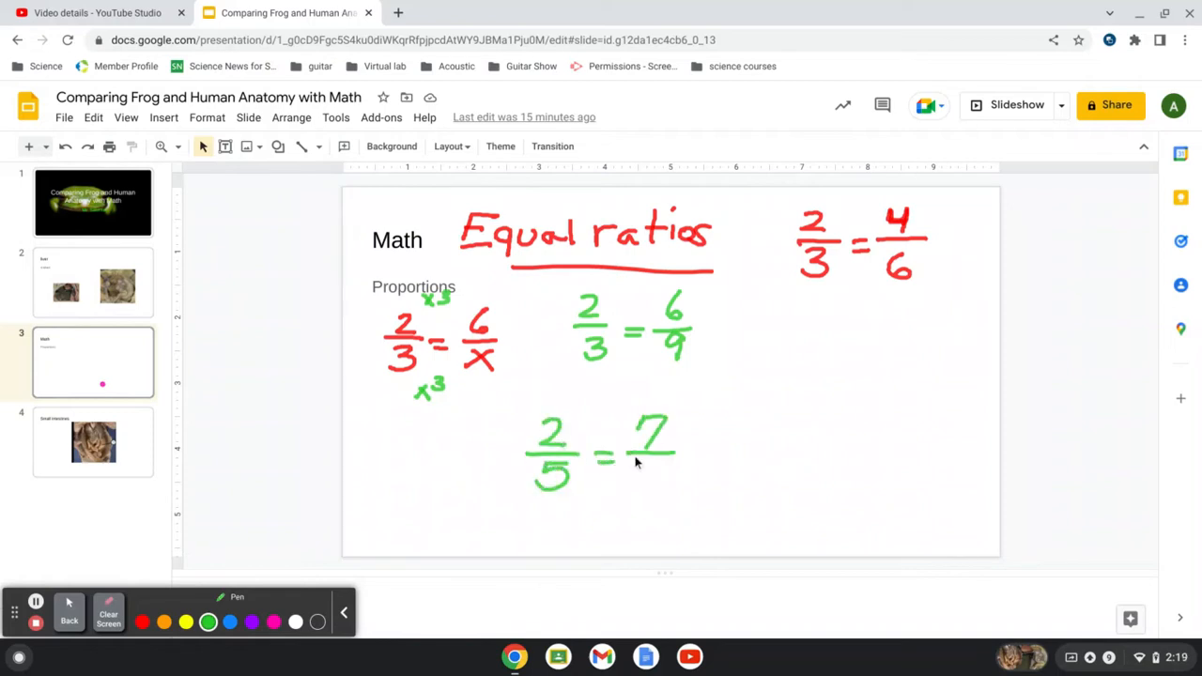
drag(643, 469, 661, 488)
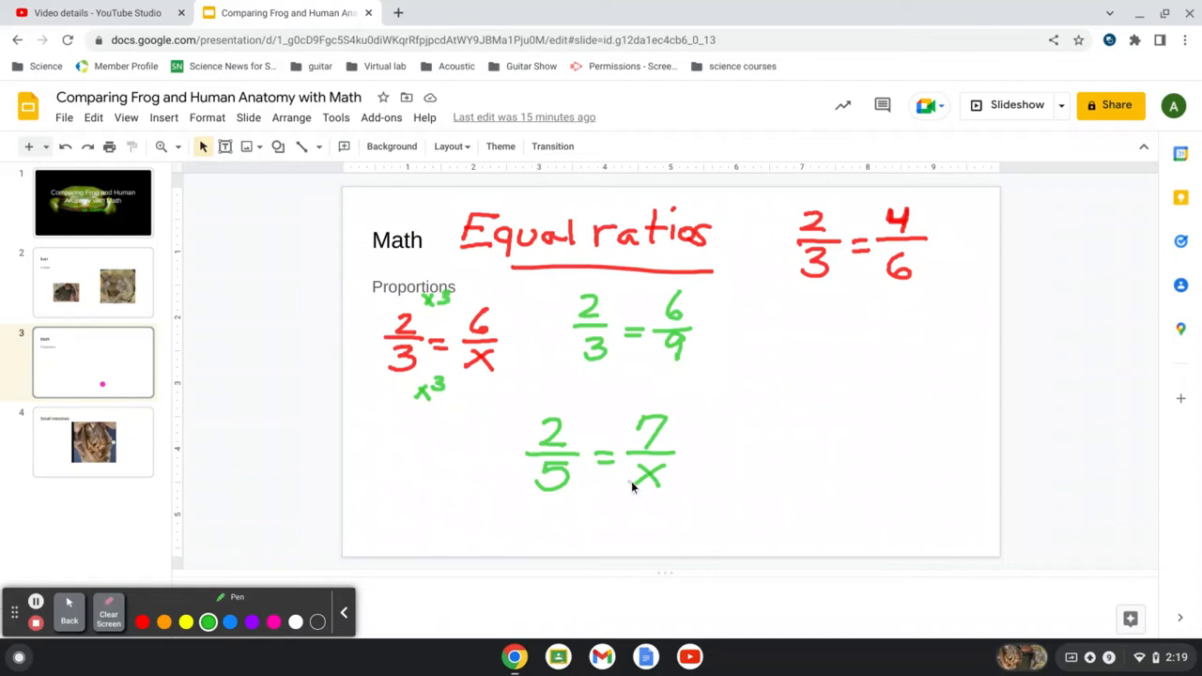
mouse_move(558, 423)
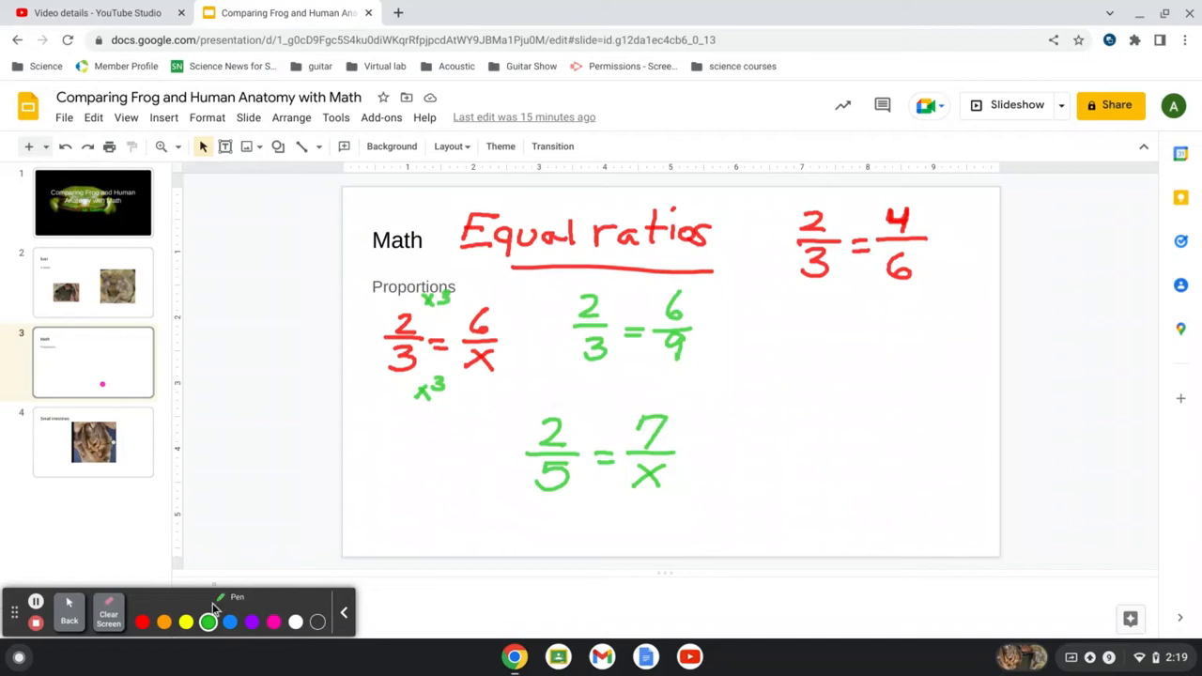
click(230, 622)
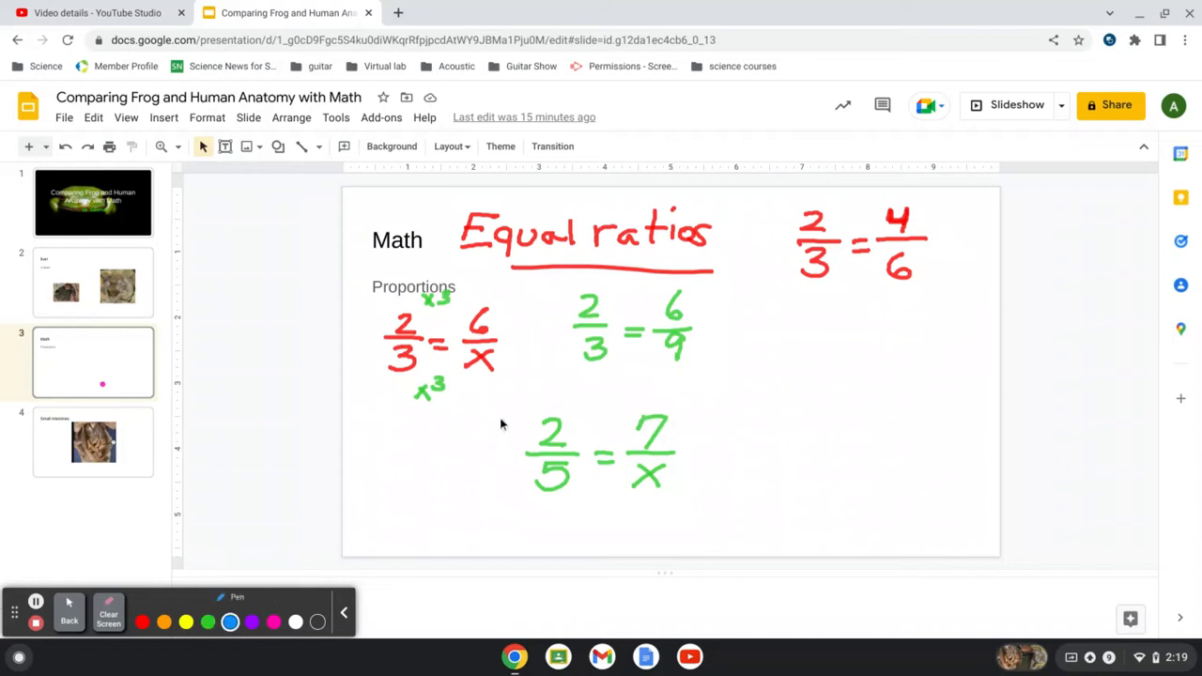
drag(516, 404, 648, 492)
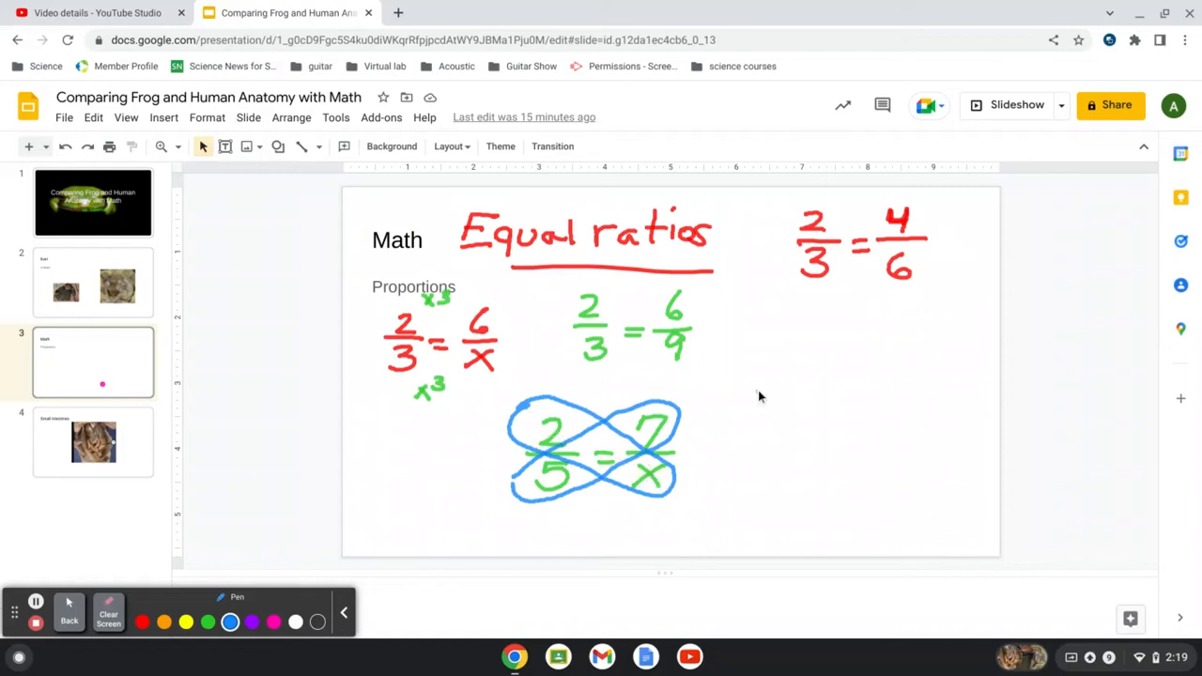
drag(756, 403, 859, 399)
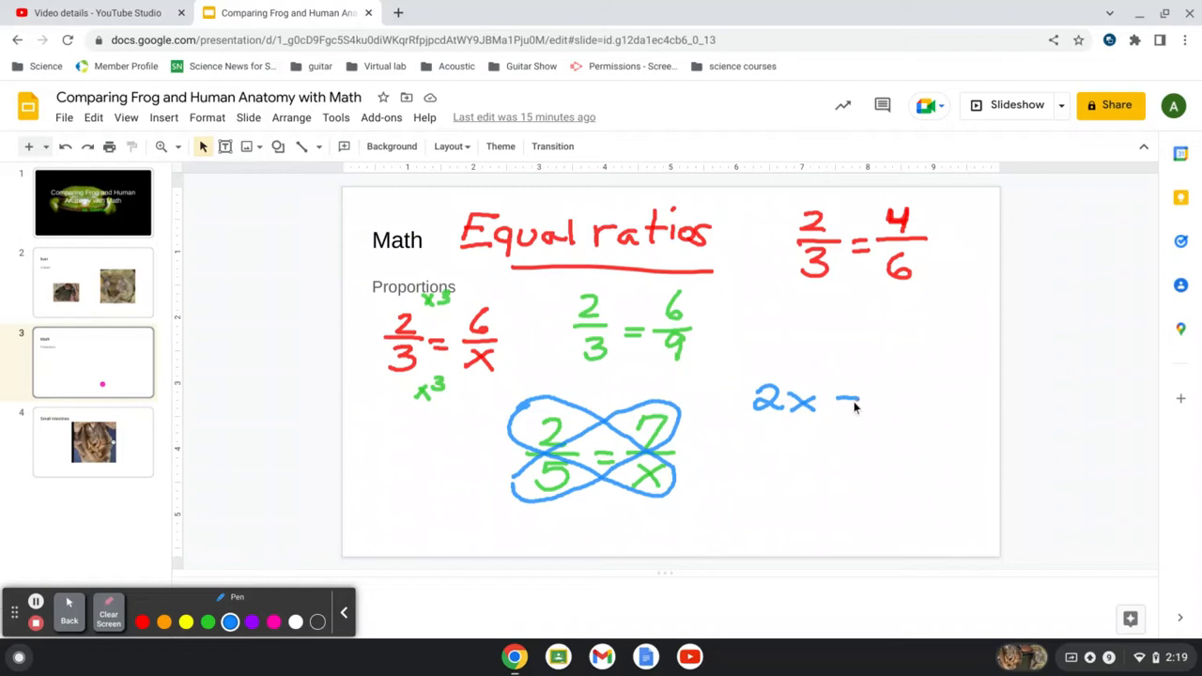
drag(836, 406, 861, 406)
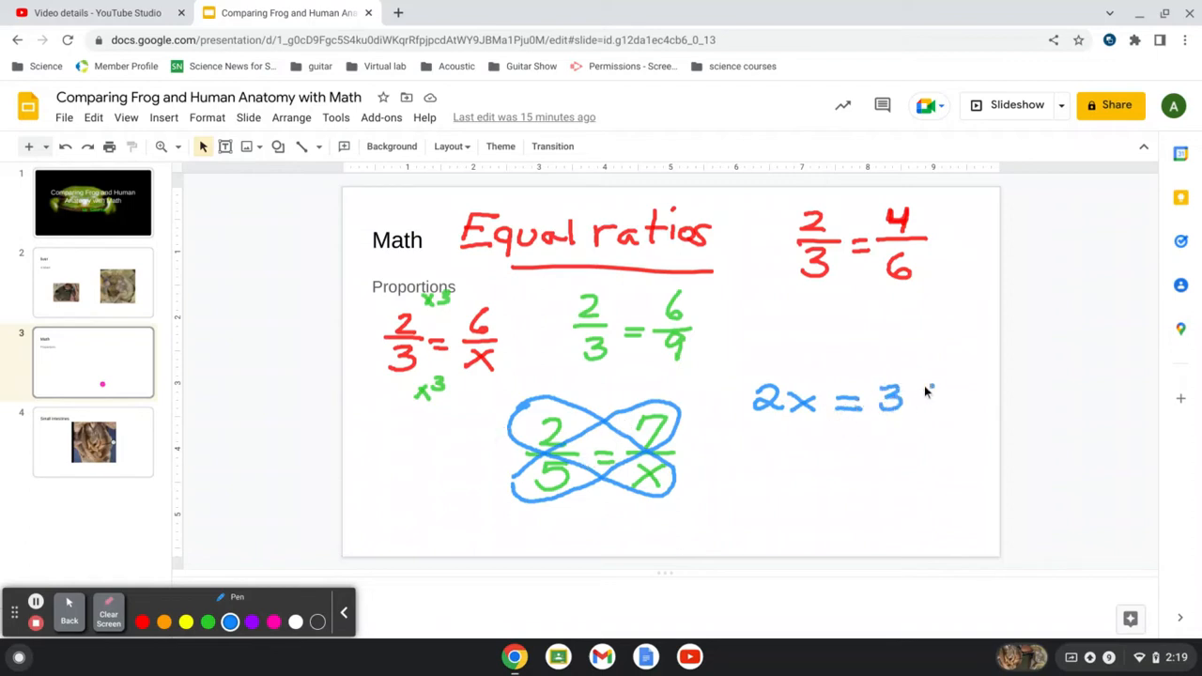
Complete 2x = 35 and write 'Solve for X' above it
drag(910, 403, 934, 389)
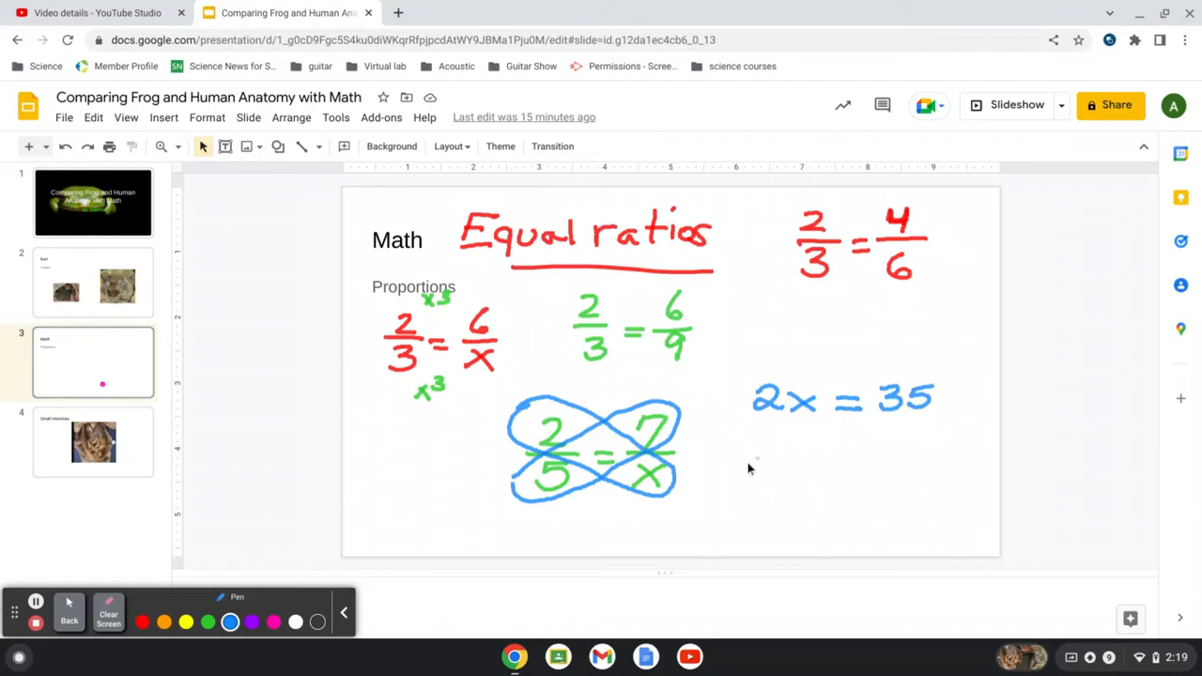
mouse_move(852, 444)
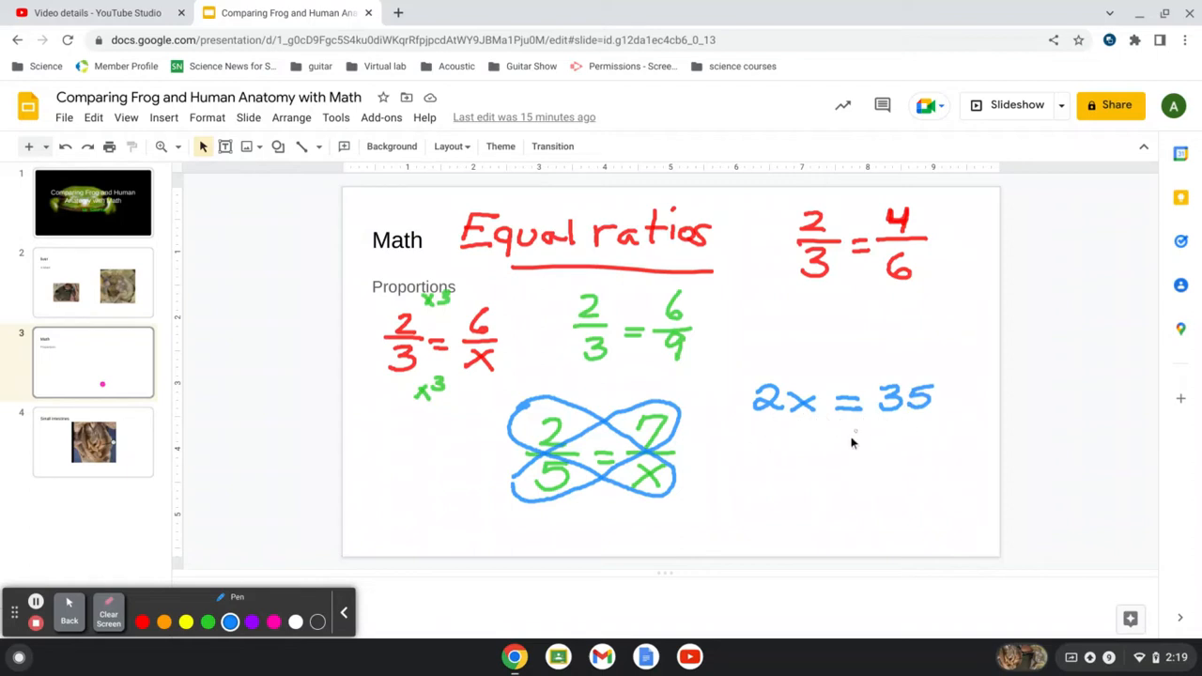
mouse_move(852, 419)
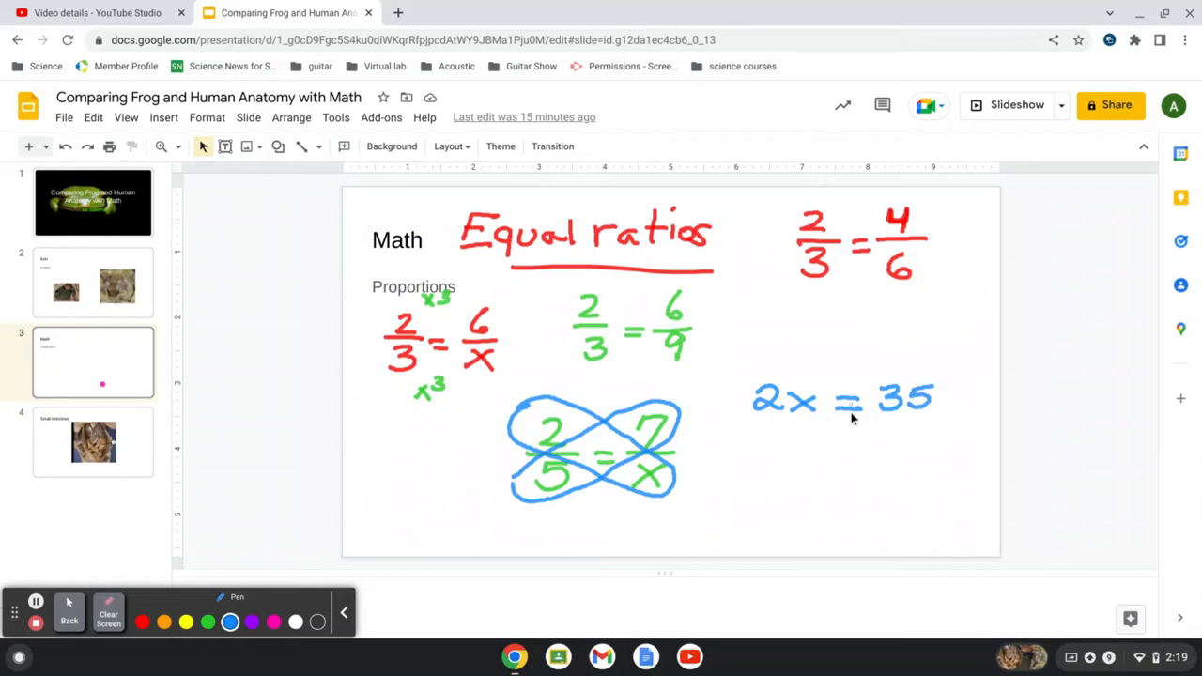
mouse_move(844, 441)
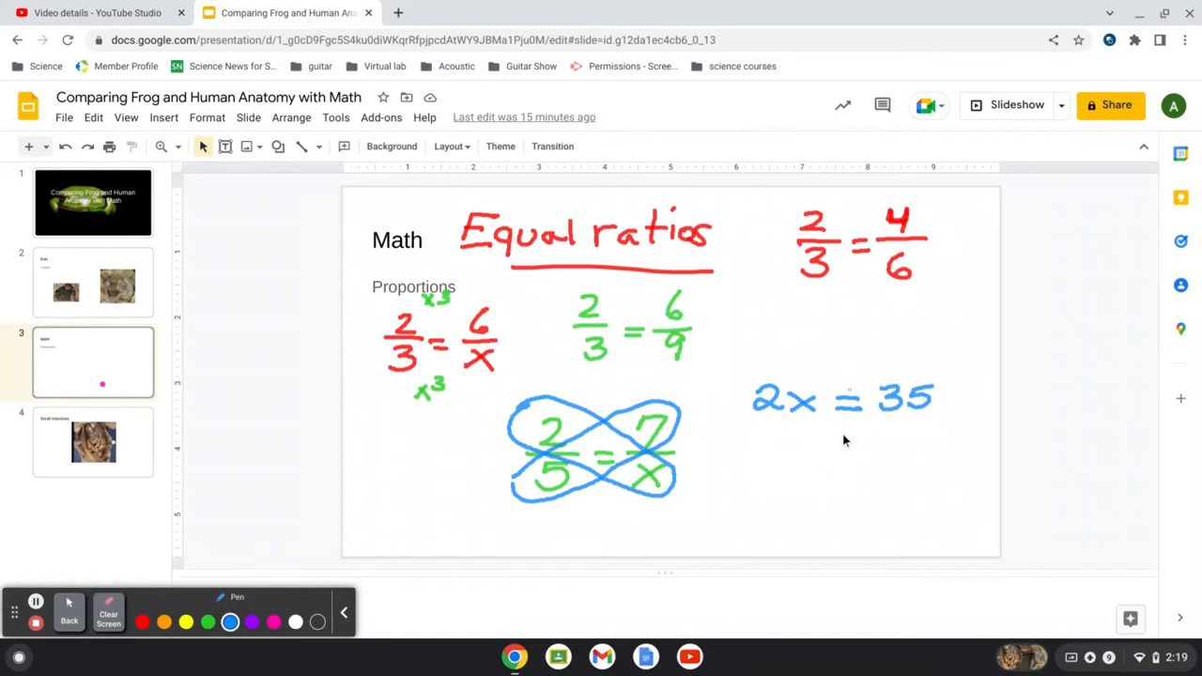
mouse_move(817, 417)
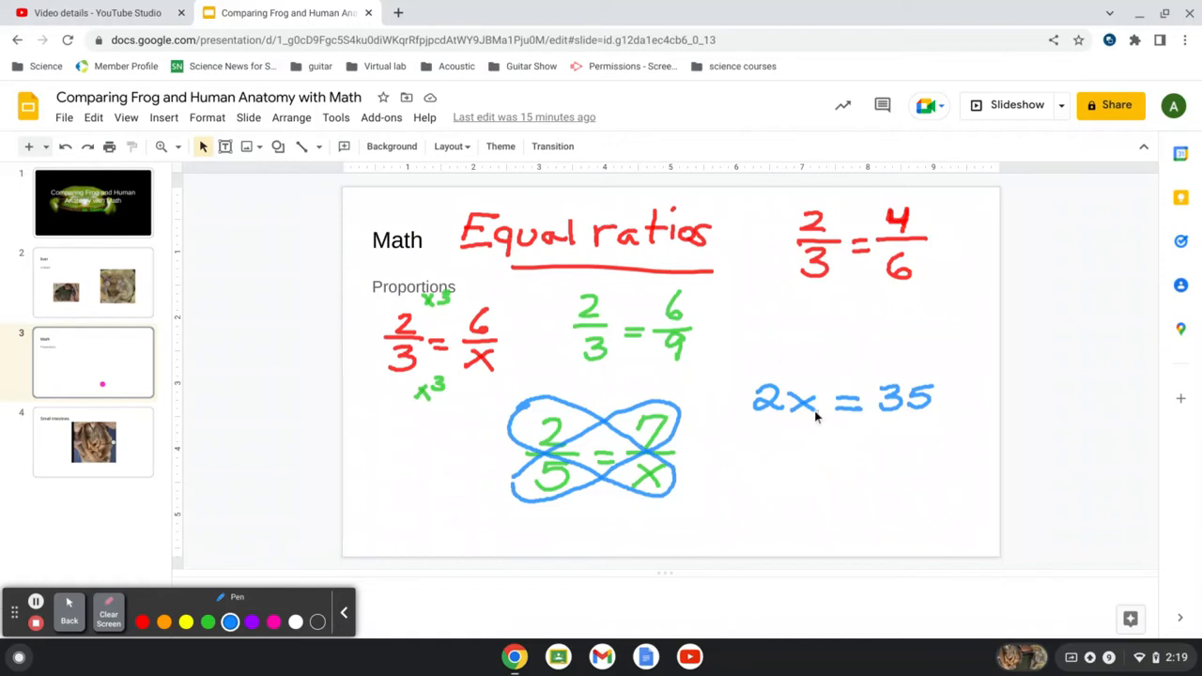
mouse_move(791, 411)
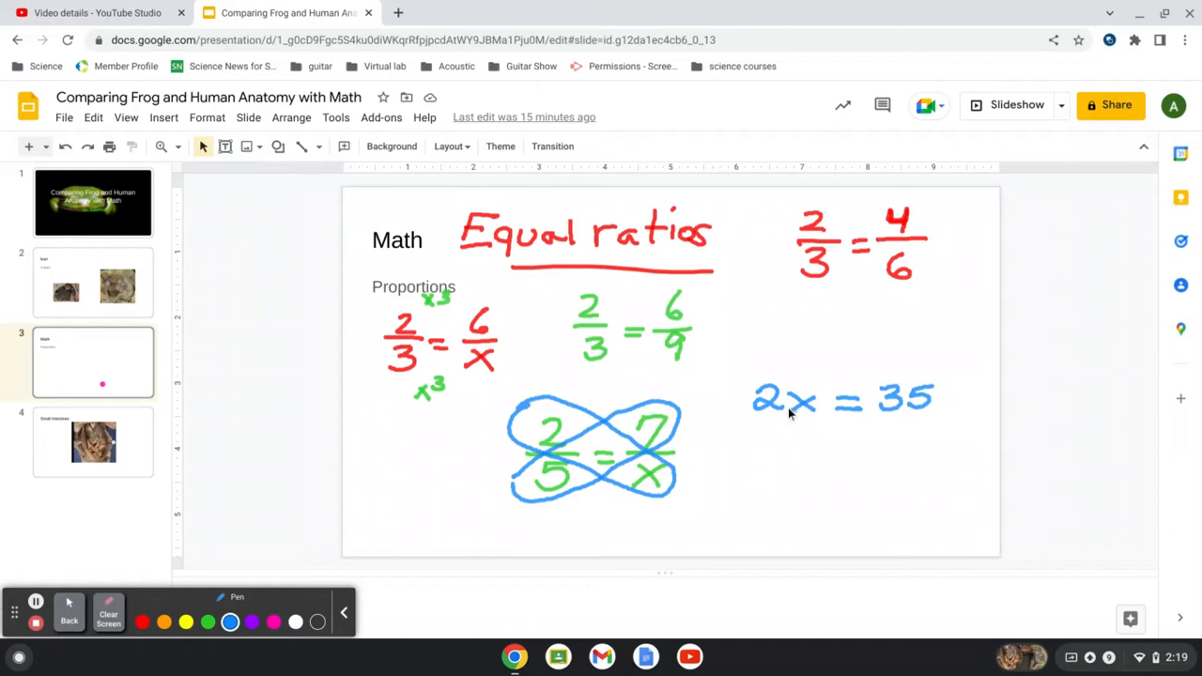
mouse_move(791, 443)
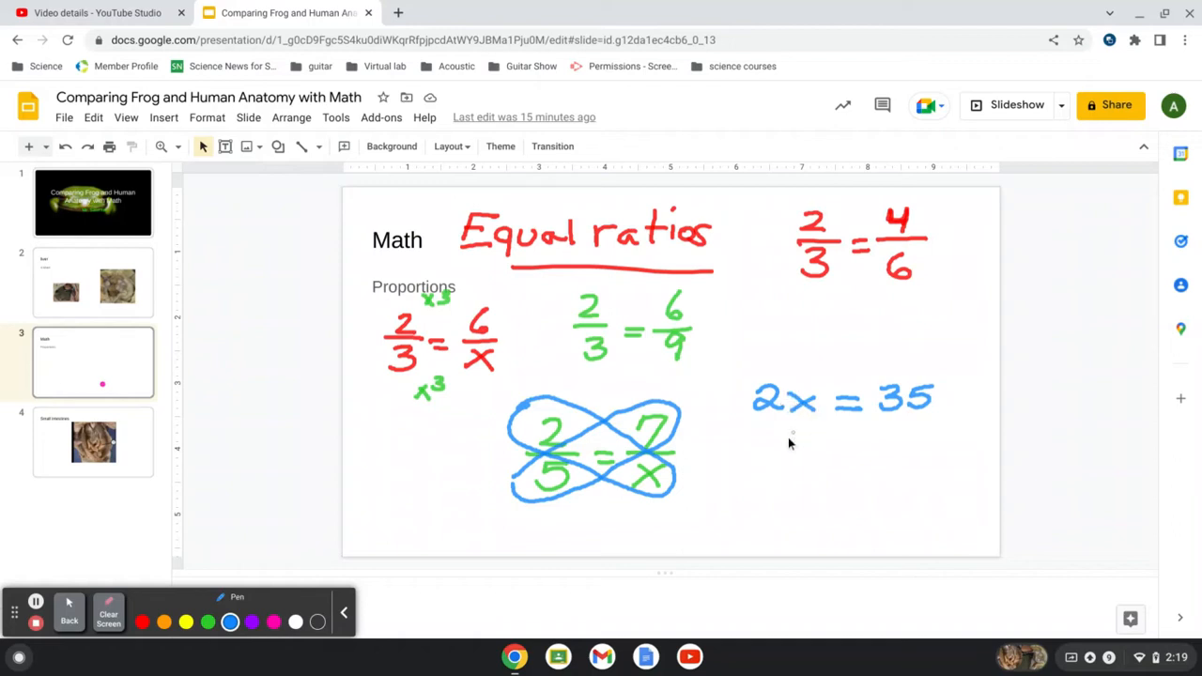
drag(768, 319, 812, 334)
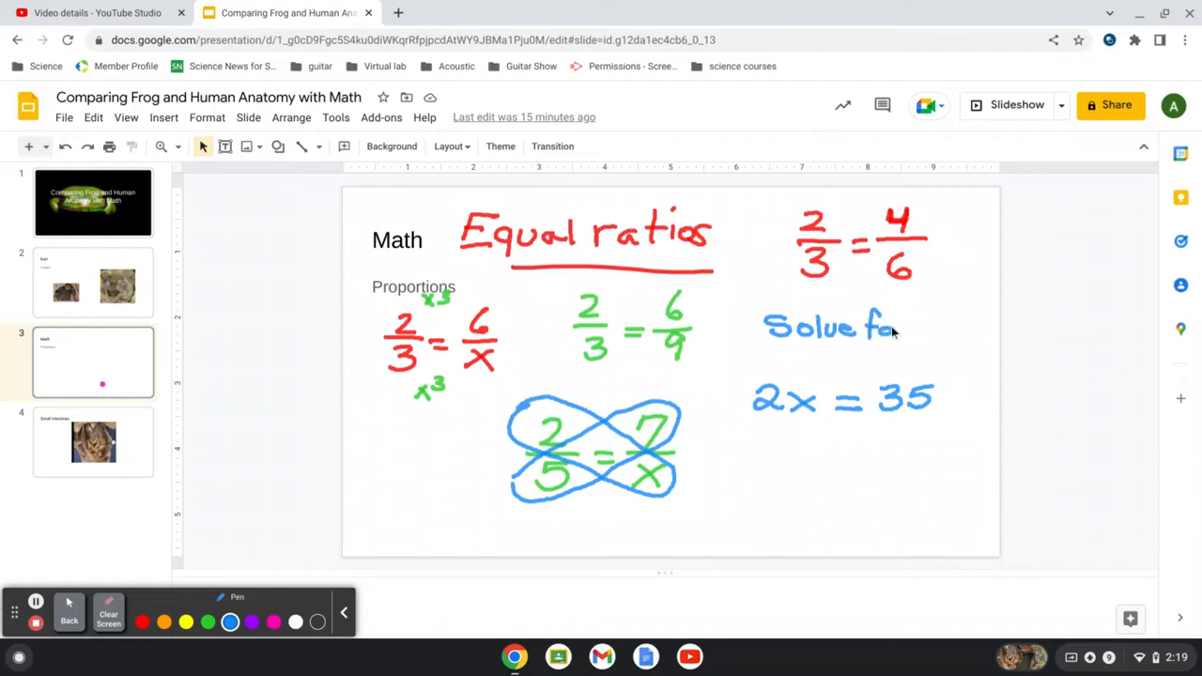
drag(915, 314, 948, 347)
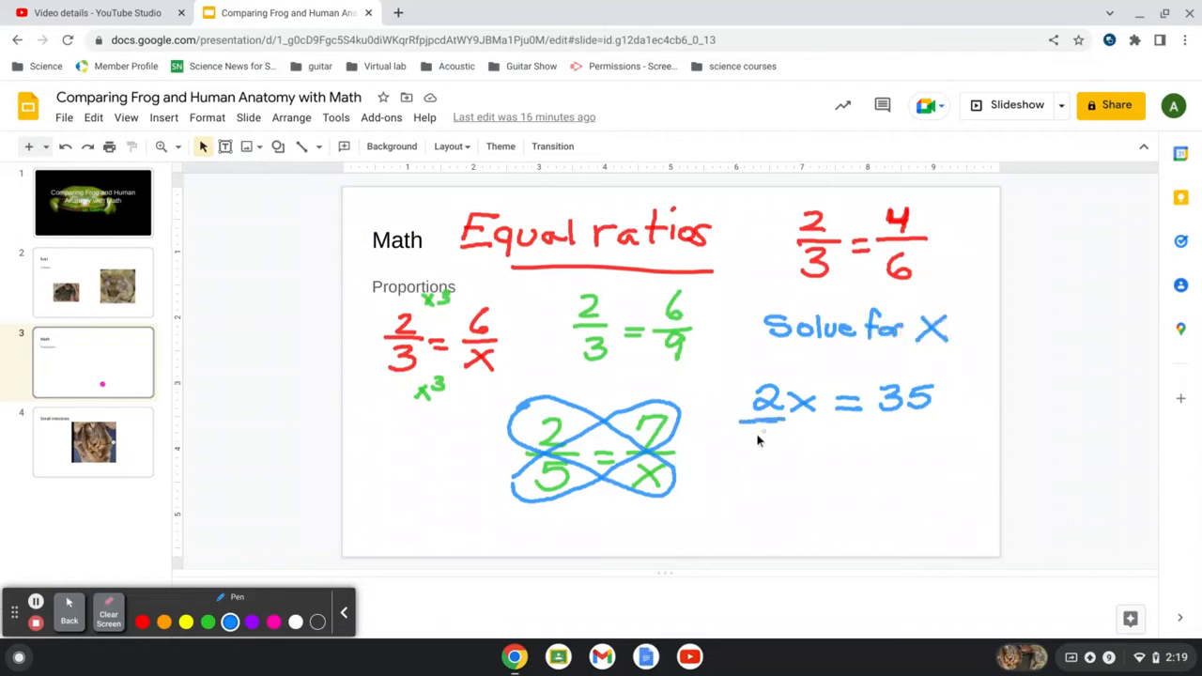
Divide both sides by 2, cancel the 2s, and write x = 35/2 below
drag(755, 427, 770, 451)
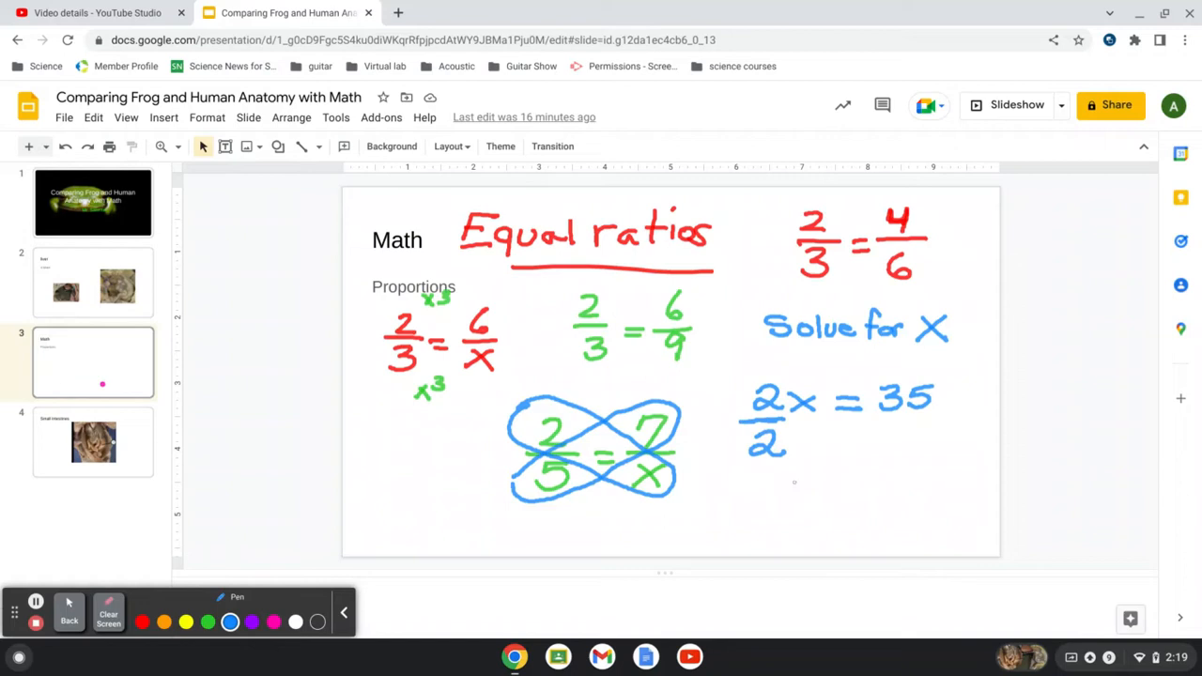
mouse_move(765, 415)
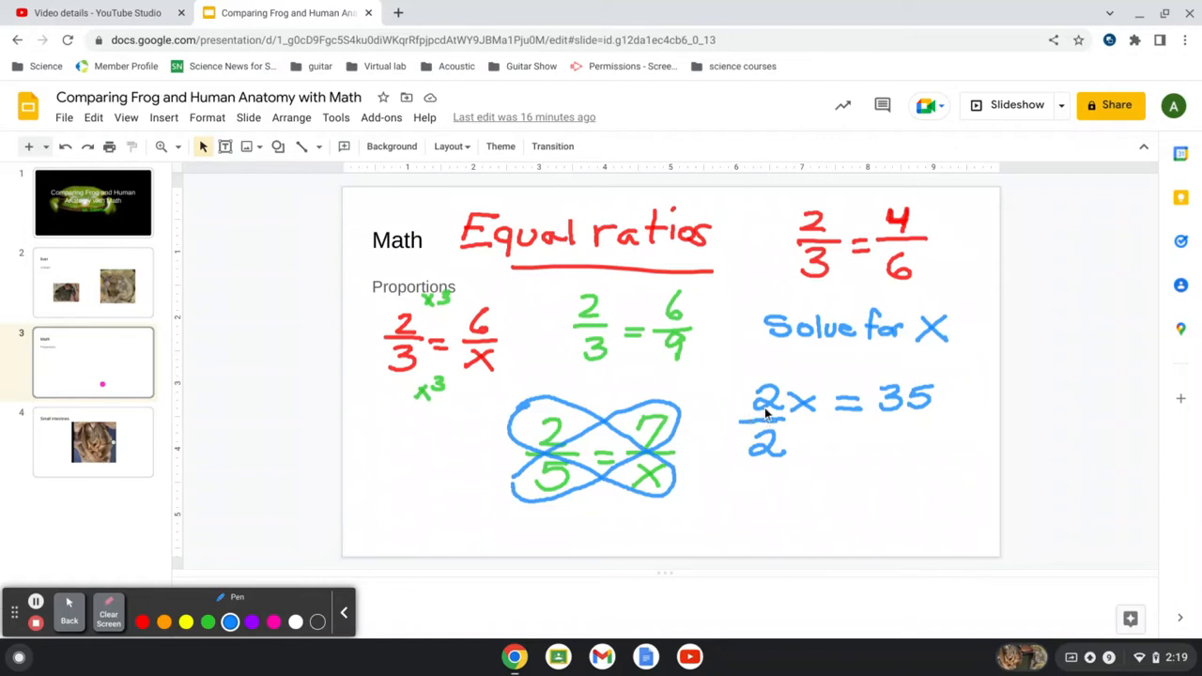
mouse_move(803, 399)
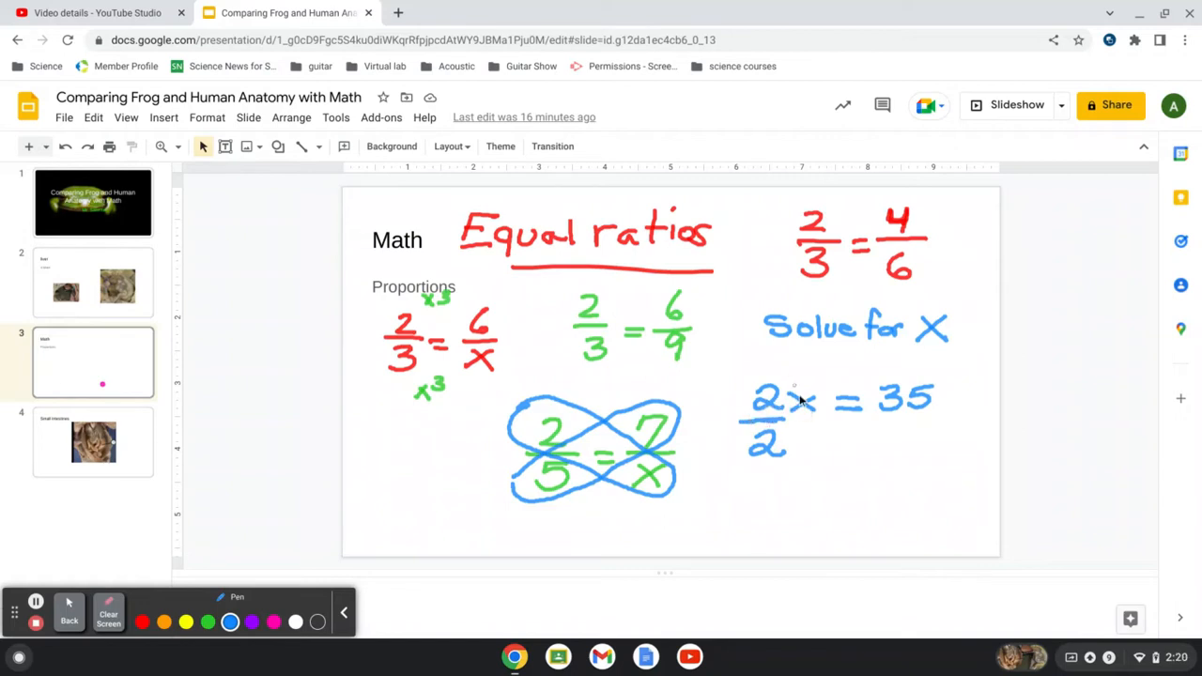
drag(728, 347, 779, 492)
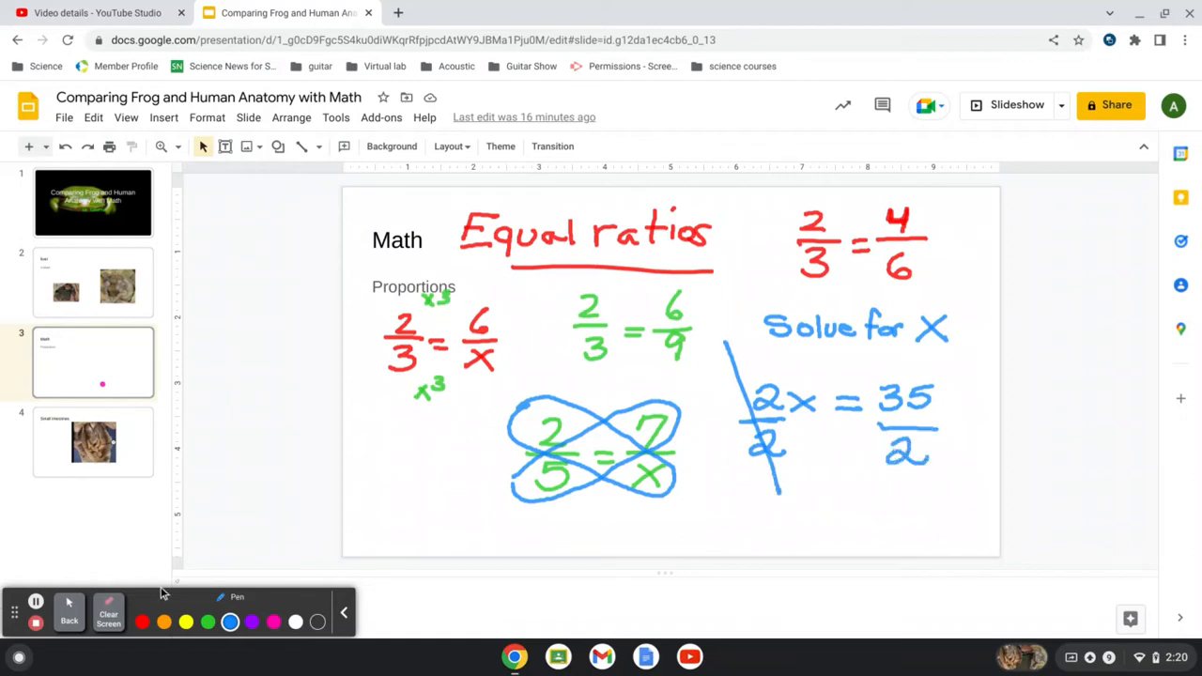
mouse_move(68, 610)
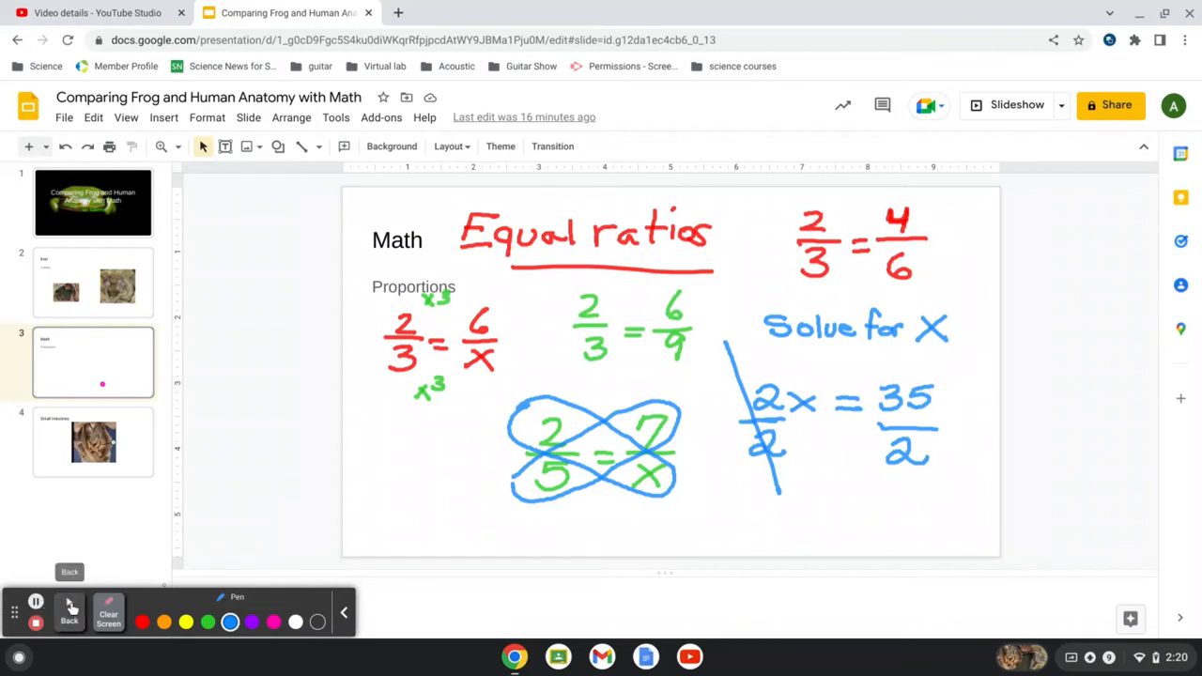
drag(366, 530, 390, 554)
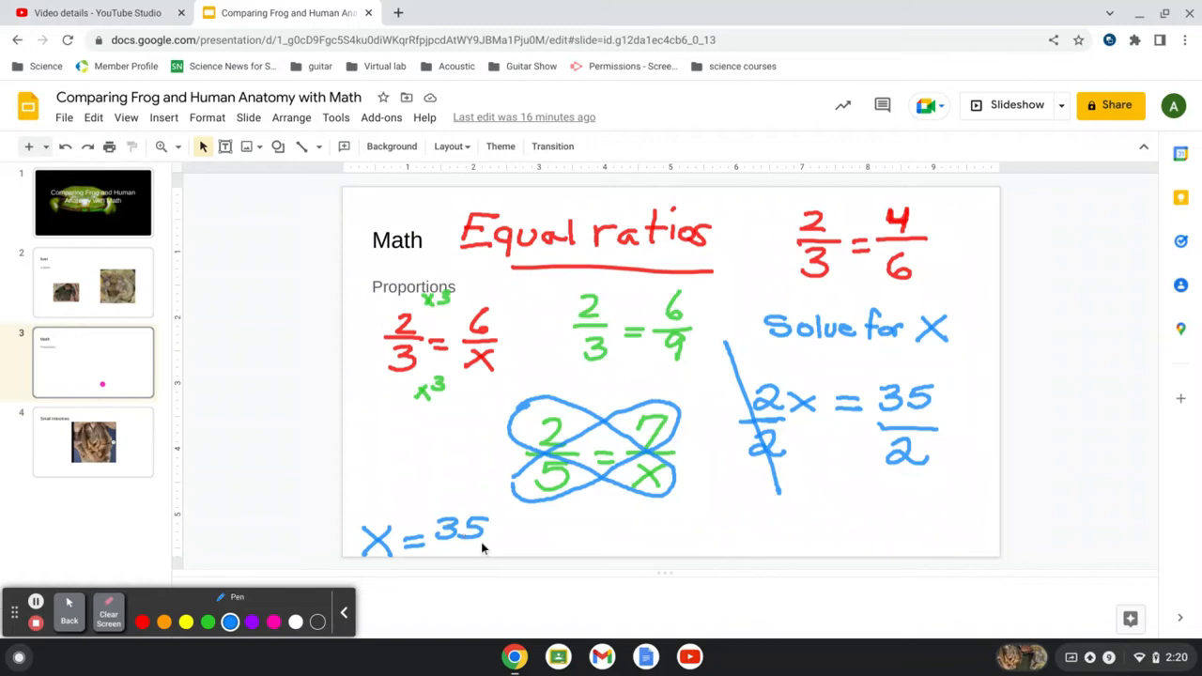
drag(442, 549, 488, 554)
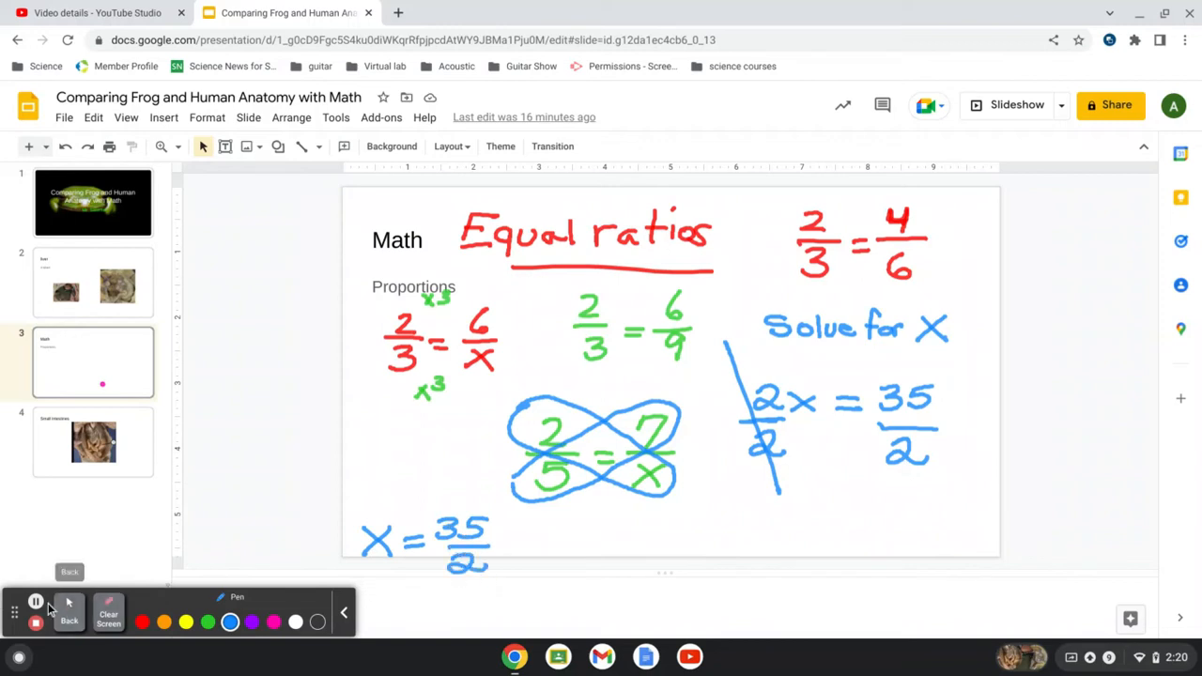
Handwrite 'x = 17.5 or 17 1/2' to the right of x = 35/2
click(36, 603)
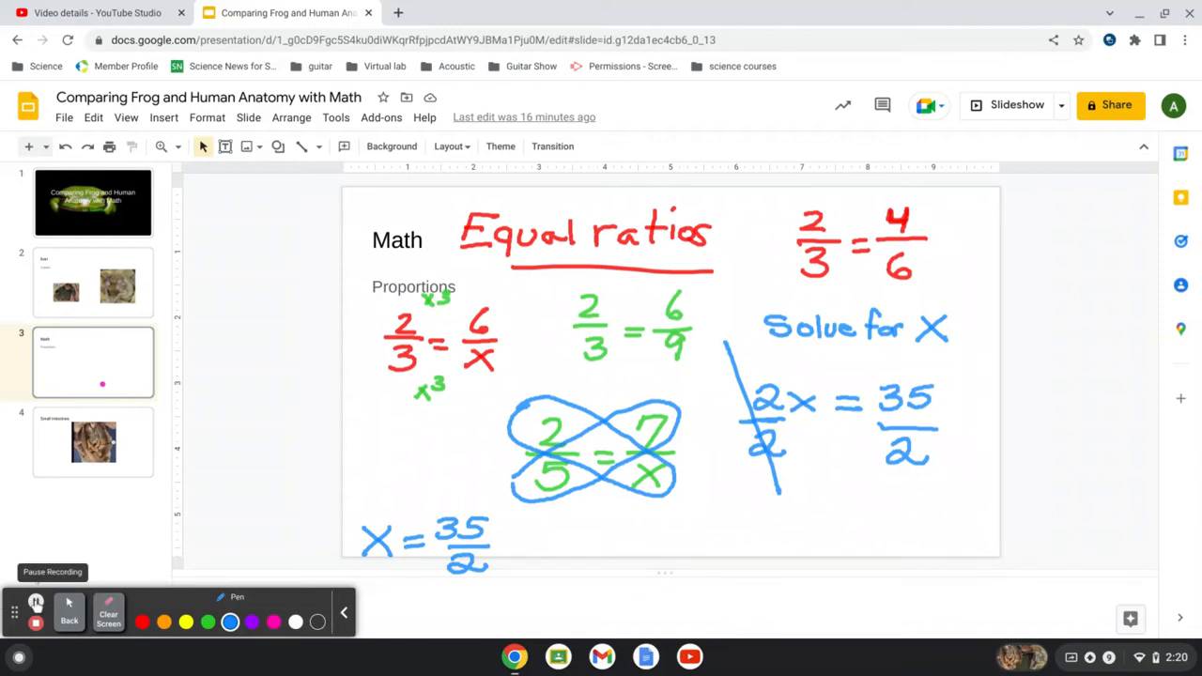
click(36, 601)
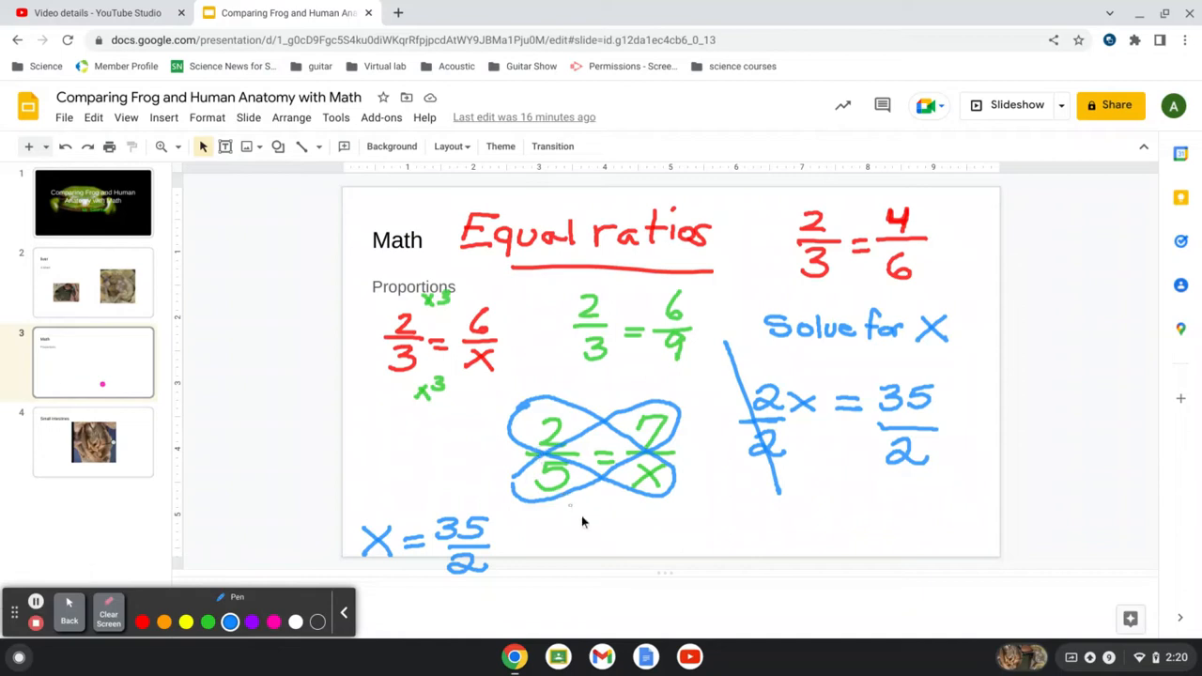
drag(559, 540, 601, 530)
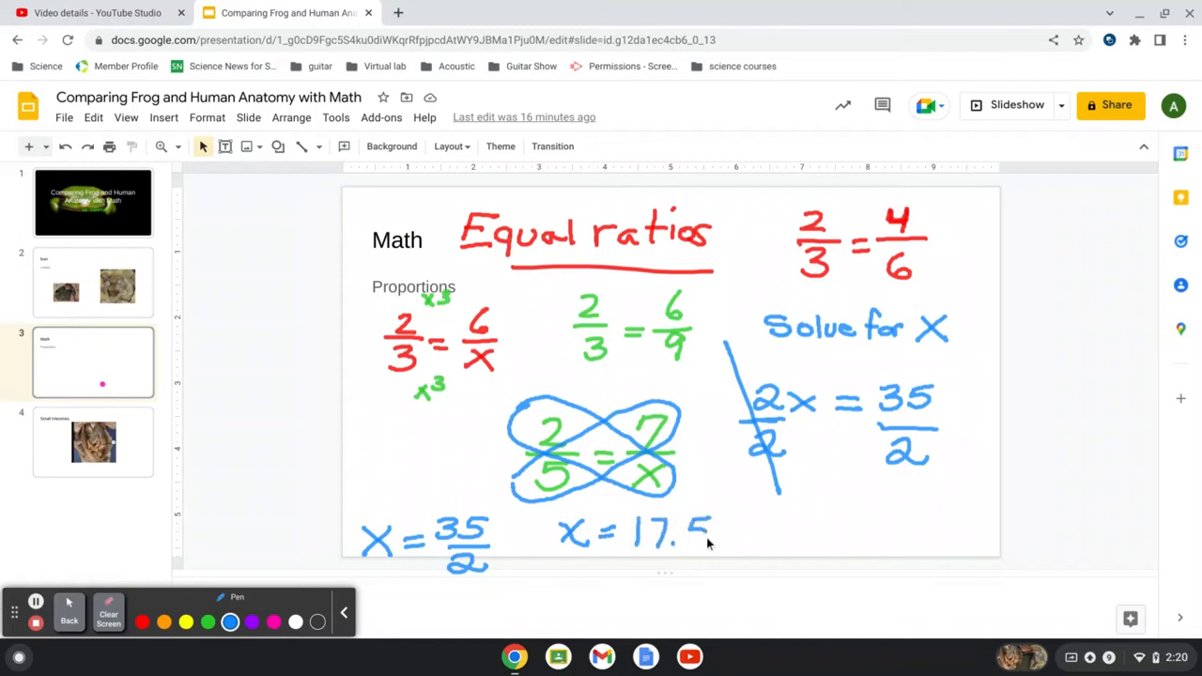
drag(741, 526, 826, 531)
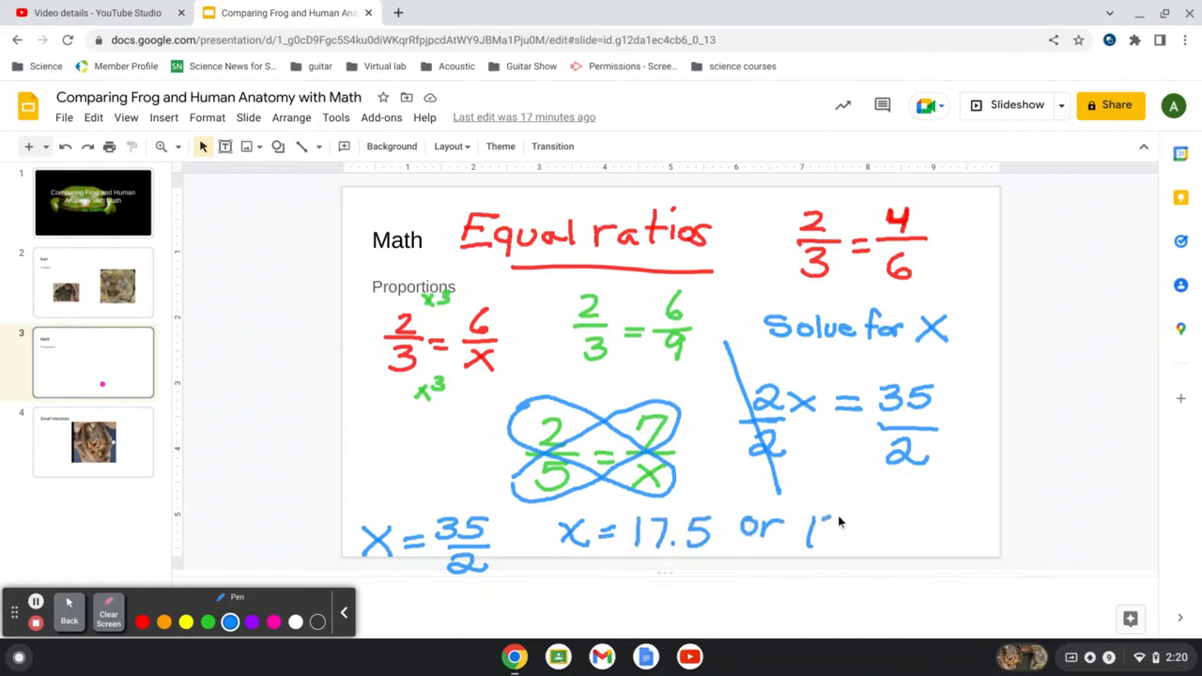
drag(826, 507, 878, 554)
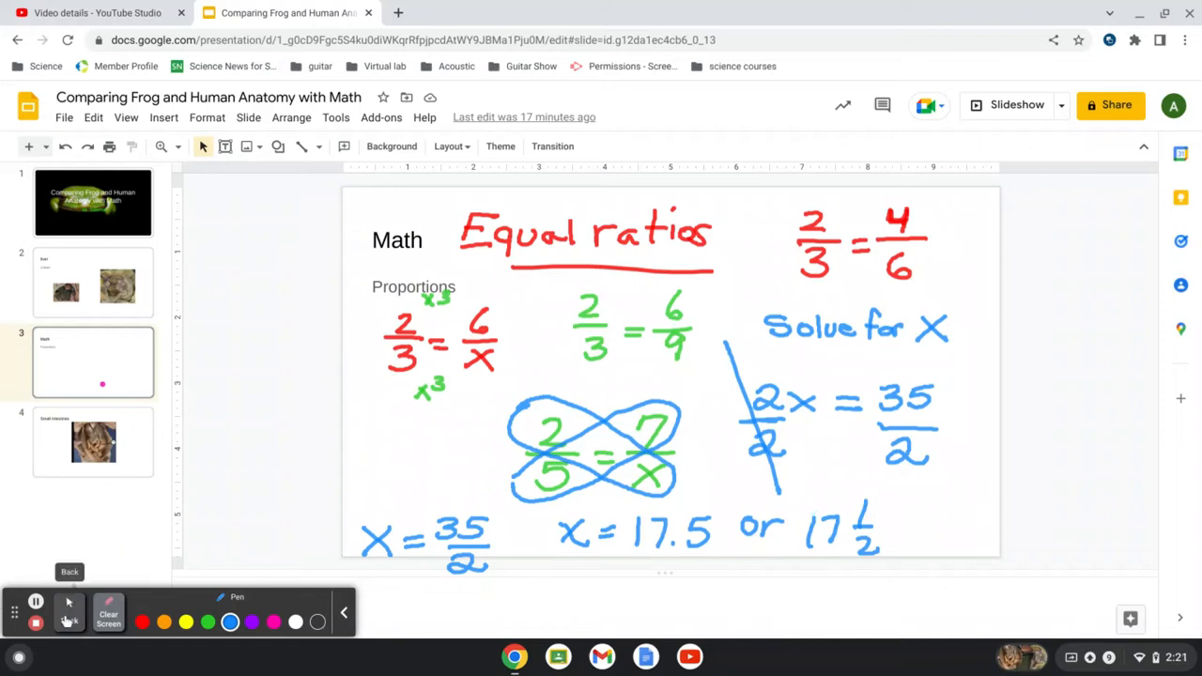
Clear all math annotations, return to the liver slide, and reactivate the pen
click(108, 617)
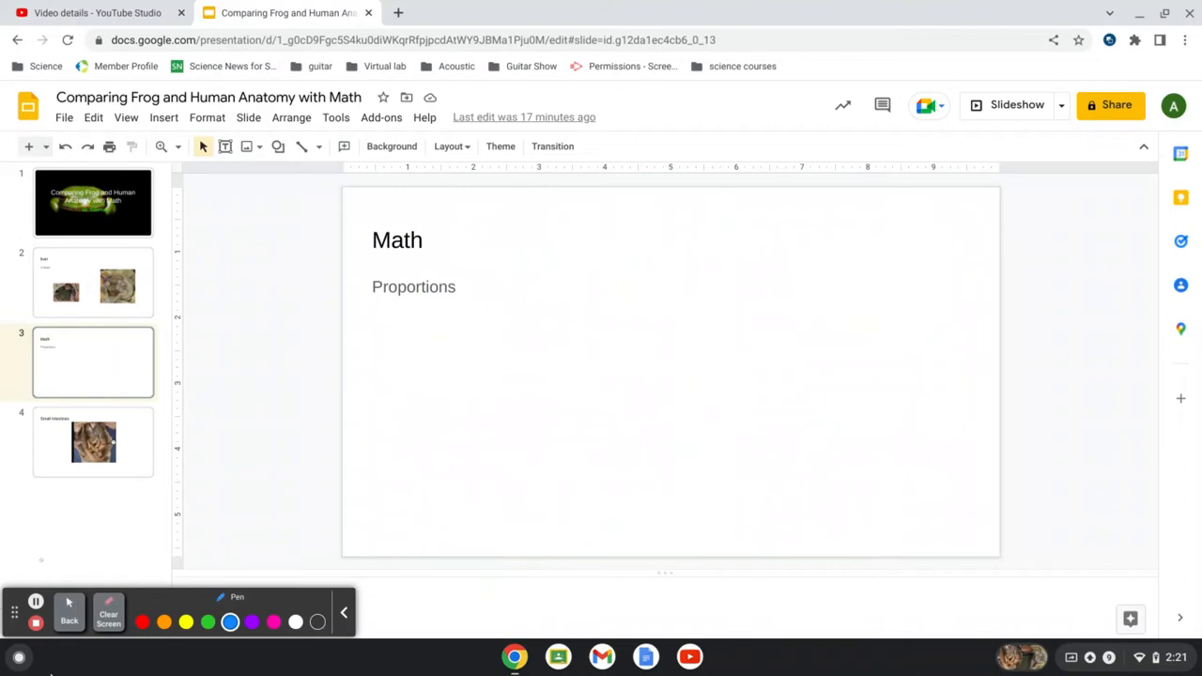
click(72, 610)
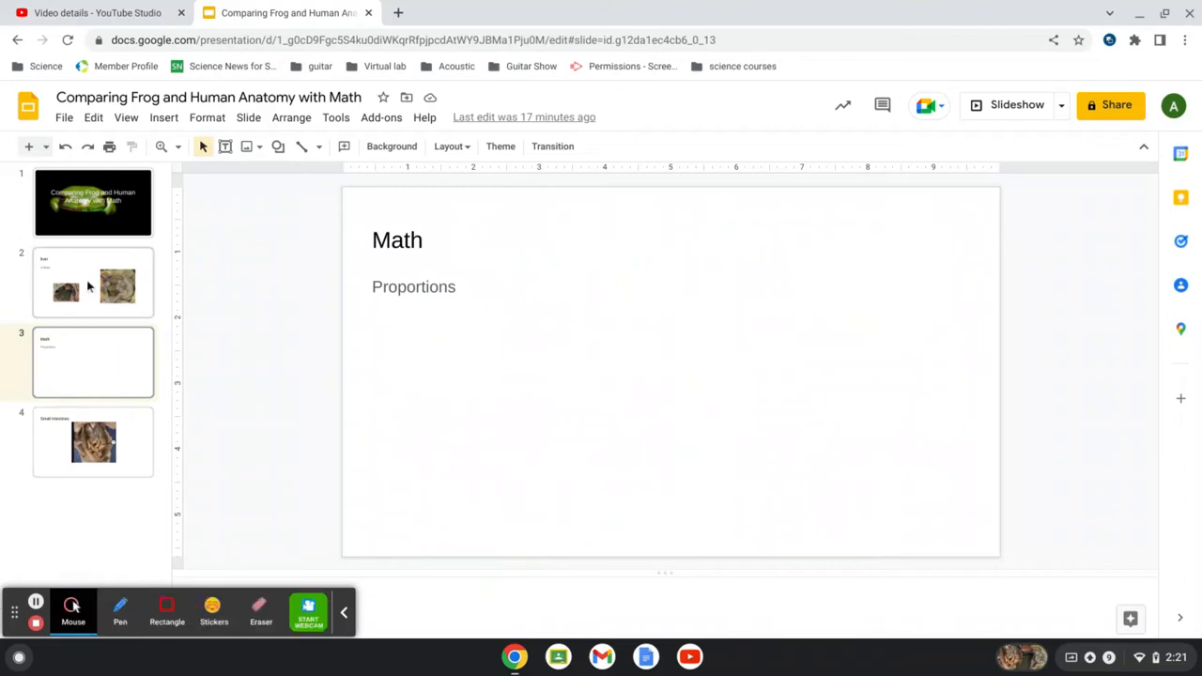
click(93, 282)
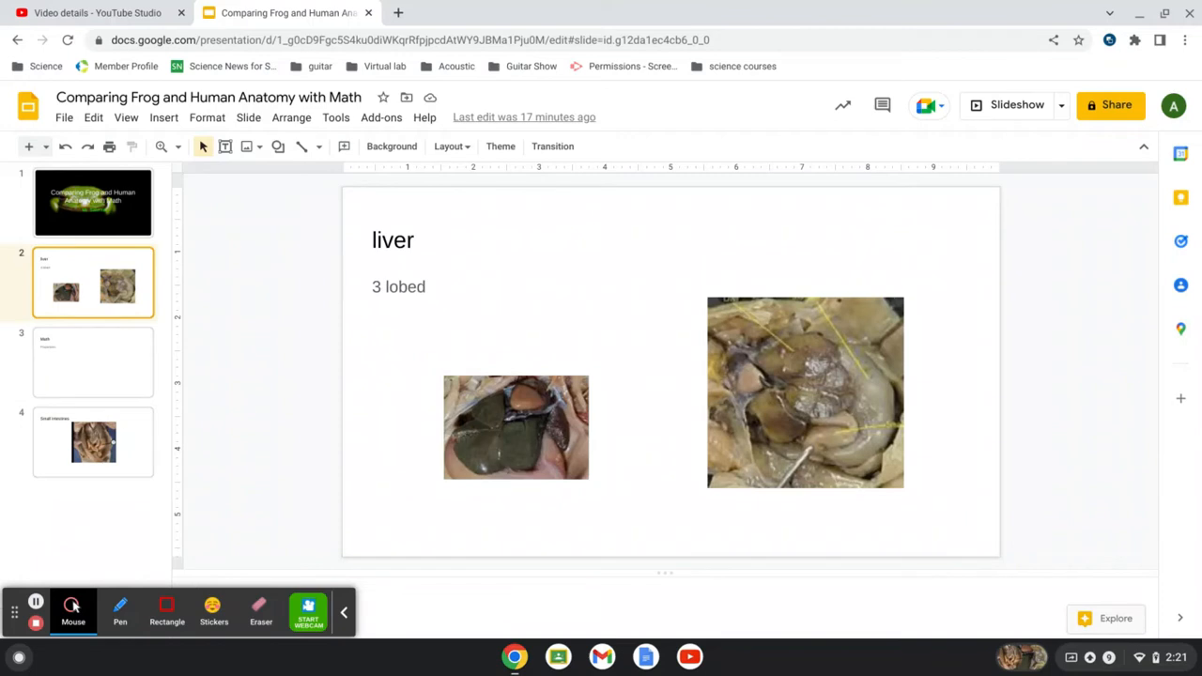
mouse_move(468, 264)
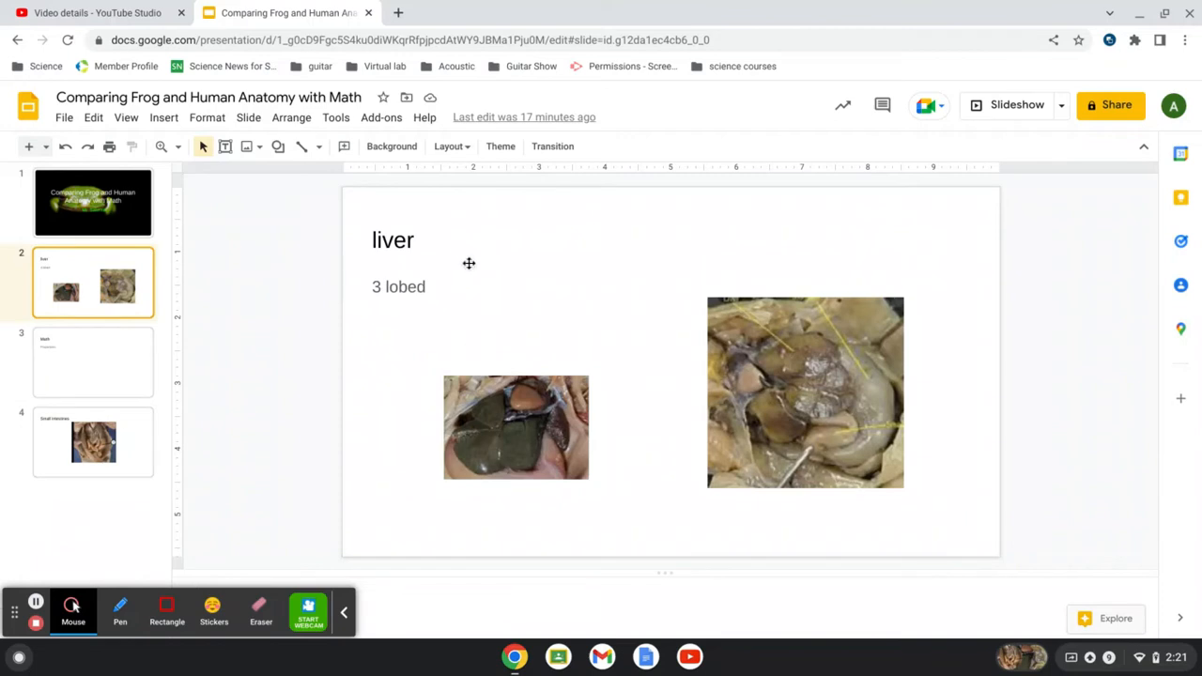
mouse_move(507, 226)
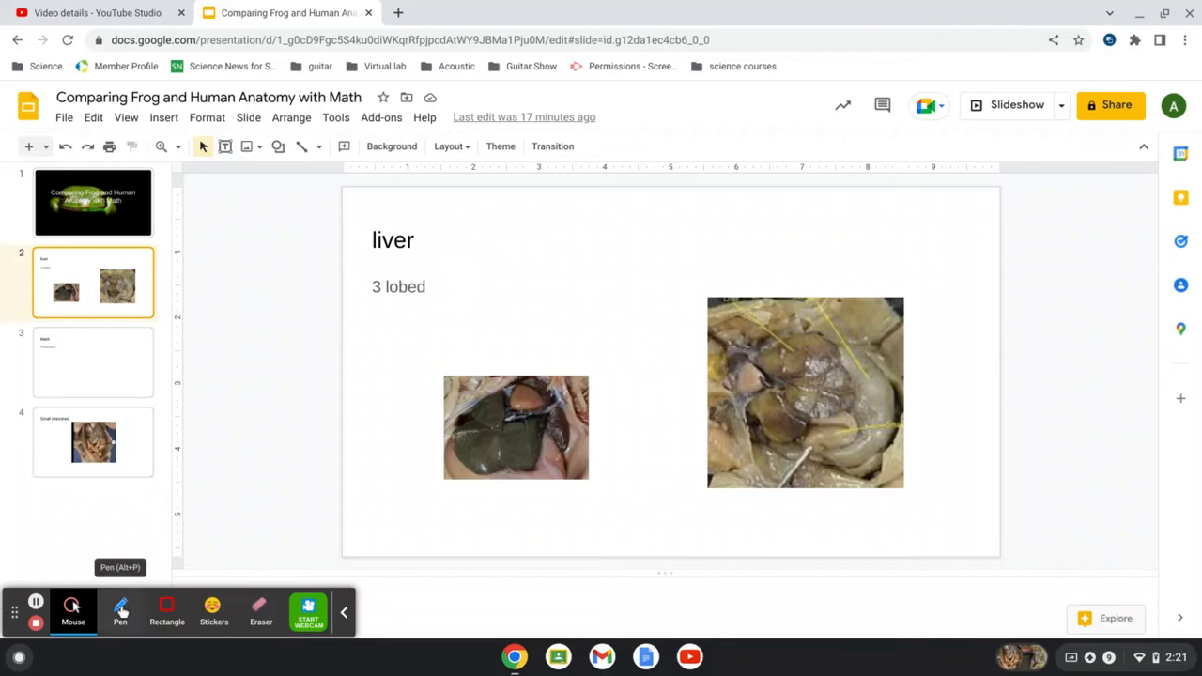
click(120, 611)
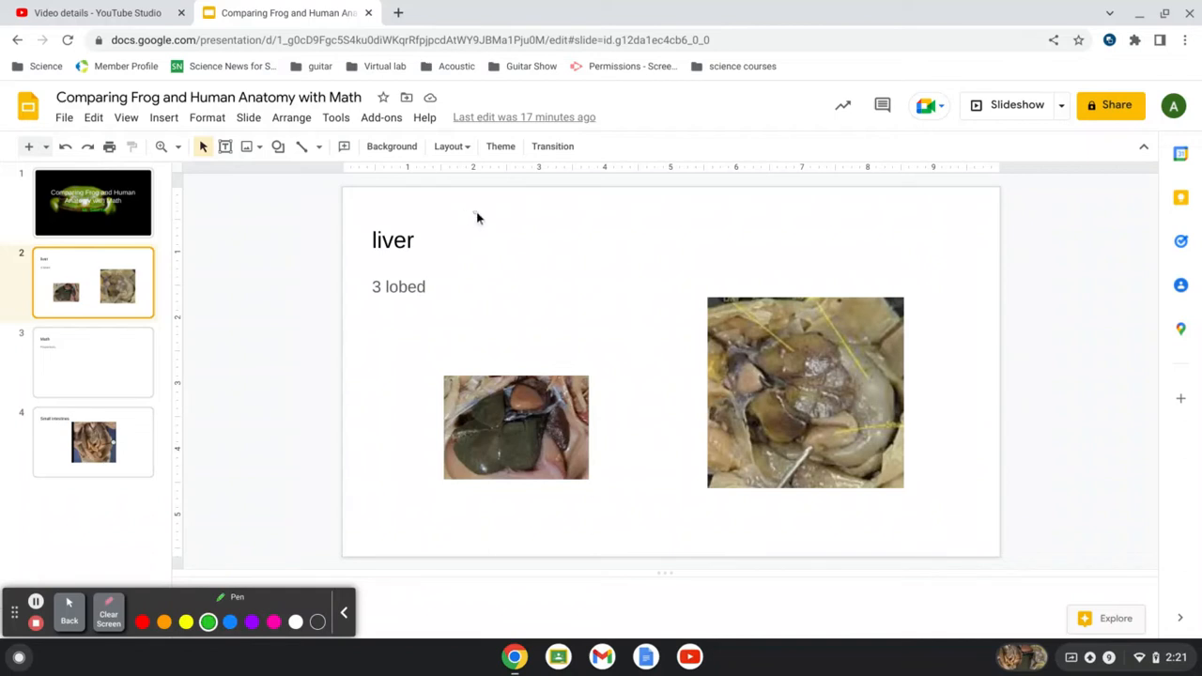
mouse_move(488, 236)
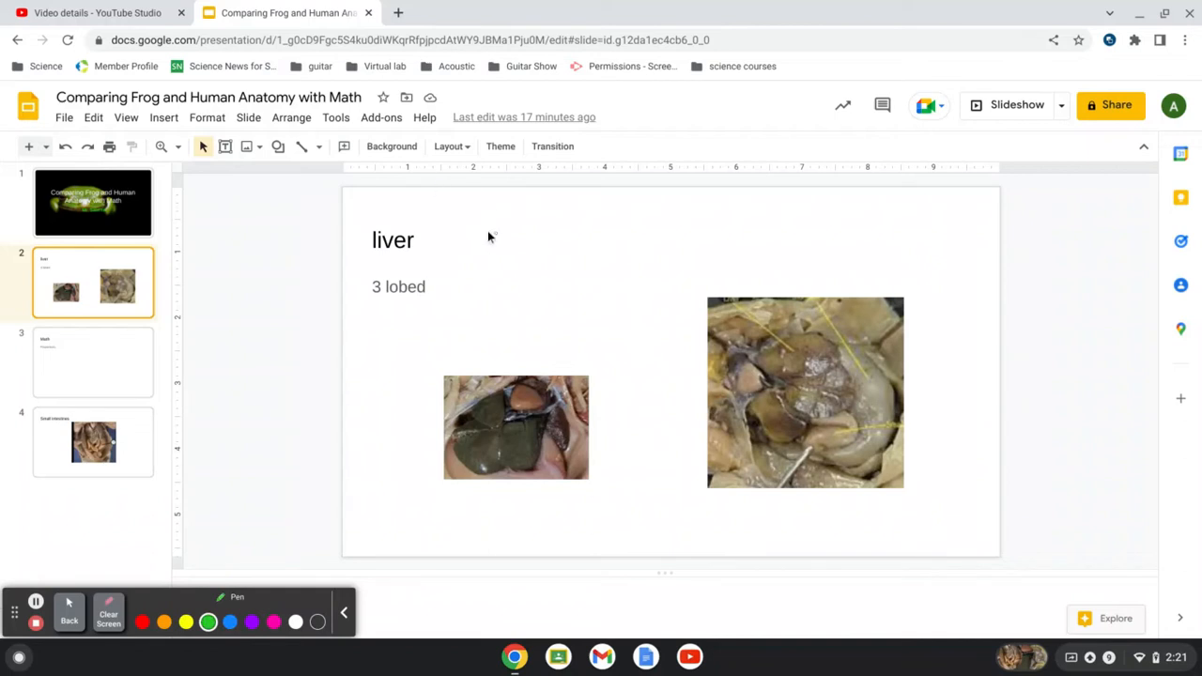
Write the green ratio Liver MASS / MASS = 1g/51g at the top
drag(439, 215, 449, 192)
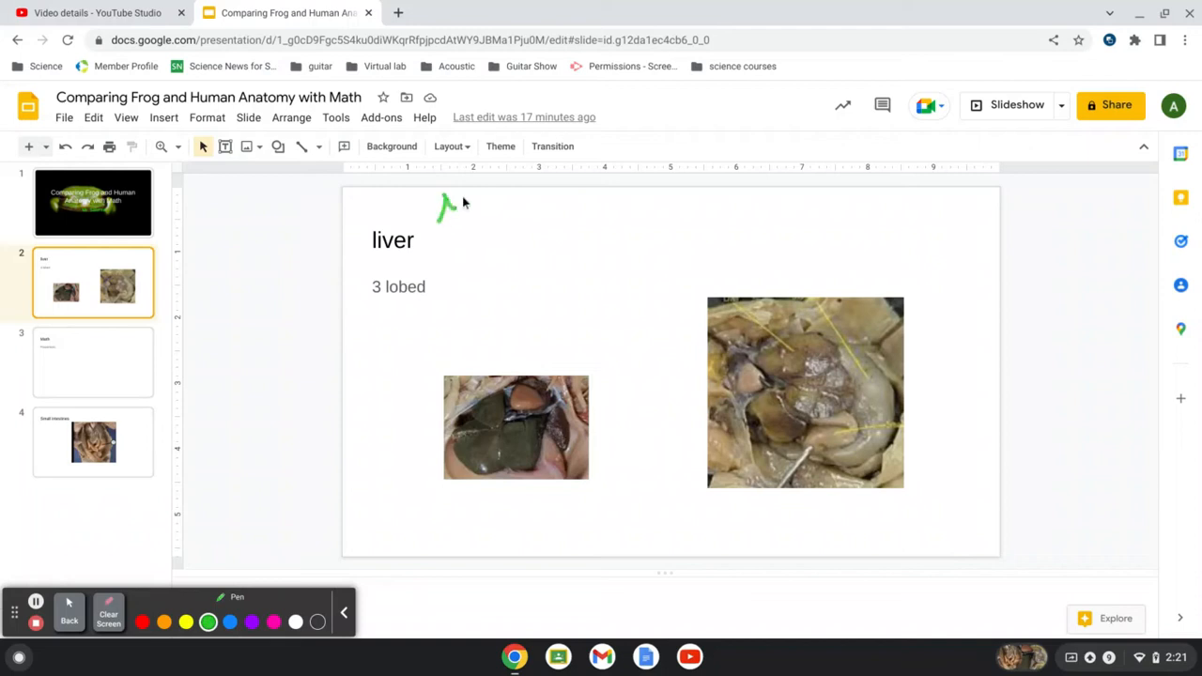
drag(441, 216, 521, 206)
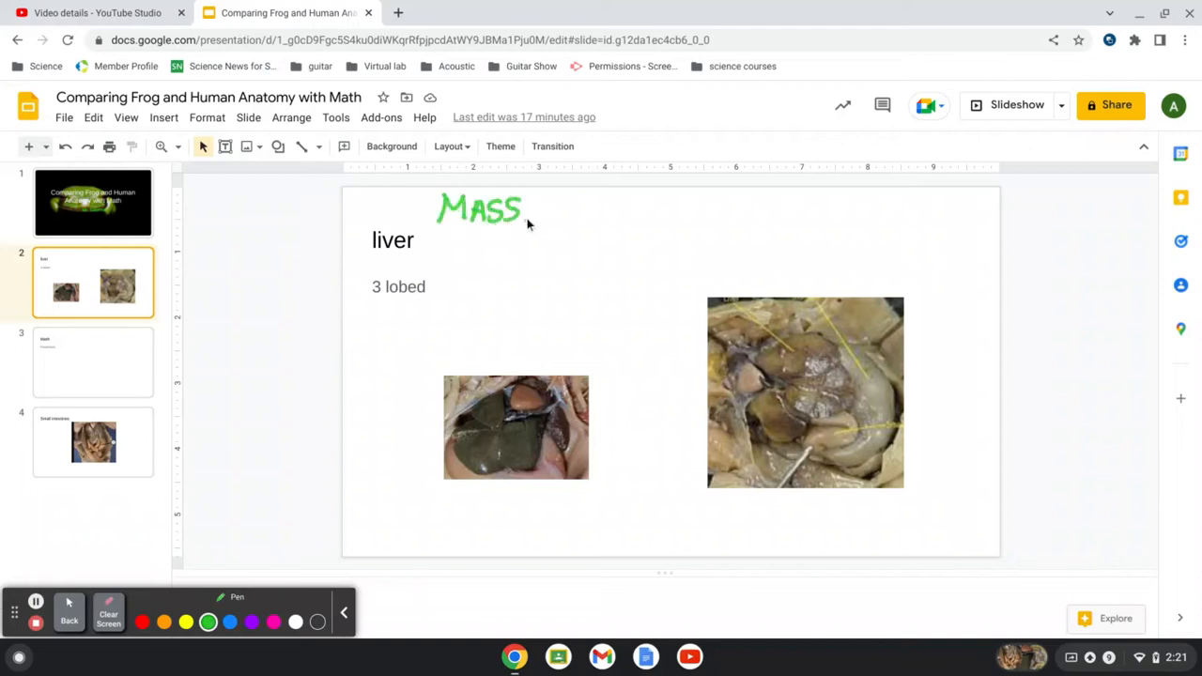
drag(362, 220, 394, 202)
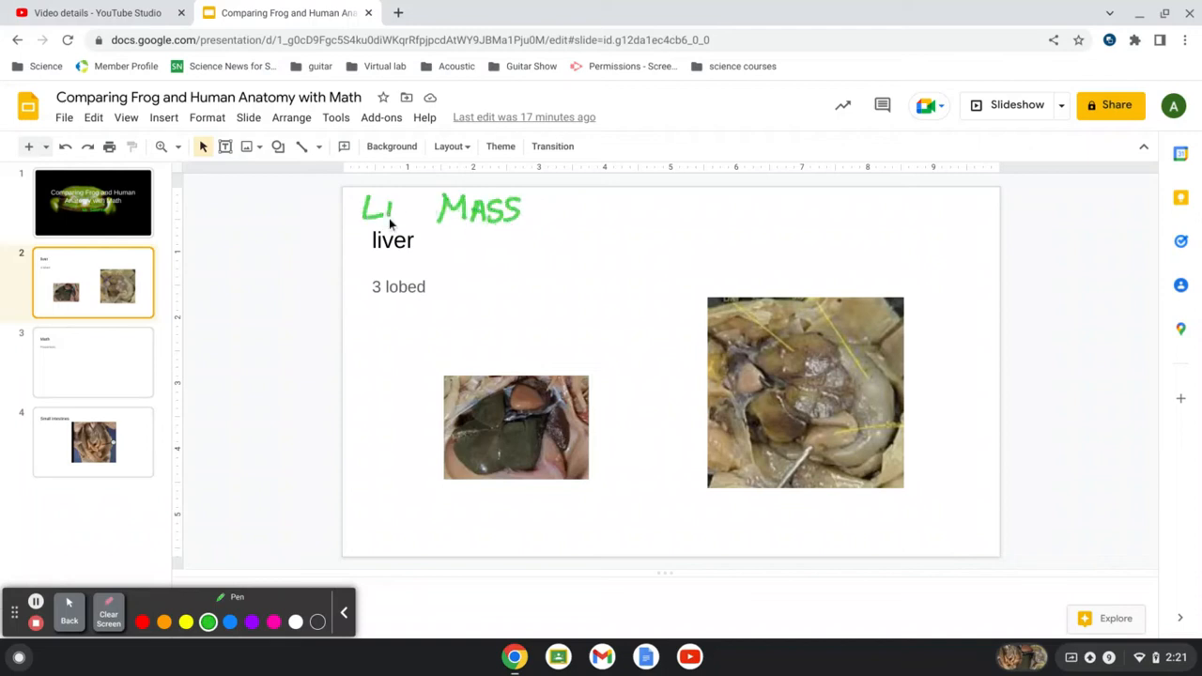
drag(385, 221, 502, 230)
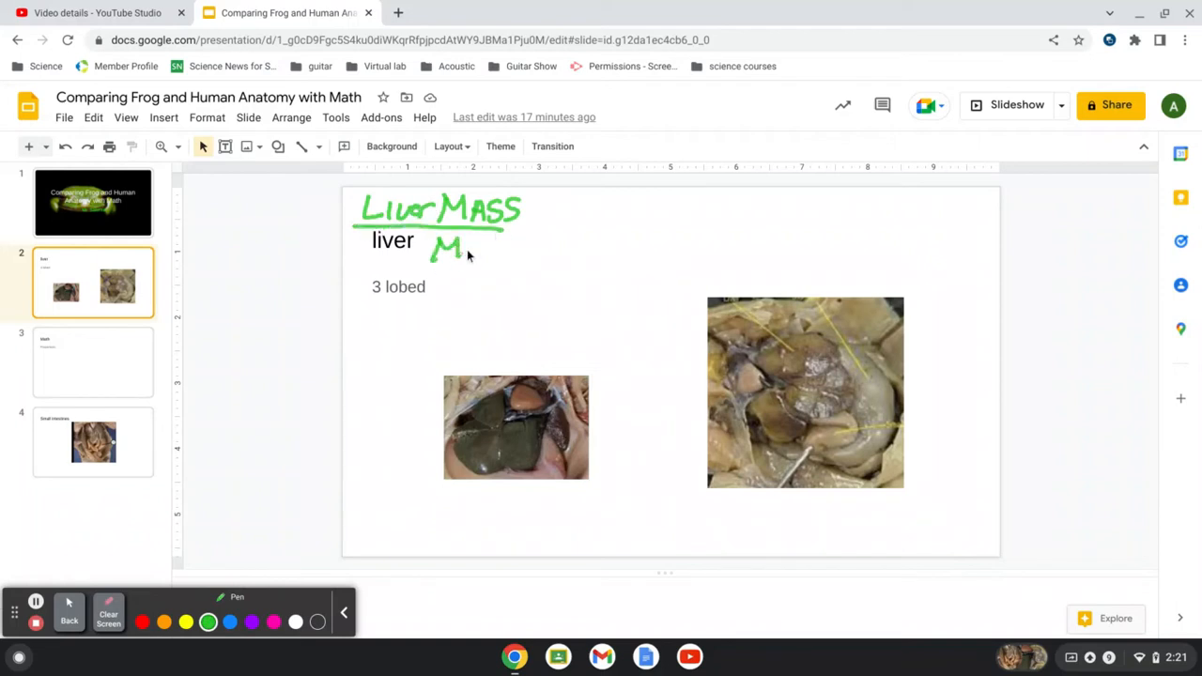
drag(450, 246, 549, 236)
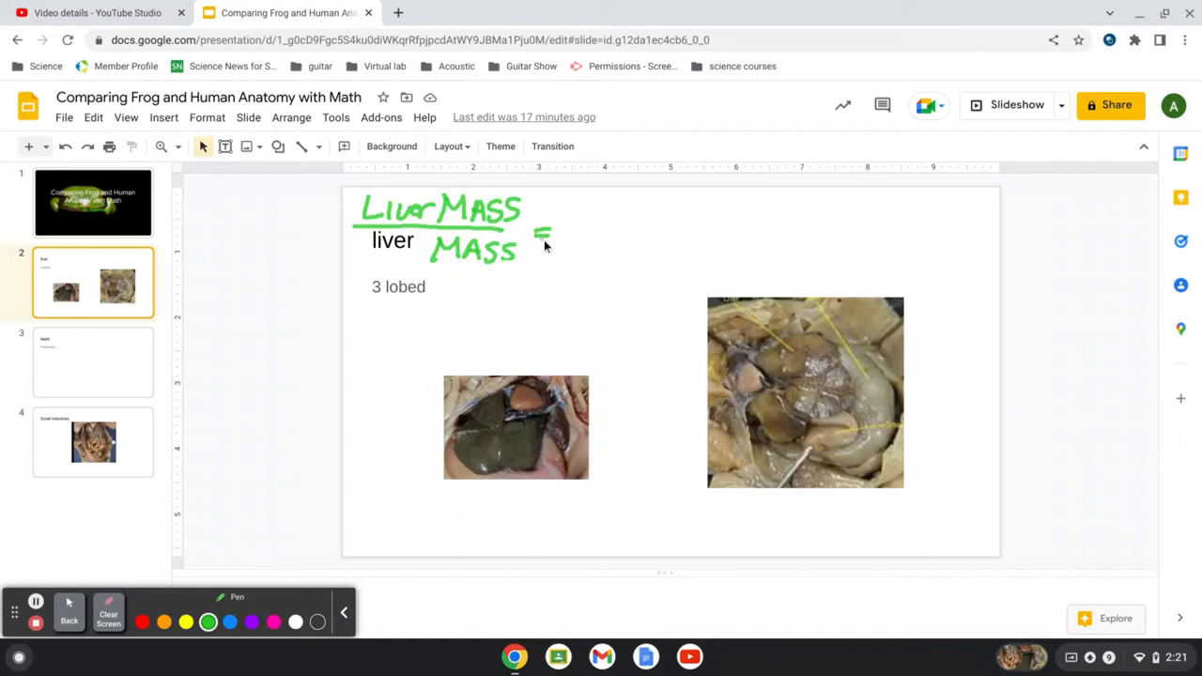
drag(572, 197, 606, 226)
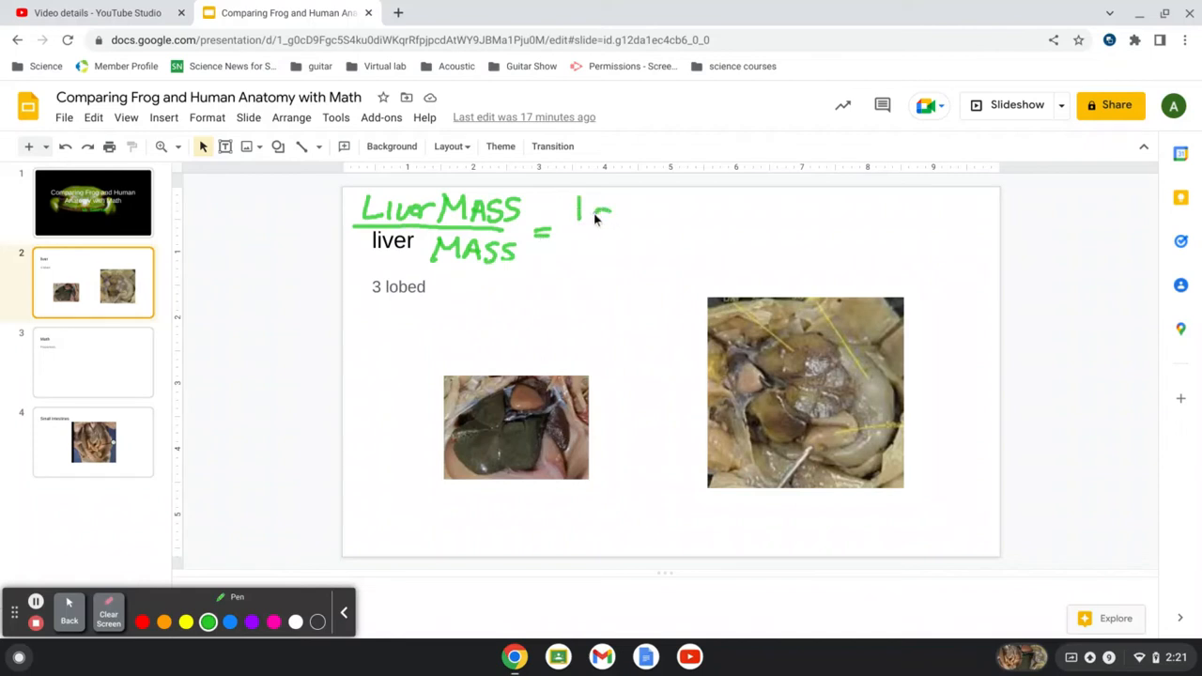
drag(591, 216, 620, 230)
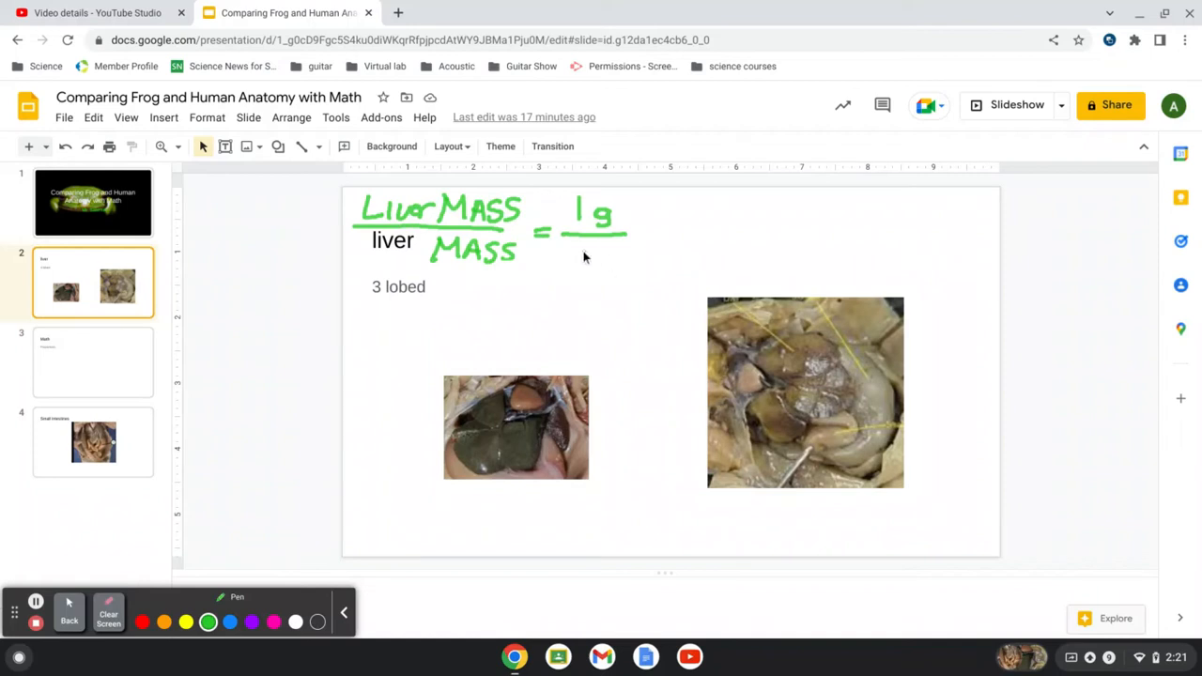
drag(563, 259, 620, 272)
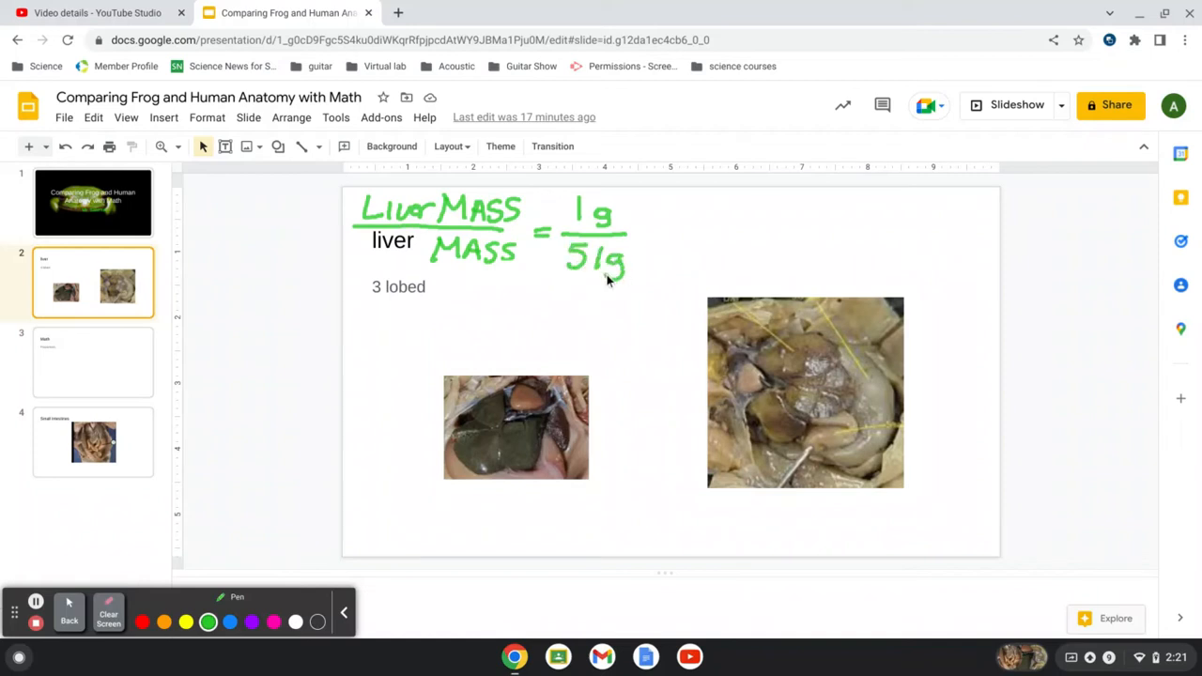
mouse_move(608, 301)
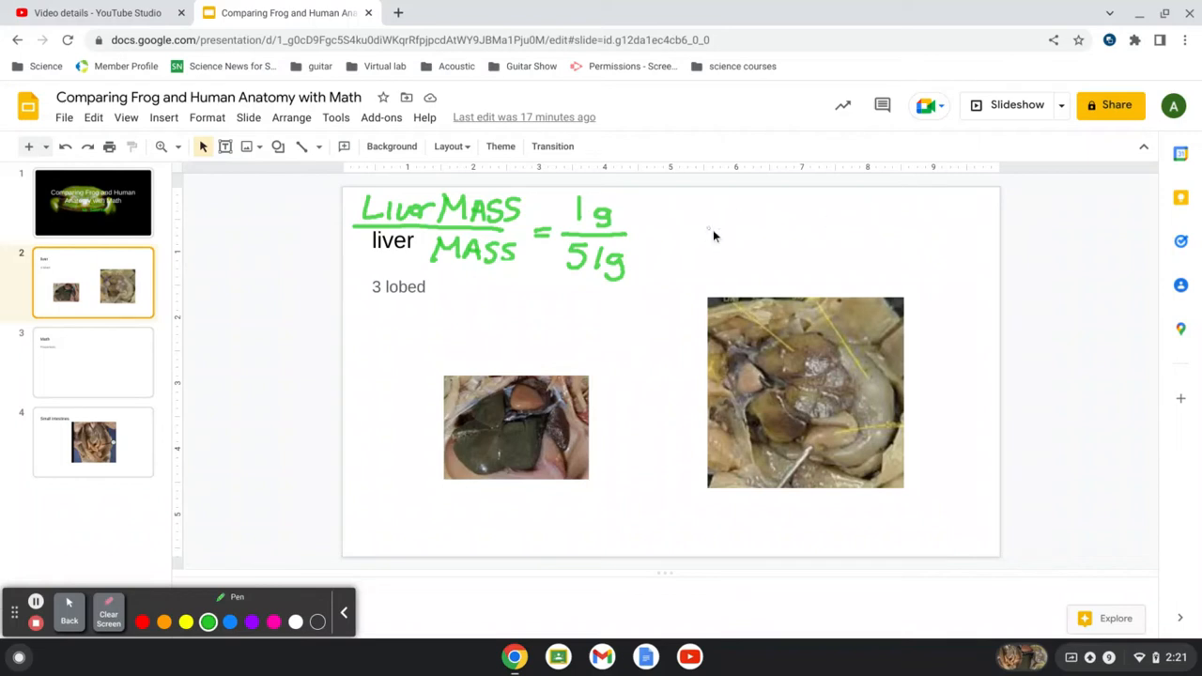
mouse_move(784, 225)
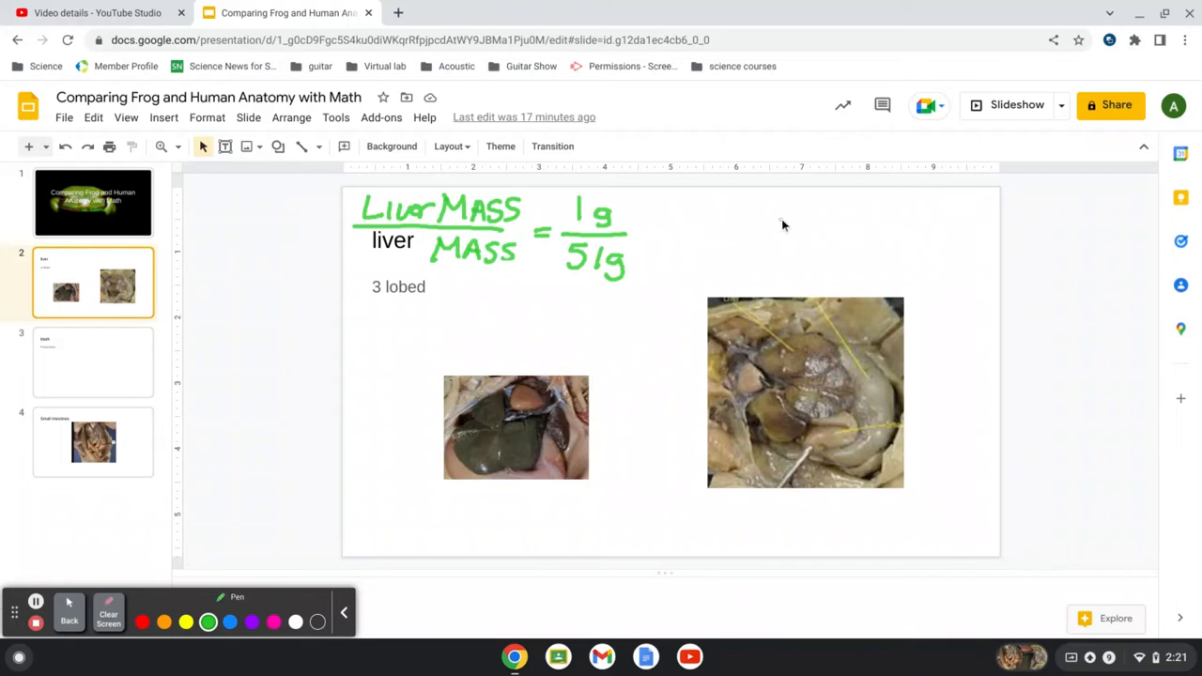
mouse_move(733, 214)
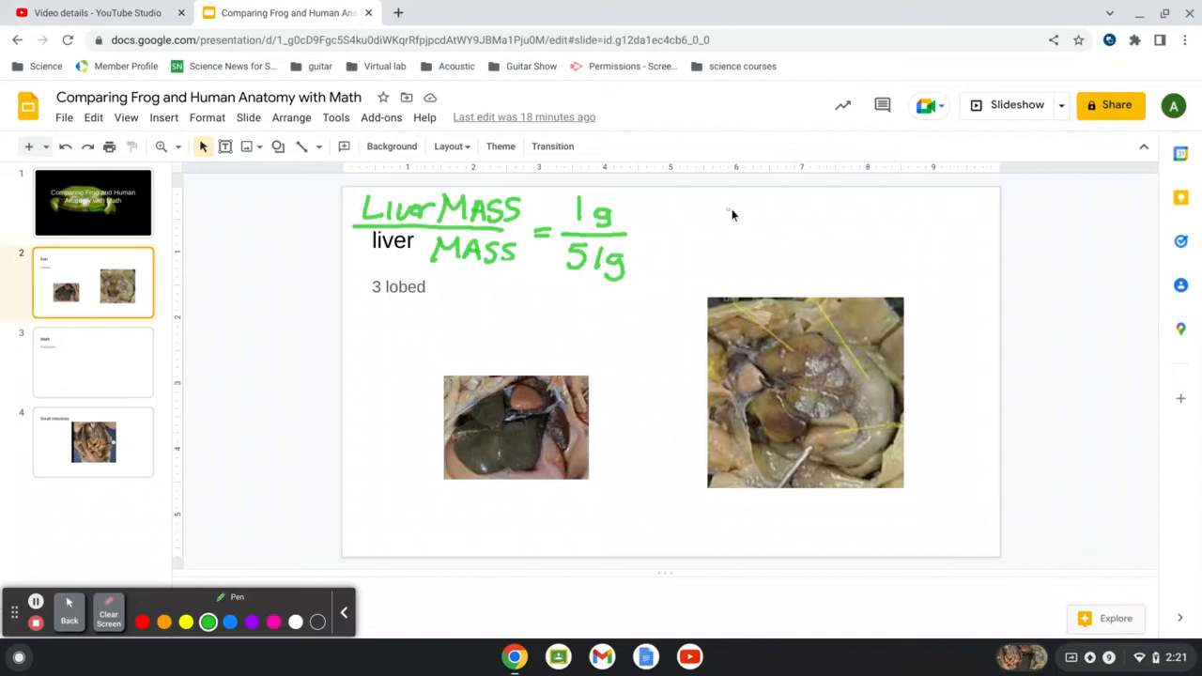
mouse_move(753, 214)
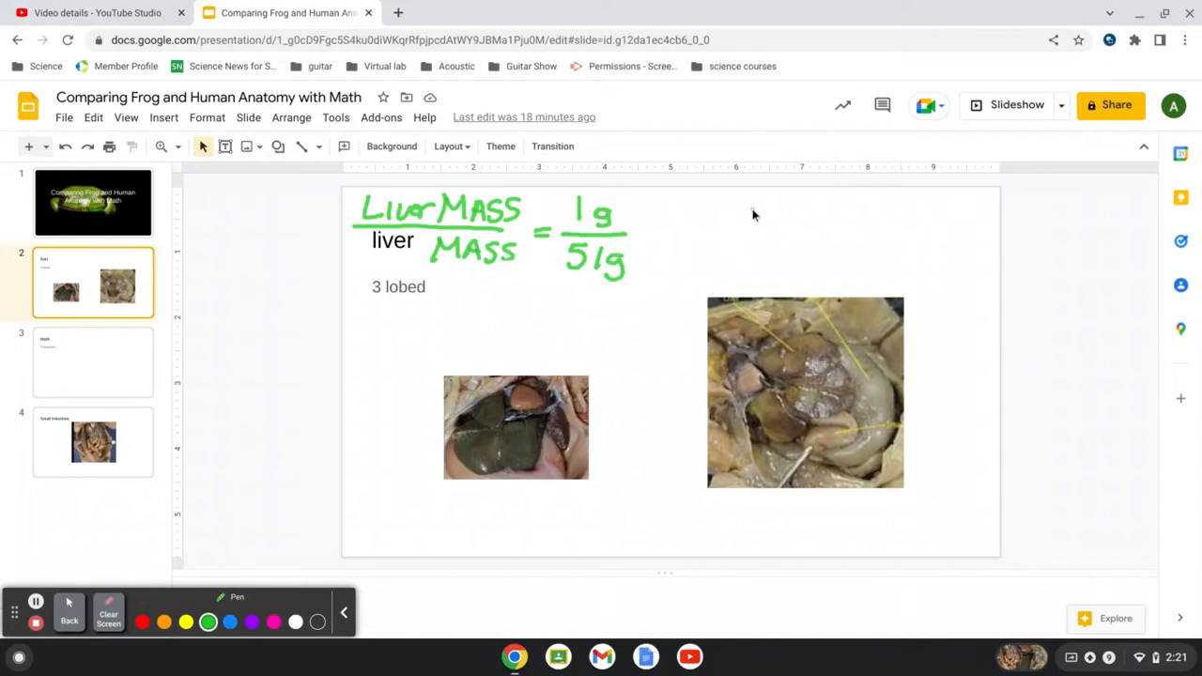
mouse_move(733, 209)
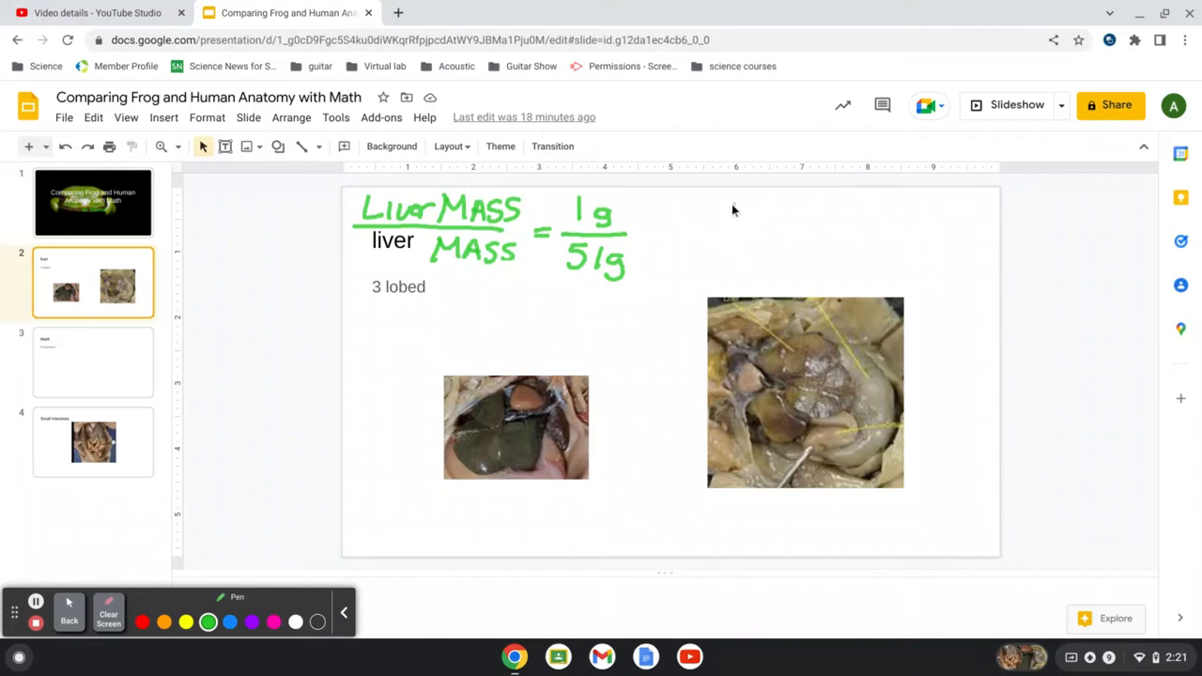
mouse_move(720, 204)
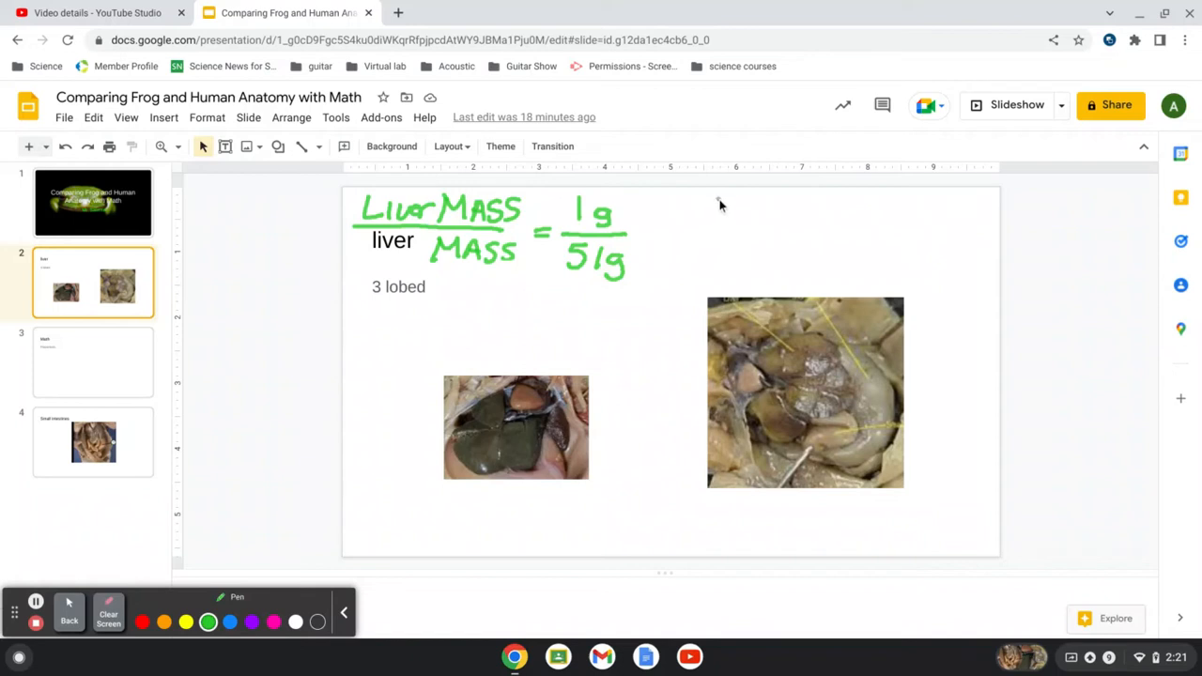
Extend the ratio with = 1500/x and add '1 gram ≈ .002 lbs' in the margin
drag(714, 205, 784, 204)
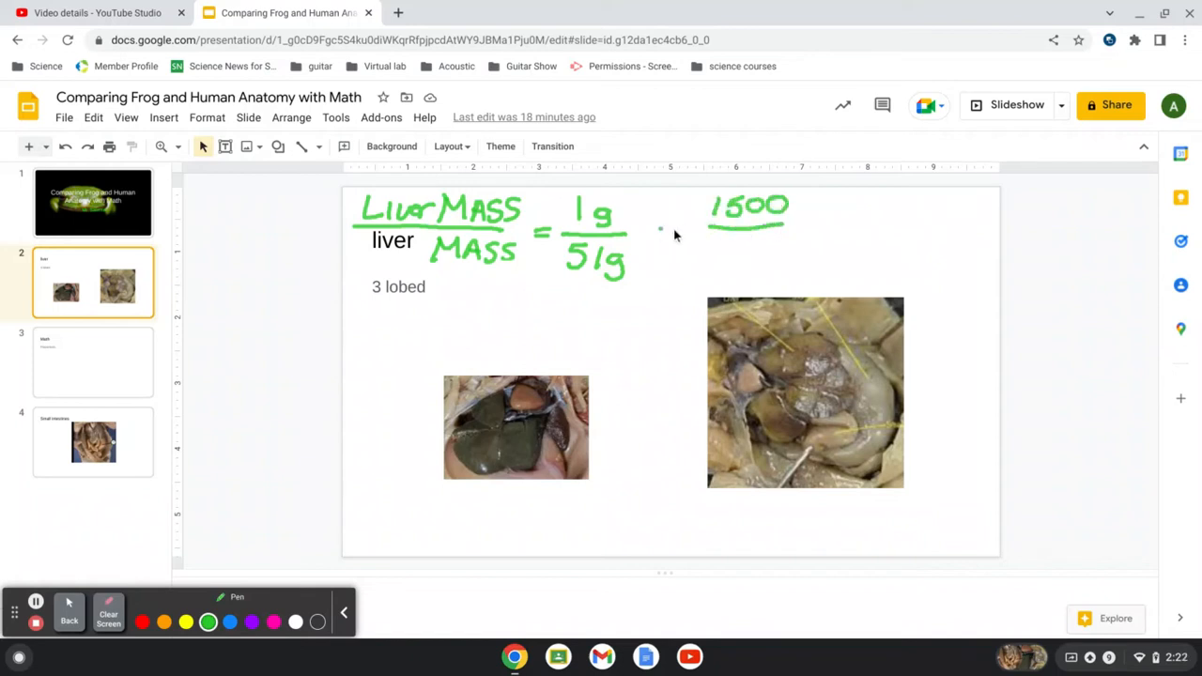
drag(657, 232, 676, 232)
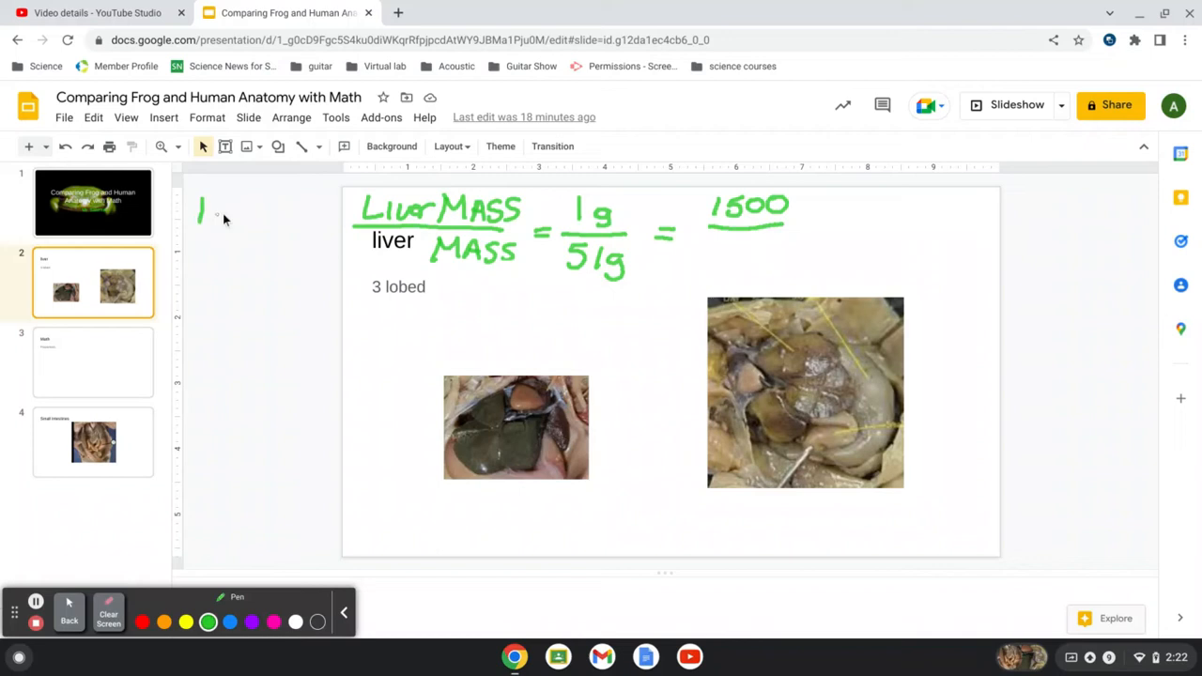
drag(216, 220, 286, 211)
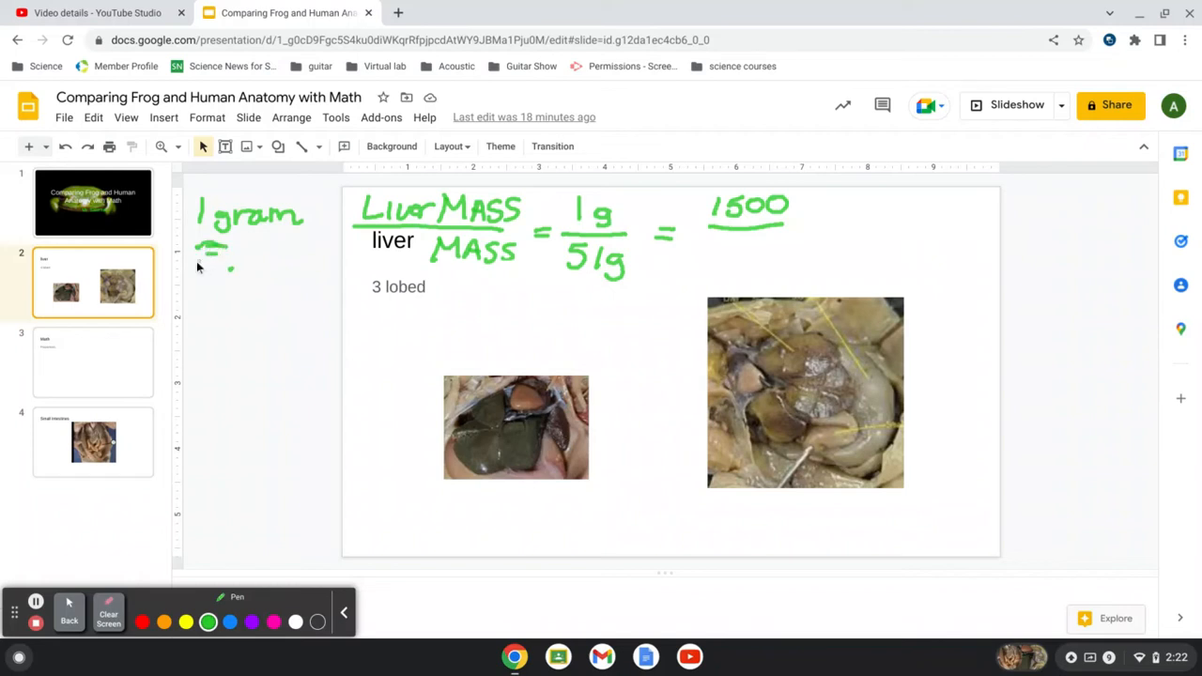
drag(202, 261, 273, 263)
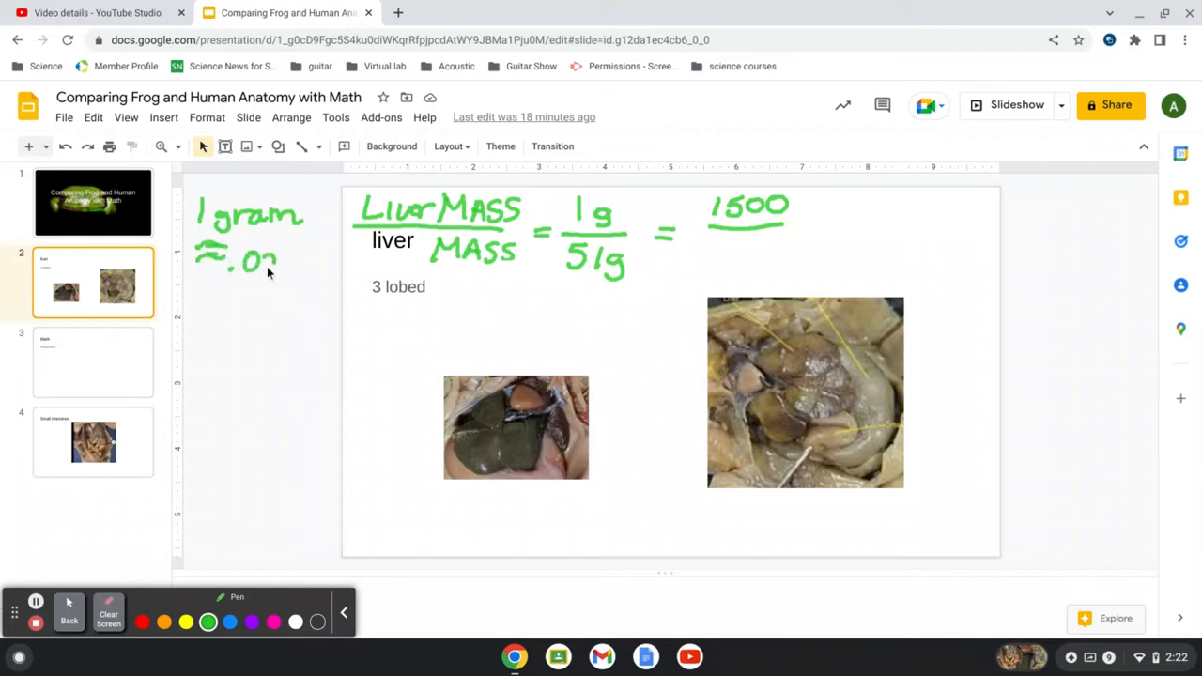
drag(273, 260, 338, 260)
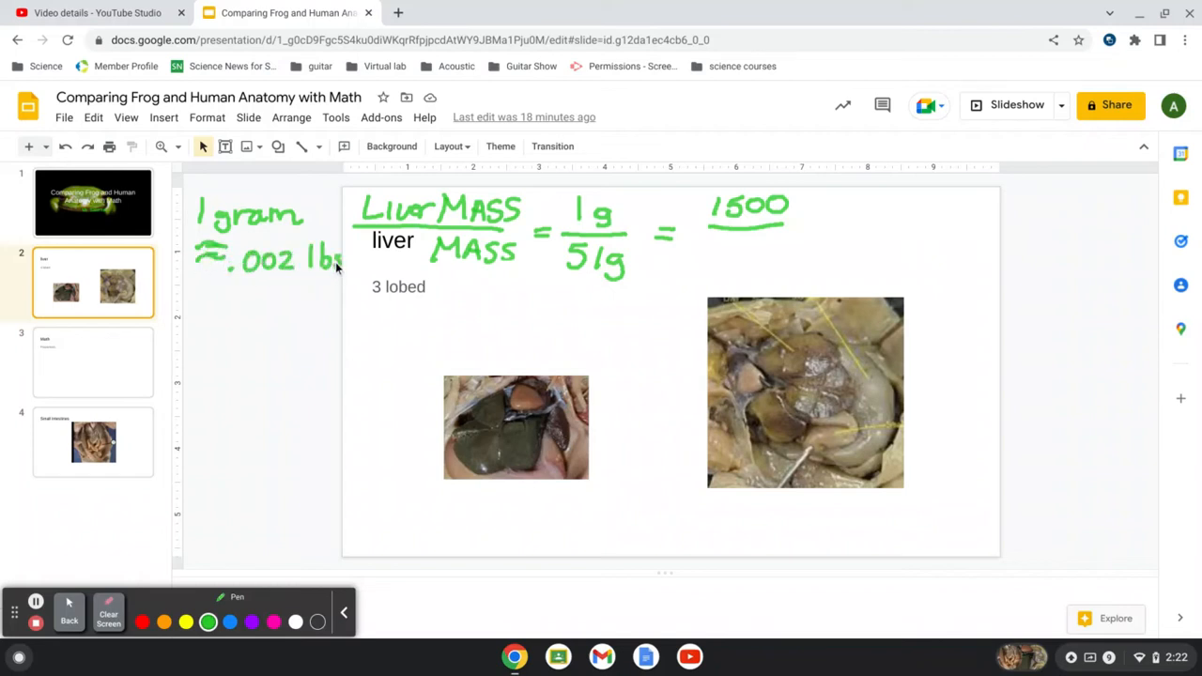
mouse_move(286, 287)
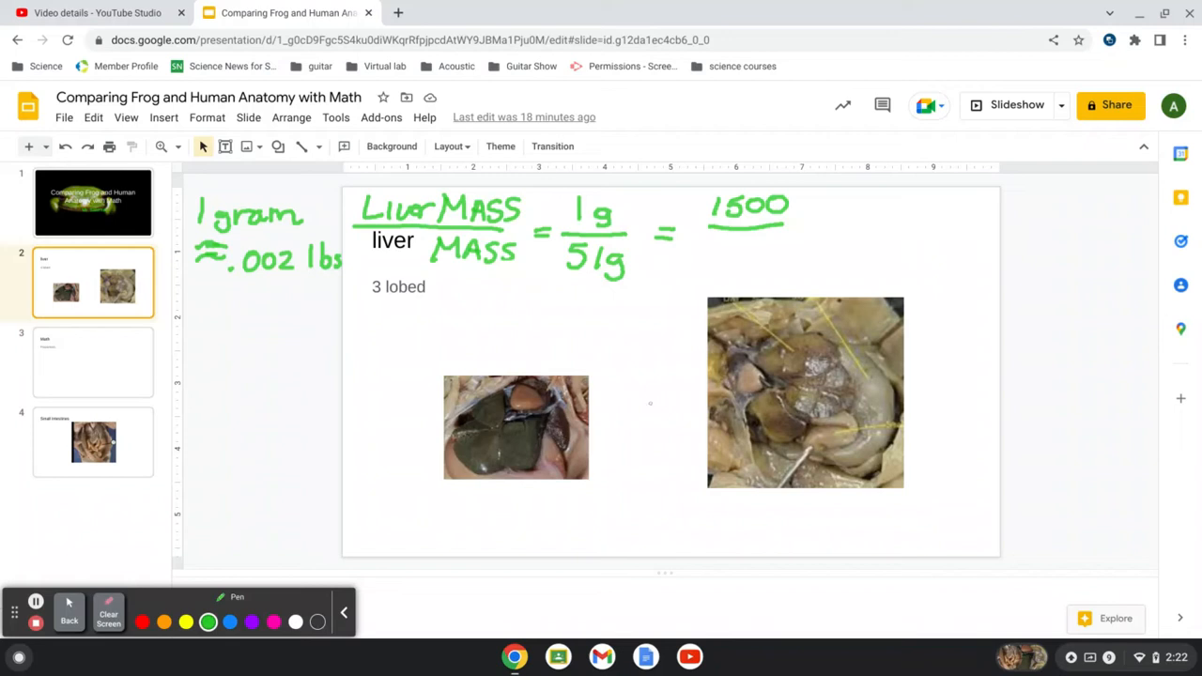
mouse_move(727, 244)
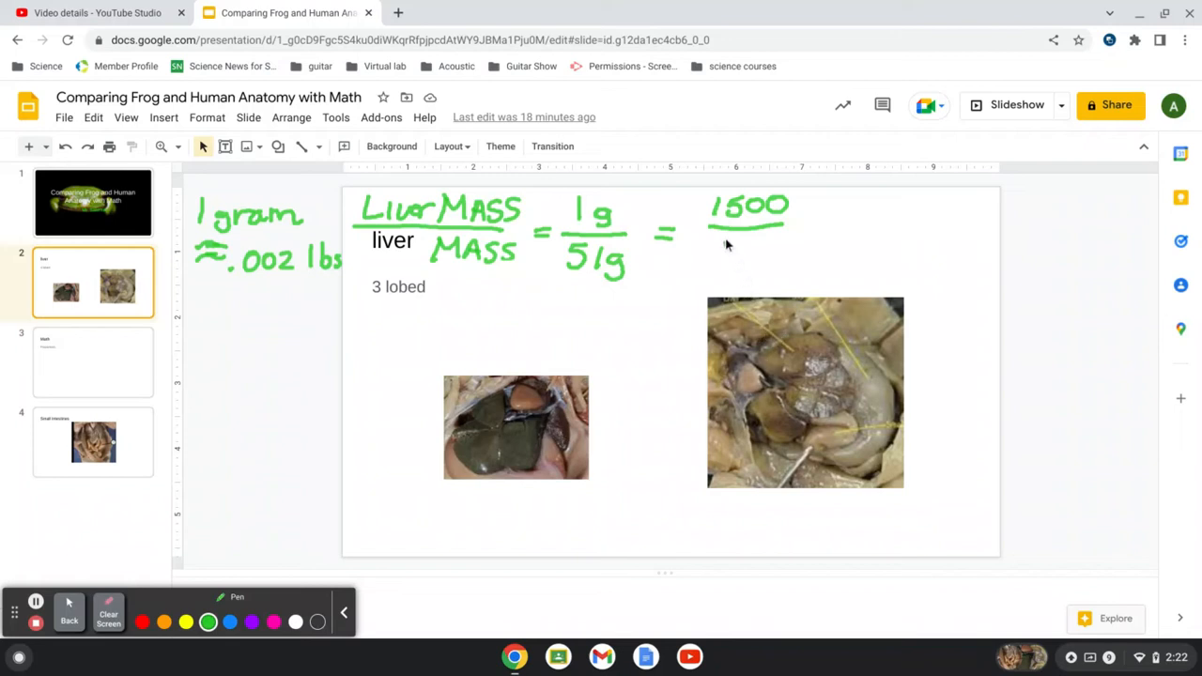
drag(721, 243, 749, 264)
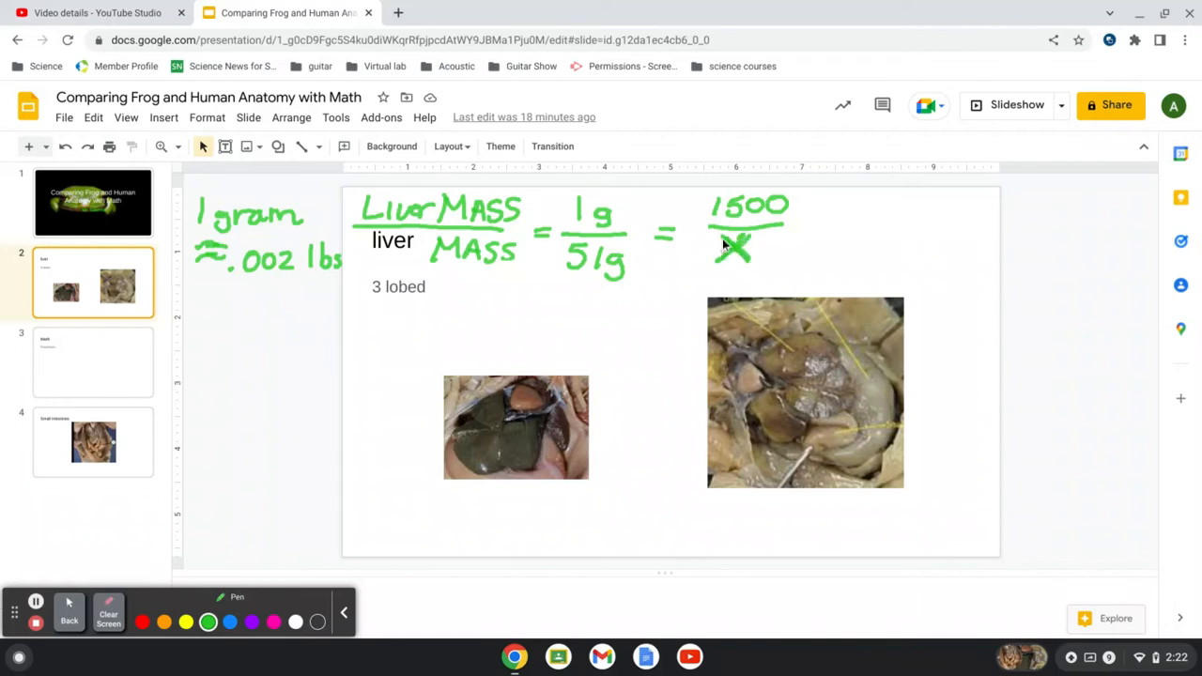
mouse_move(716, 256)
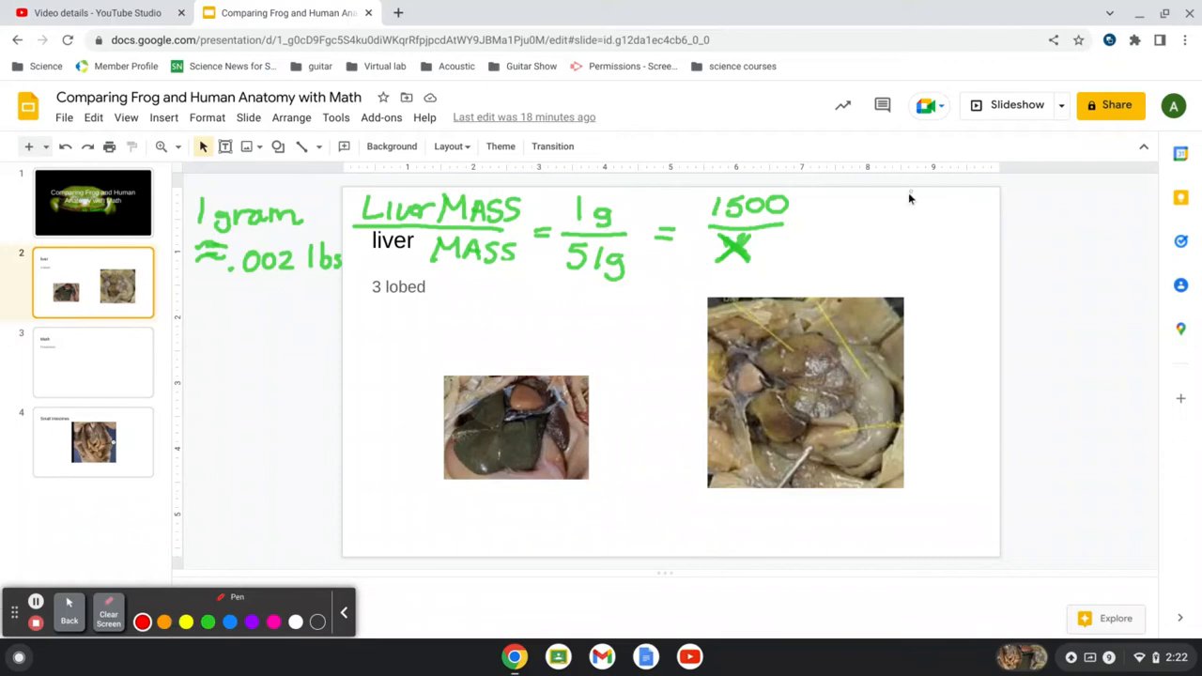
Cross-multiply in red and write x = 76,500 g at the top right
drag(901, 220, 957, 216)
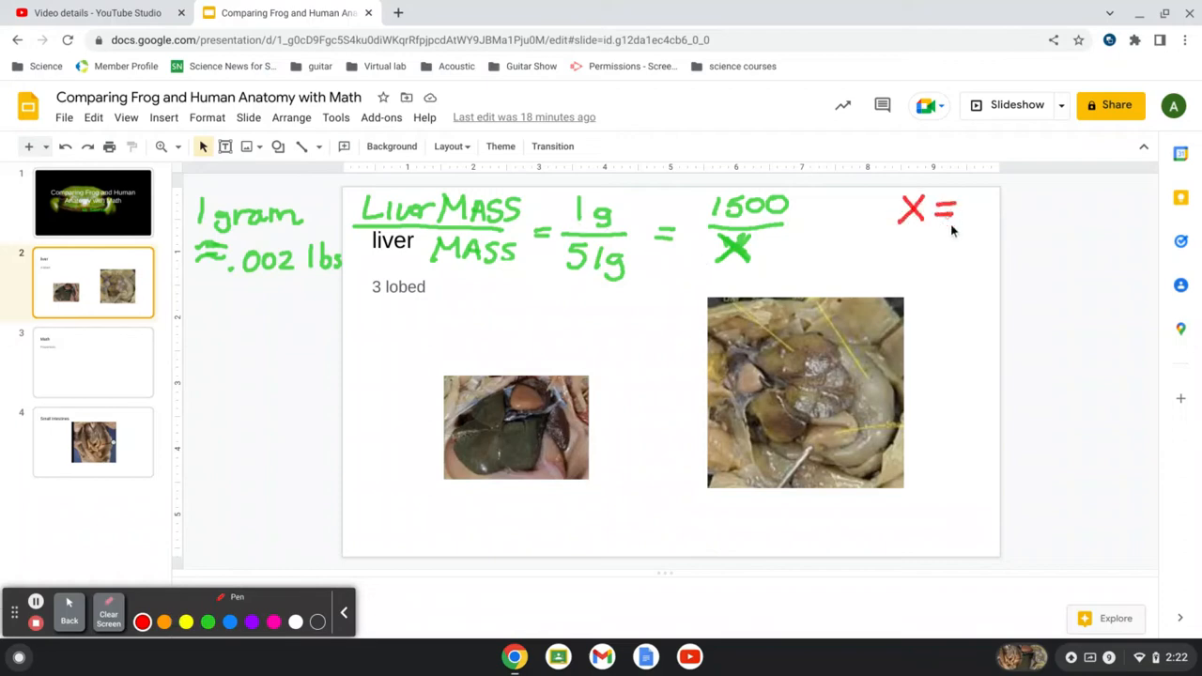
mouse_move(584, 311)
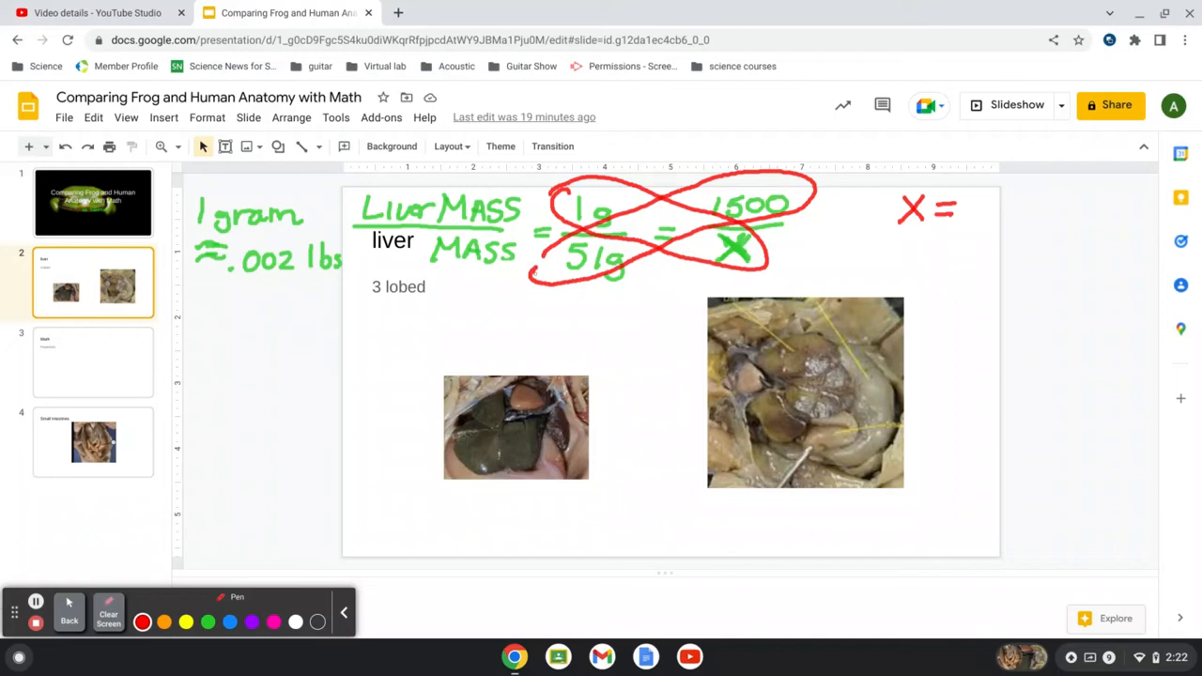
mouse_move(901, 280)
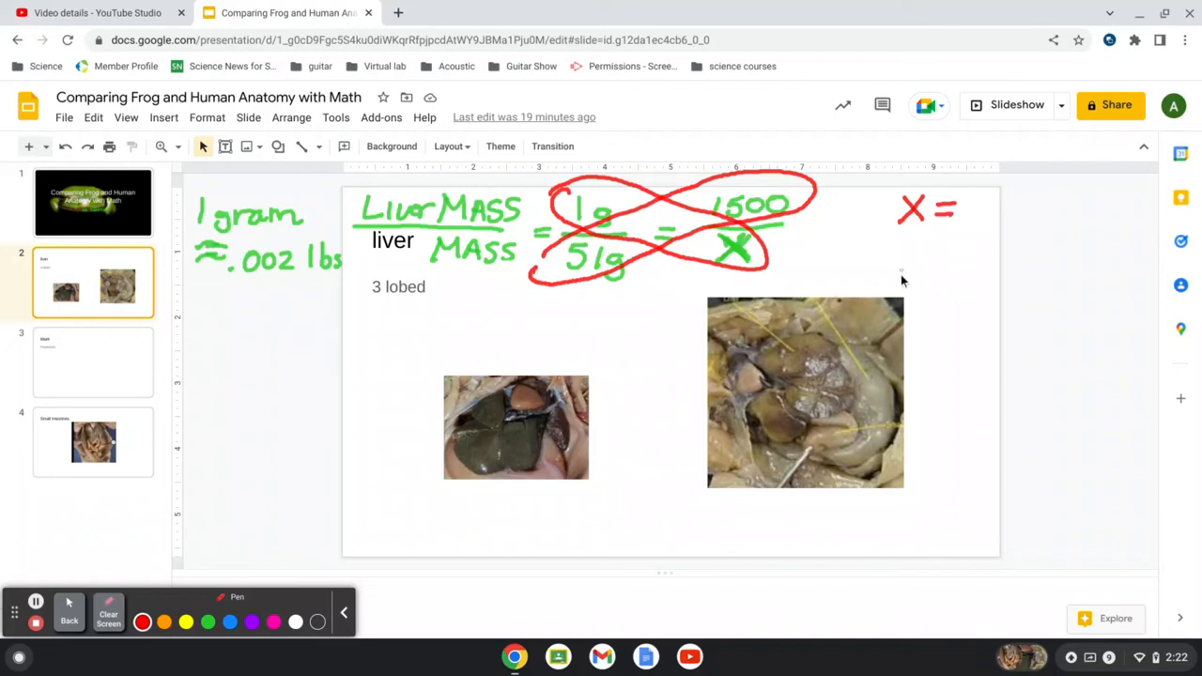
mouse_move(967, 232)
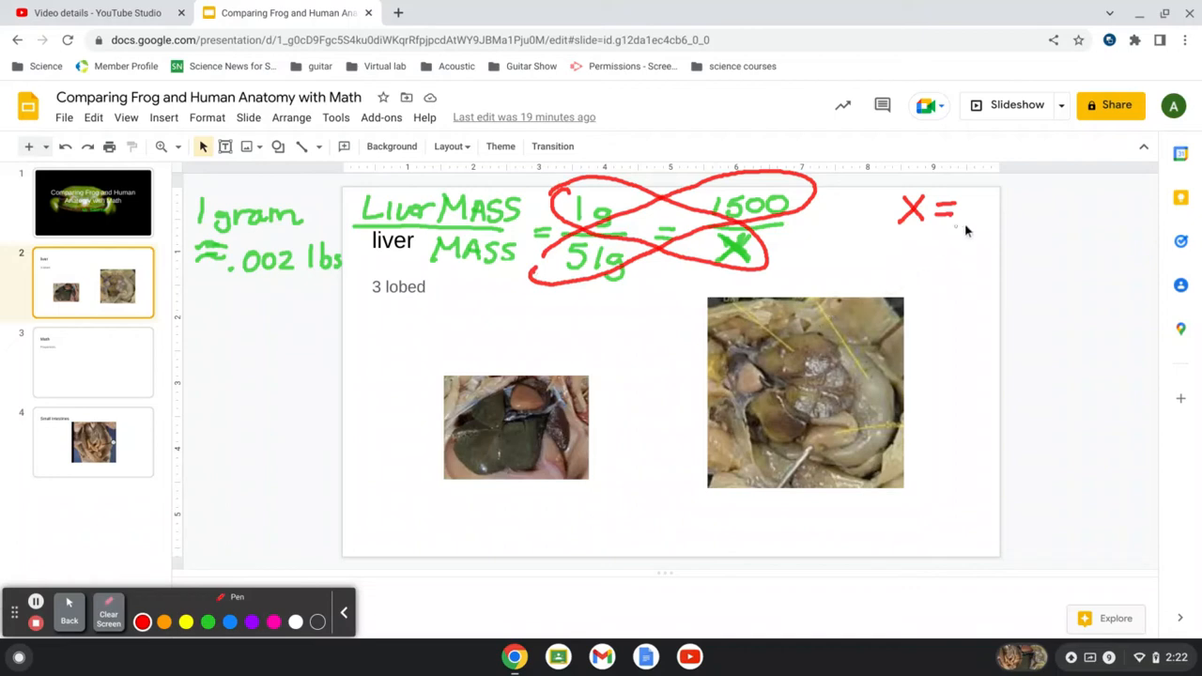
drag(963, 215, 1032, 235)
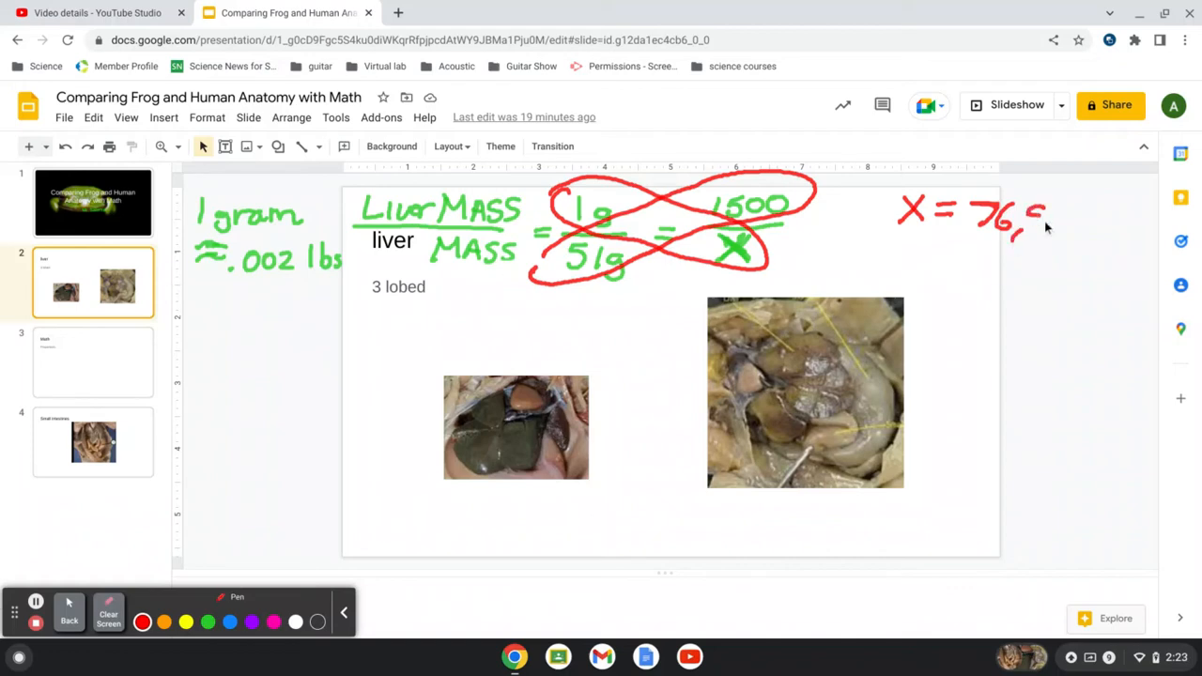
drag(1023, 221, 1084, 230)
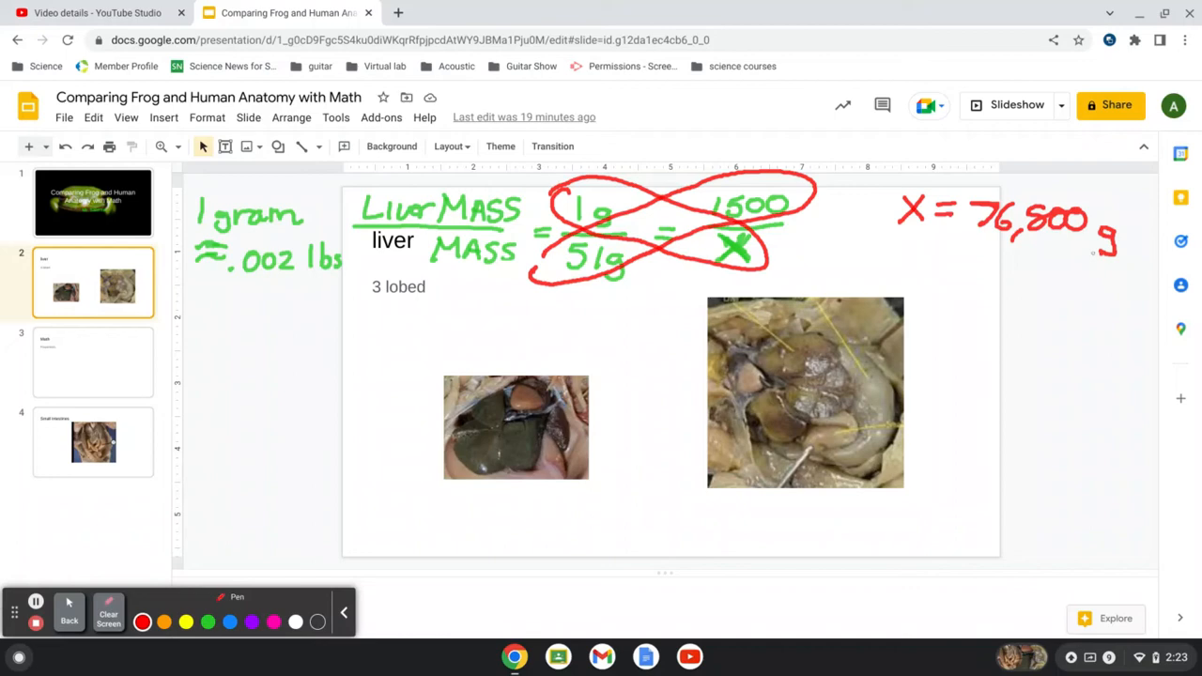
mouse_move(342, 382)
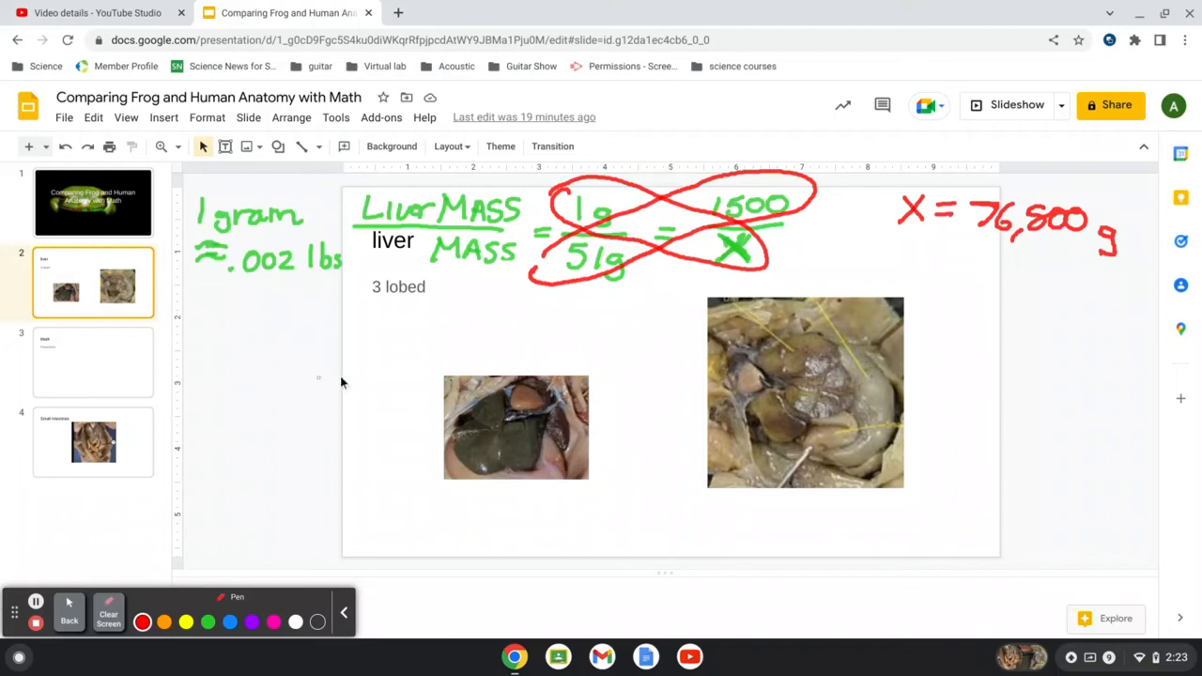
Write the conversion ≈167 lbs beneath x and frame it
drag(929, 300, 972, 300)
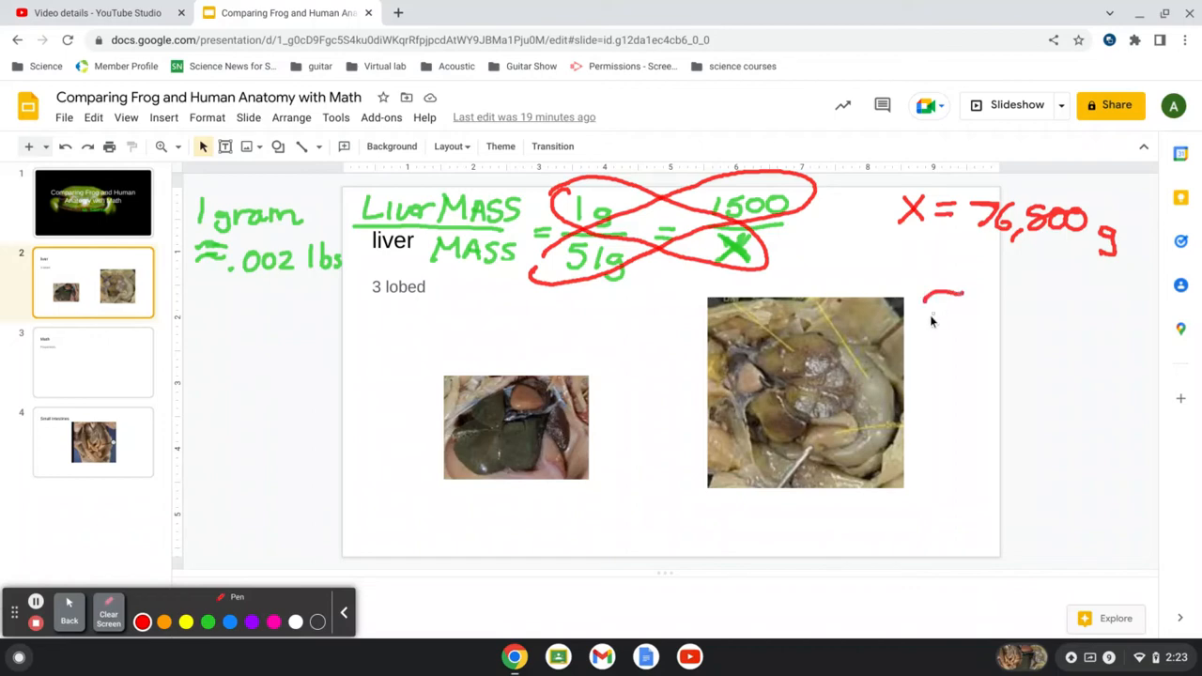
drag(925, 310, 1089, 309)
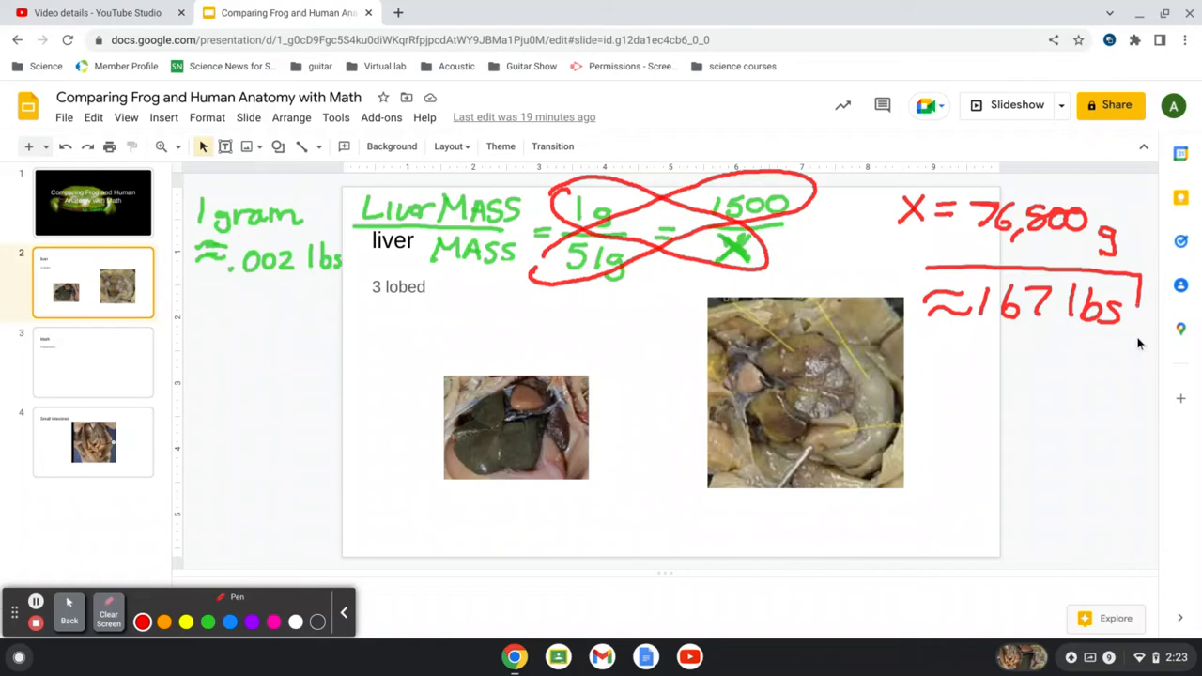
drag(915, 272, 1136, 342)
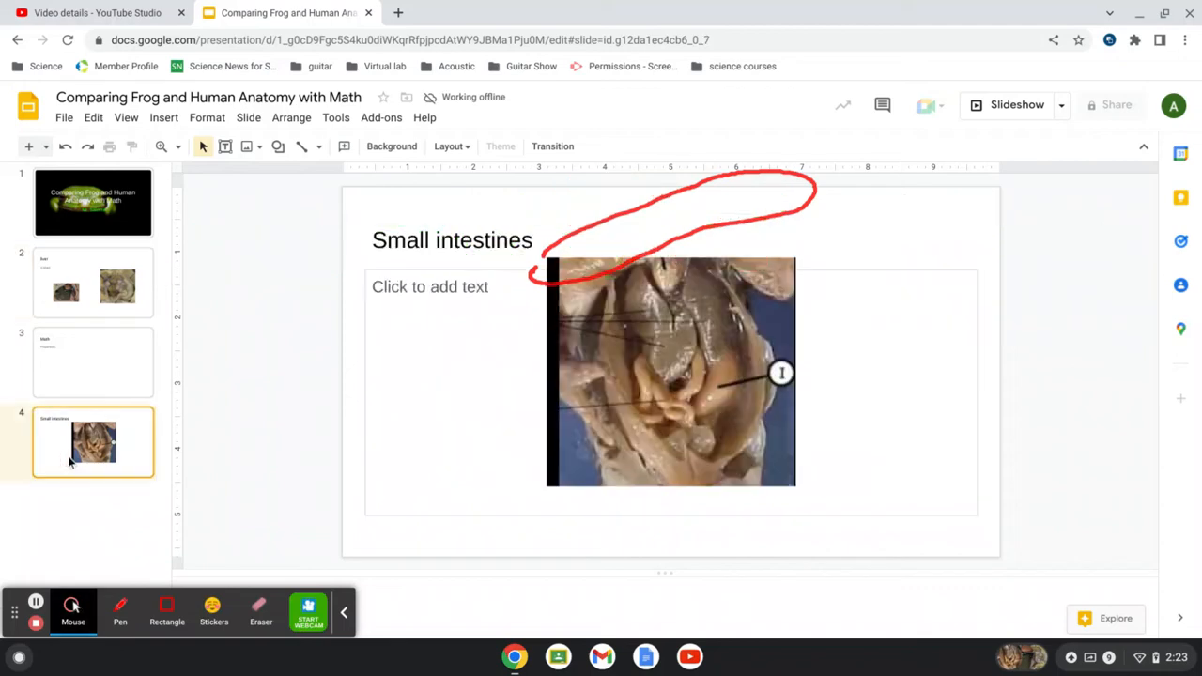
mouse_move(120, 610)
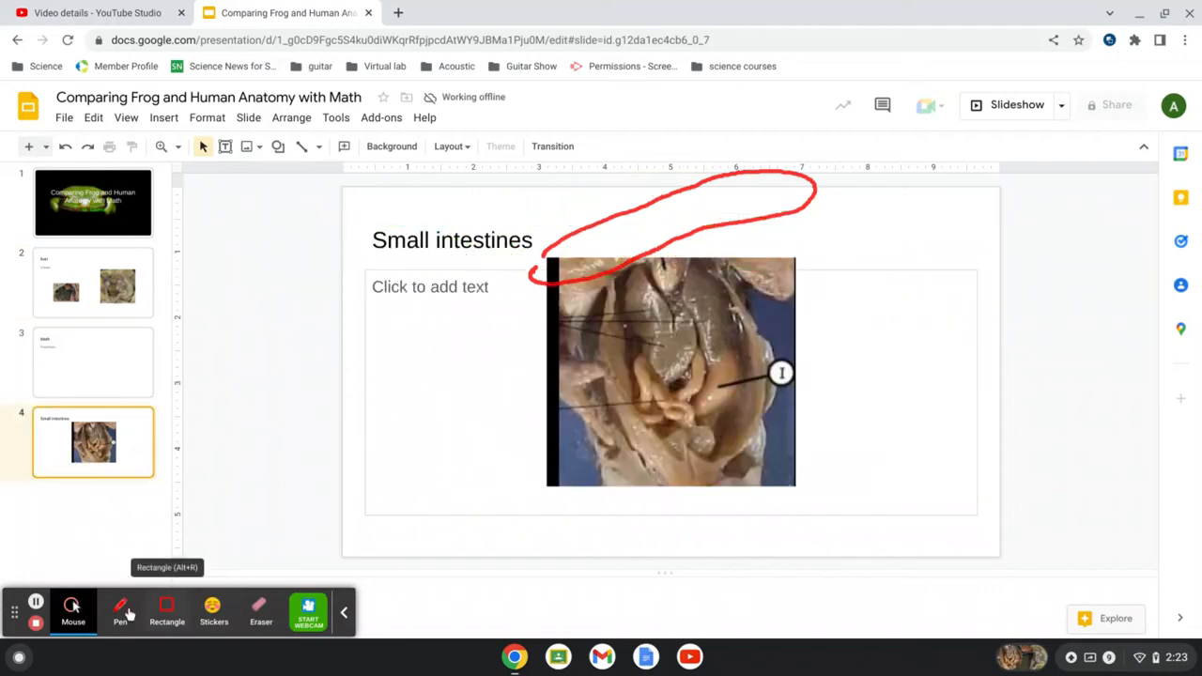
Select the red freehand pen on the Small intestines slide
click(121, 610)
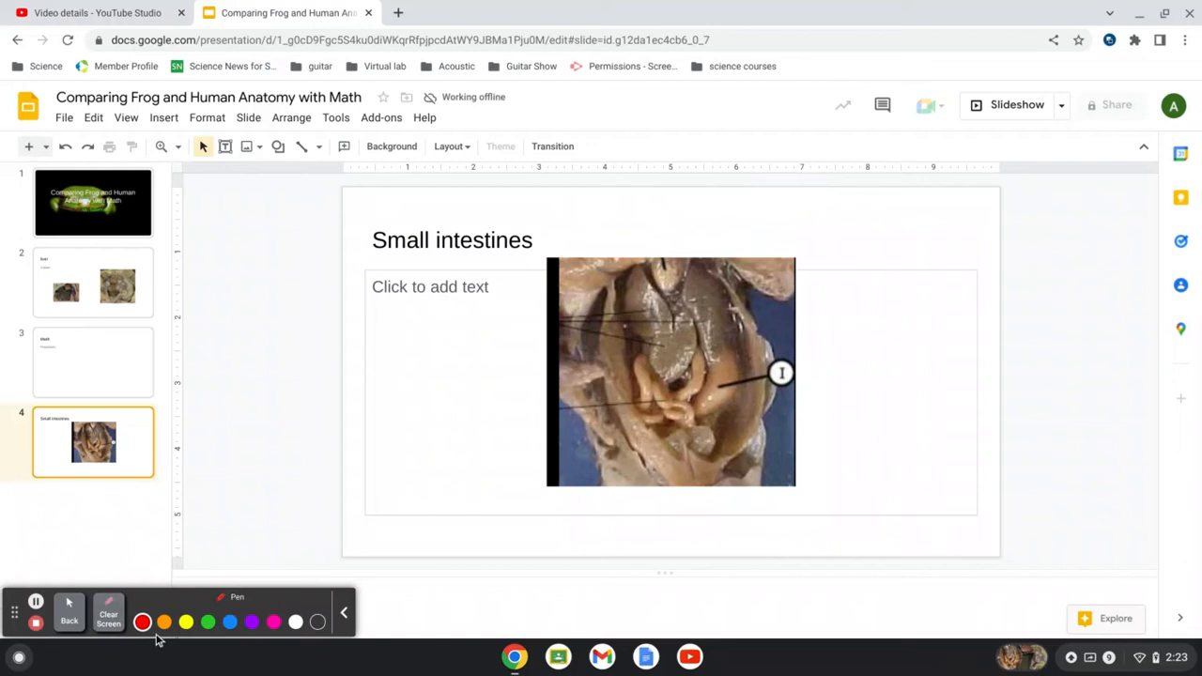
mouse_move(223, 589)
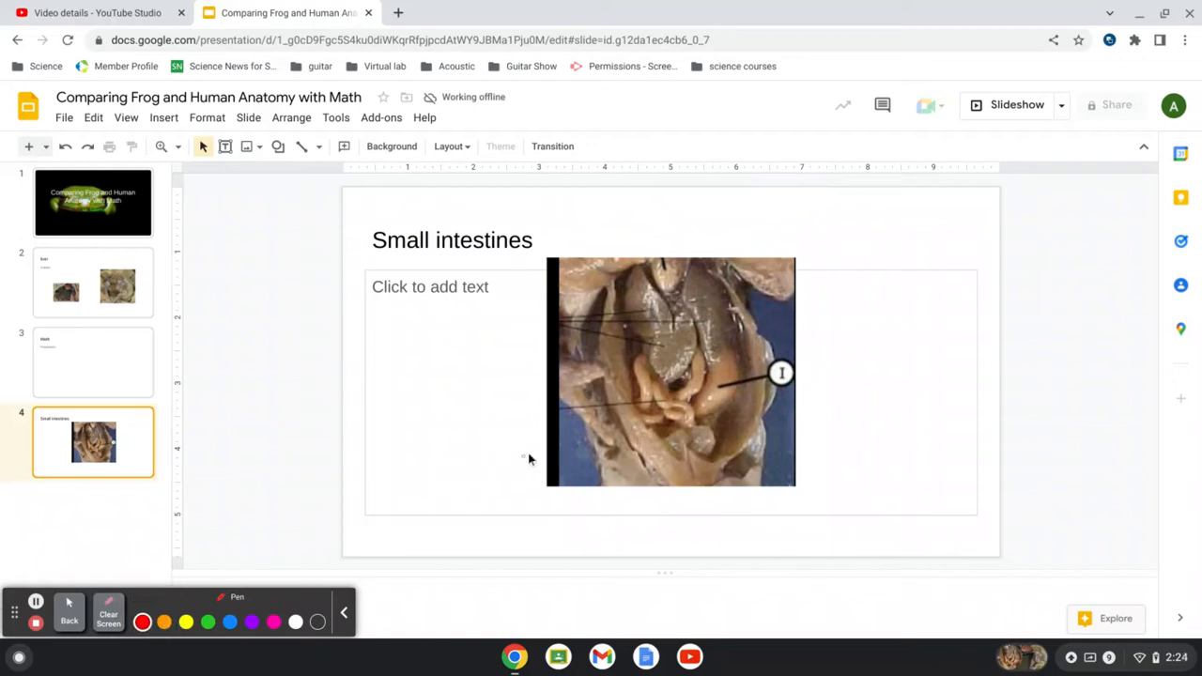
mouse_move(279, 571)
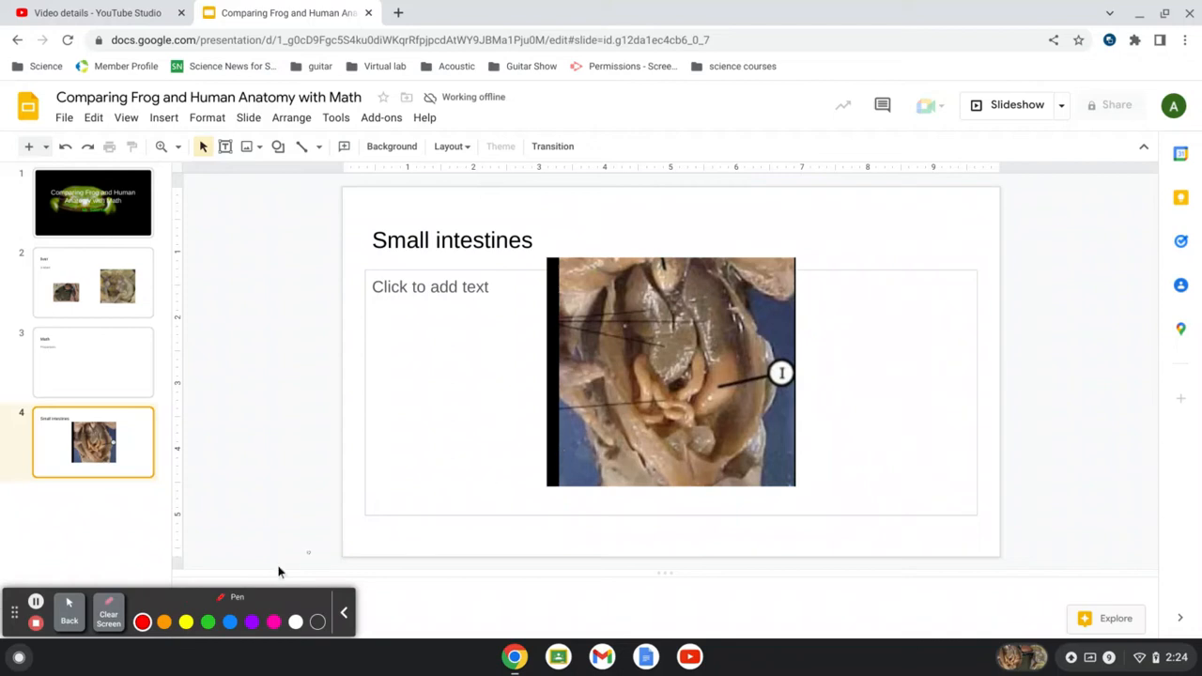
mouse_move(645, 425)
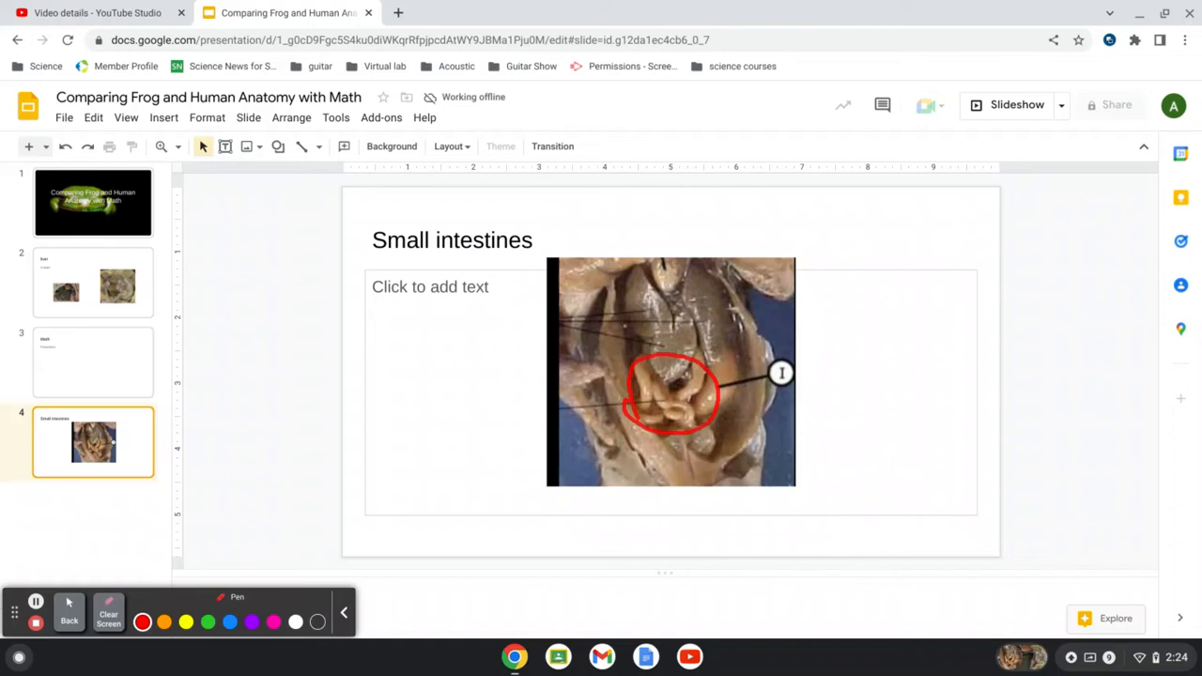
mouse_move(328, 378)
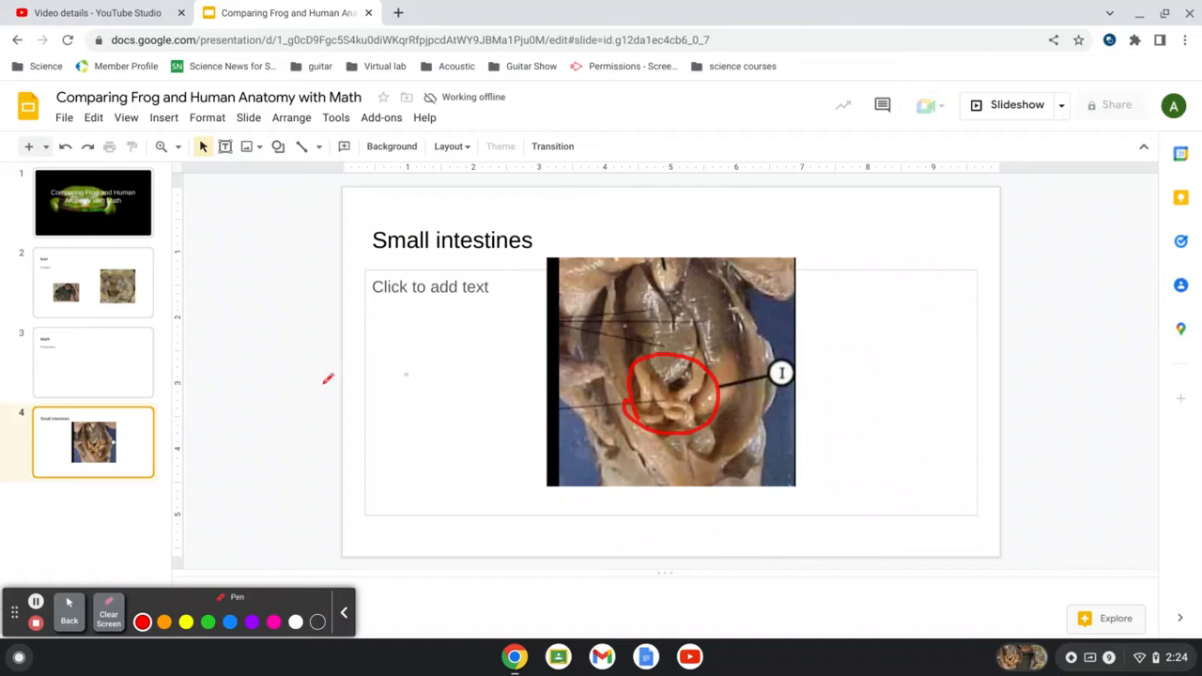
mouse_move(430, 277)
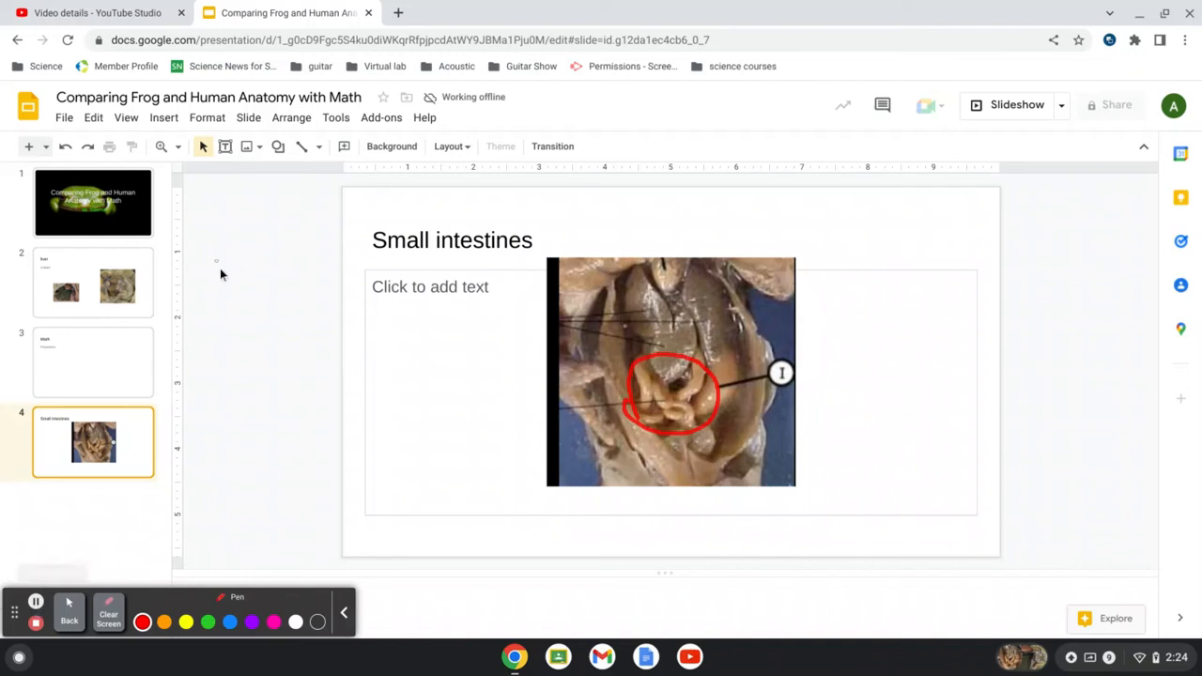
mouse_move(214, 269)
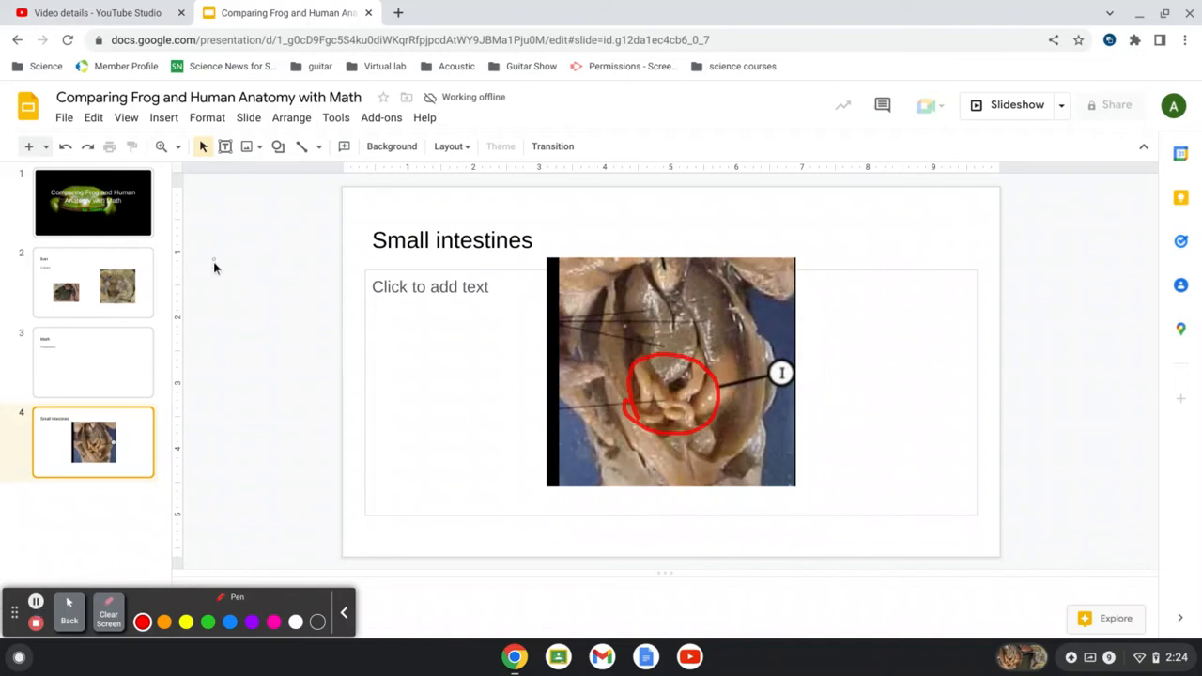
Write the label 'Length' with SI over Body in red left of the photo
drag(214, 258, 214, 301)
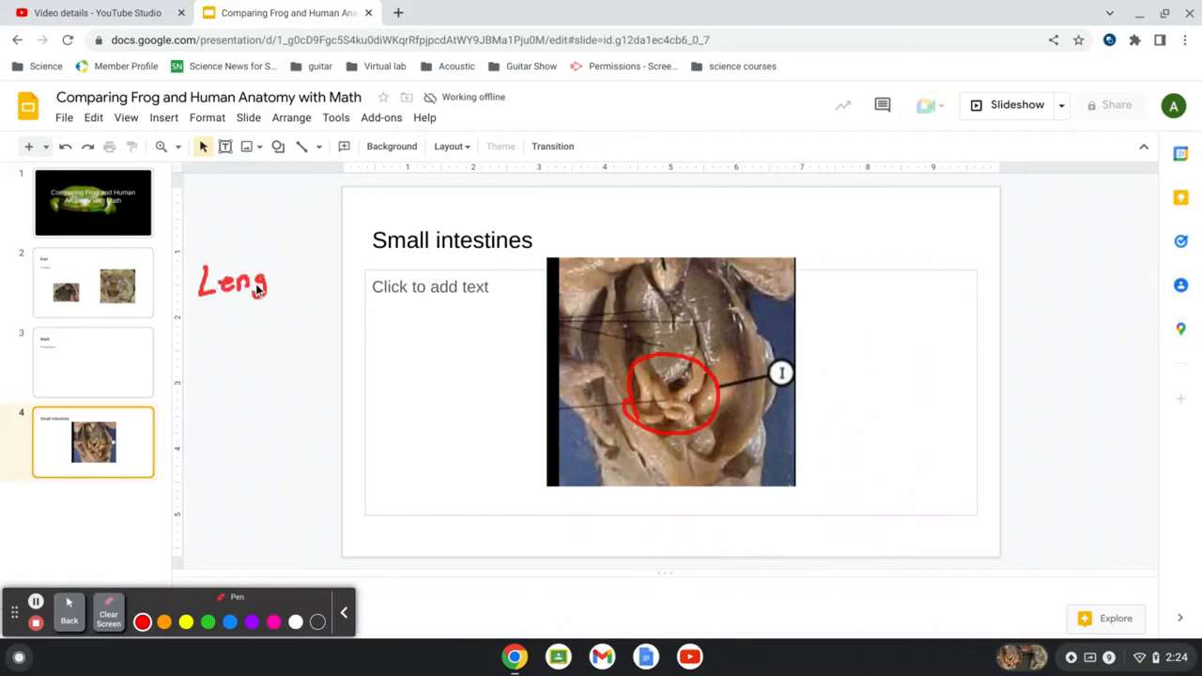
drag(272, 281, 300, 277)
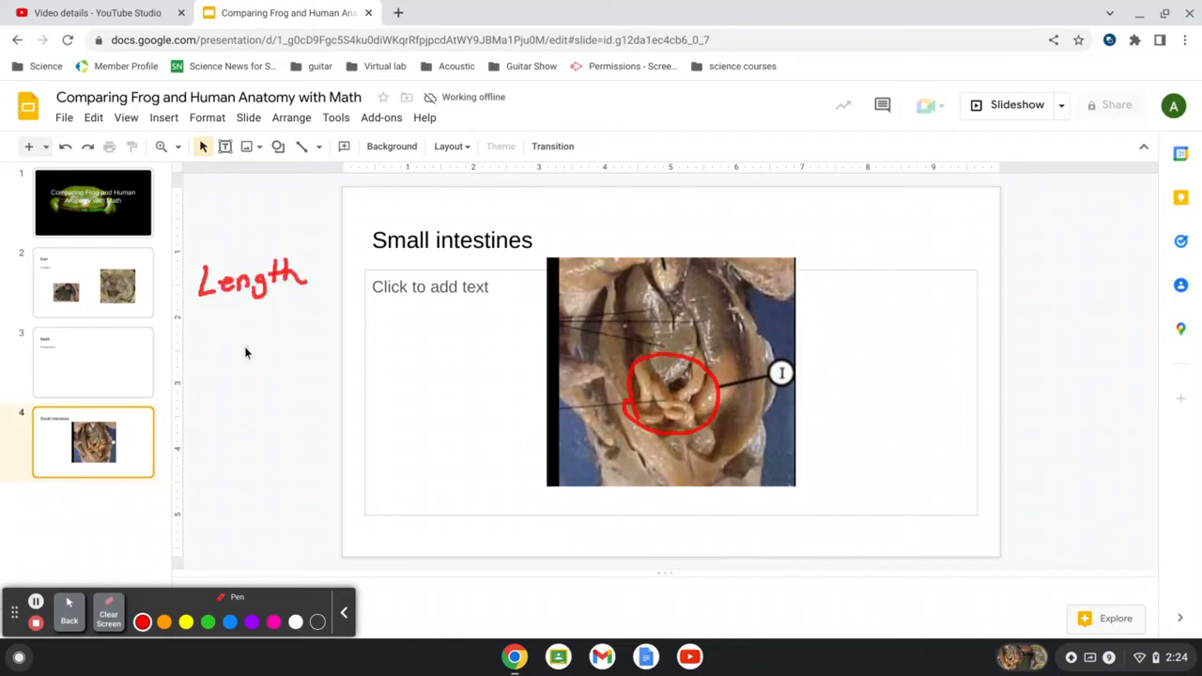
drag(216, 333, 253, 352)
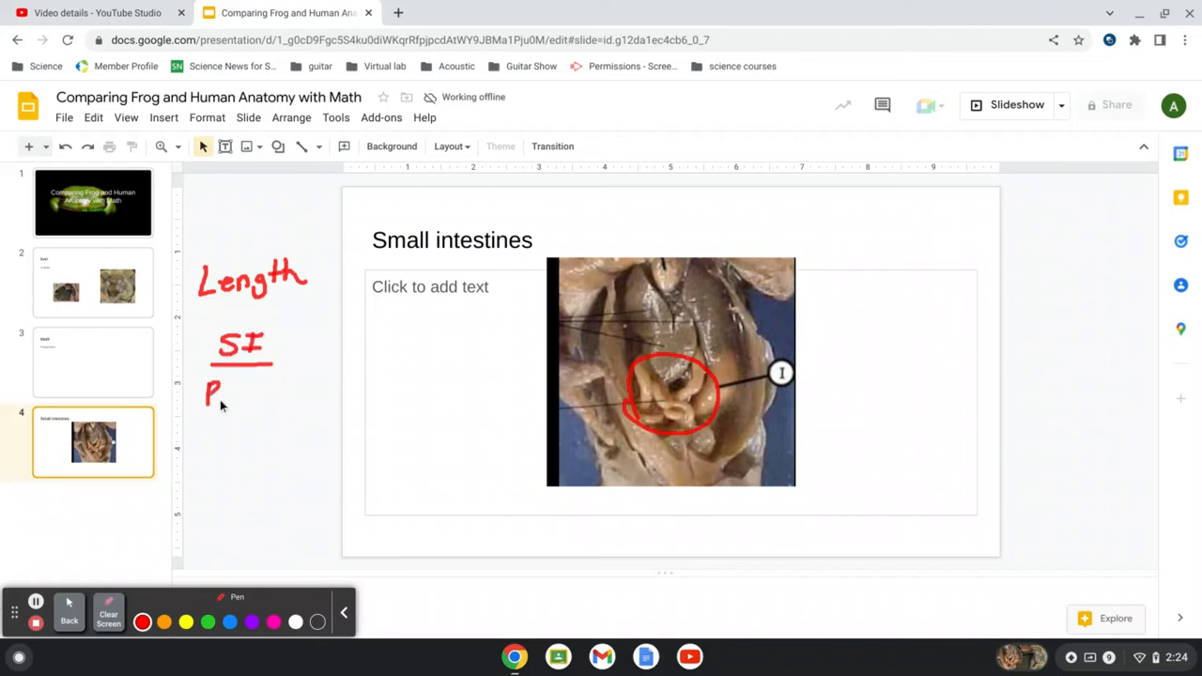
drag(204, 399, 275, 394)
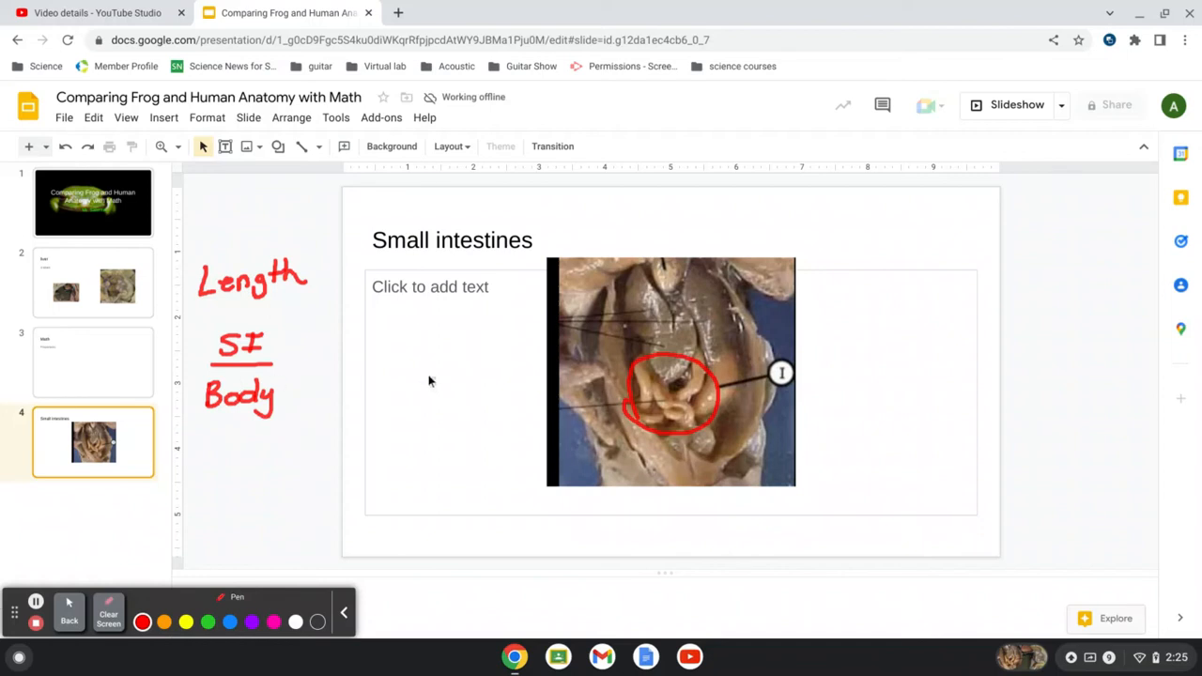
mouse_move(343, 363)
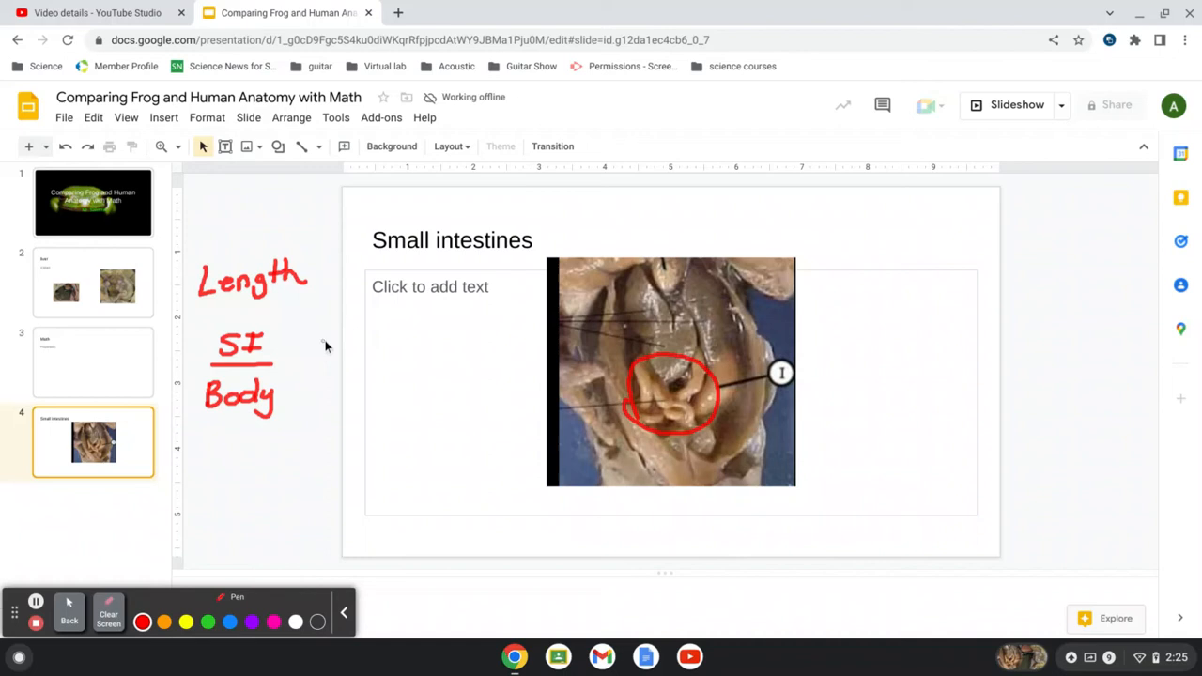
Write 30cm over 7cm beside the SI/Body label
drag(333, 342, 403, 343)
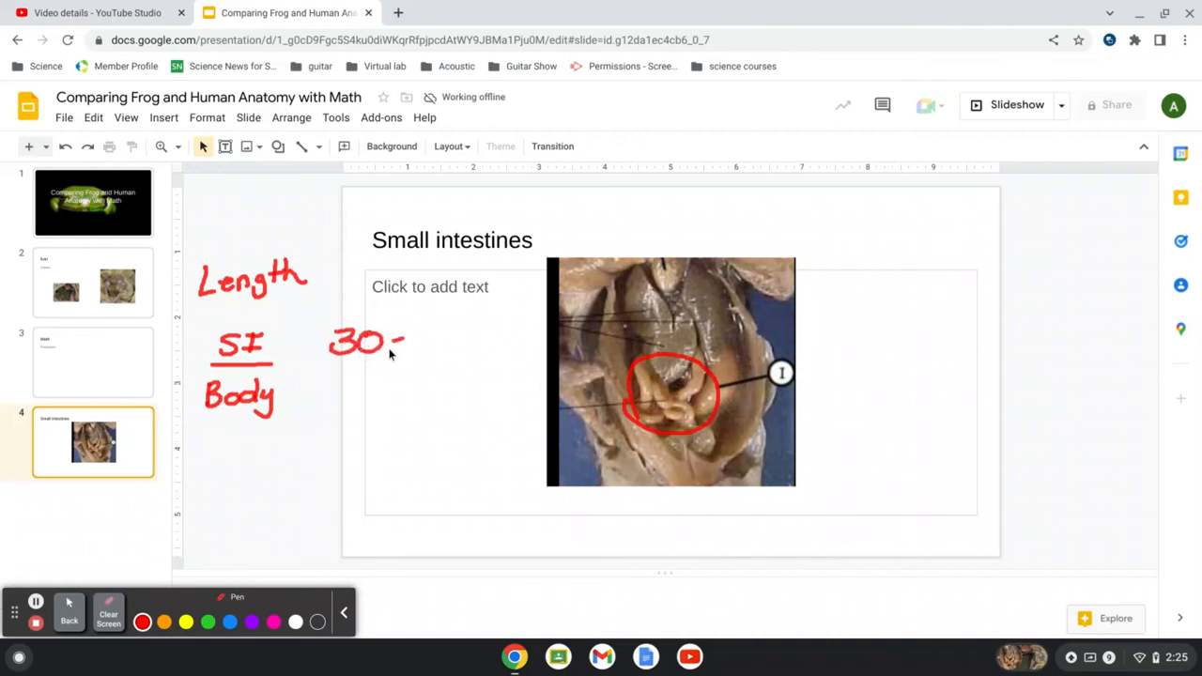
drag(395, 343, 422, 375)
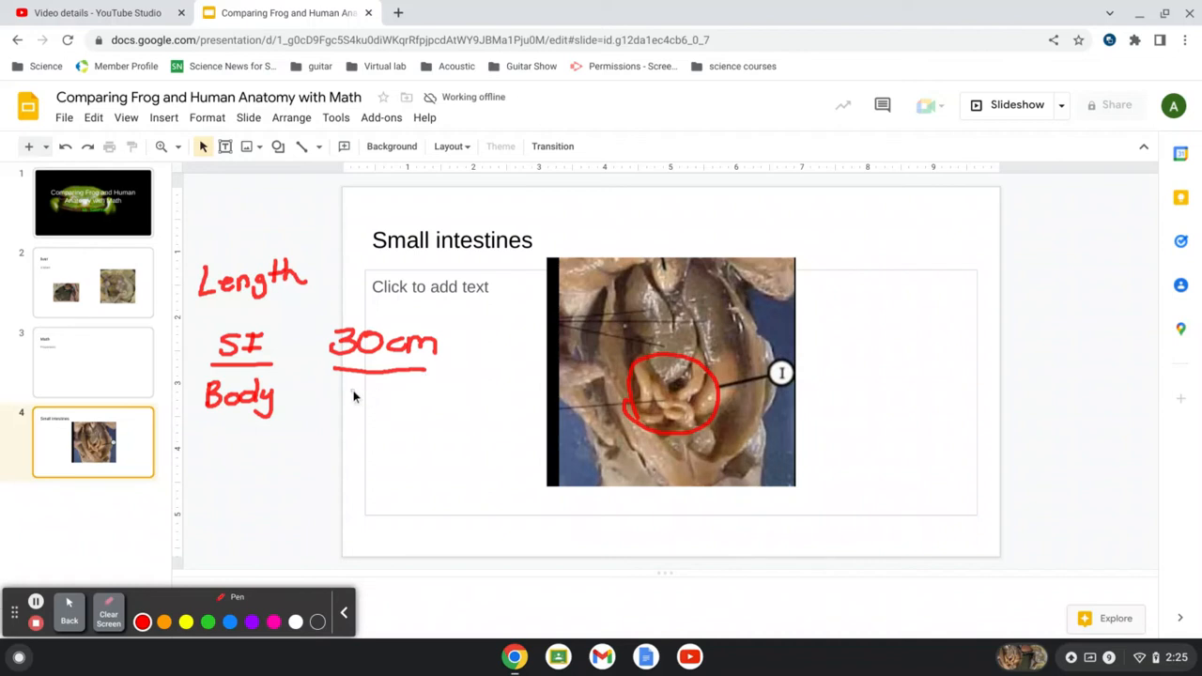
drag(352, 394, 385, 408)
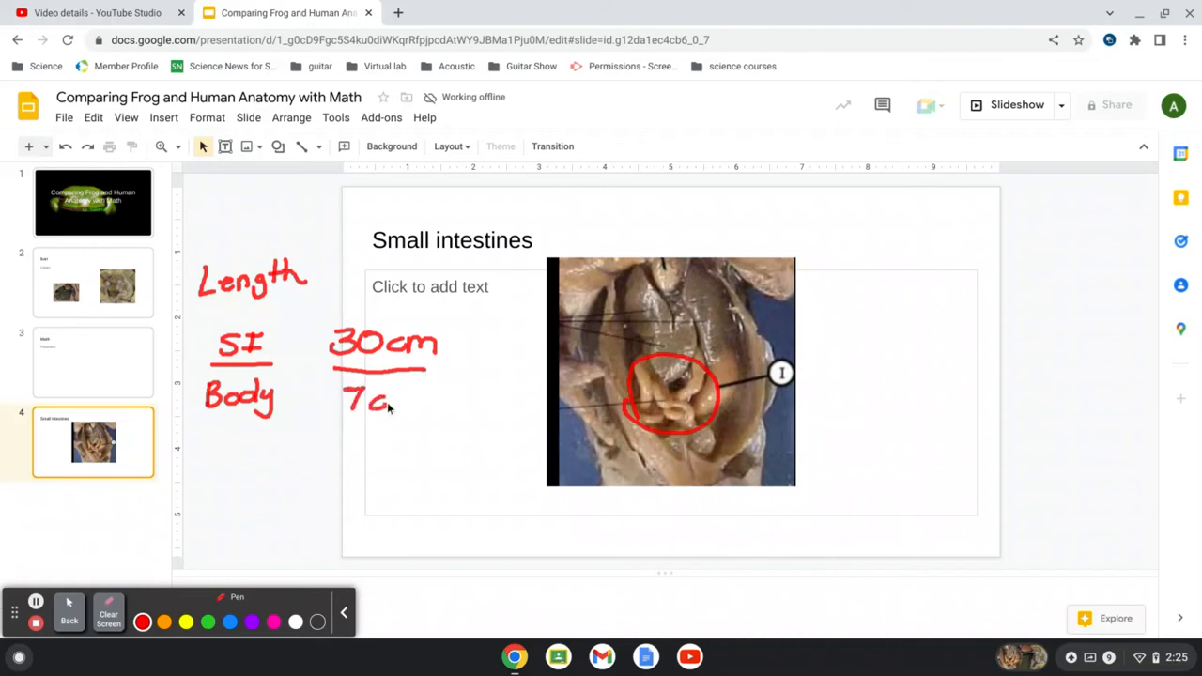
drag(384, 404, 423, 399)
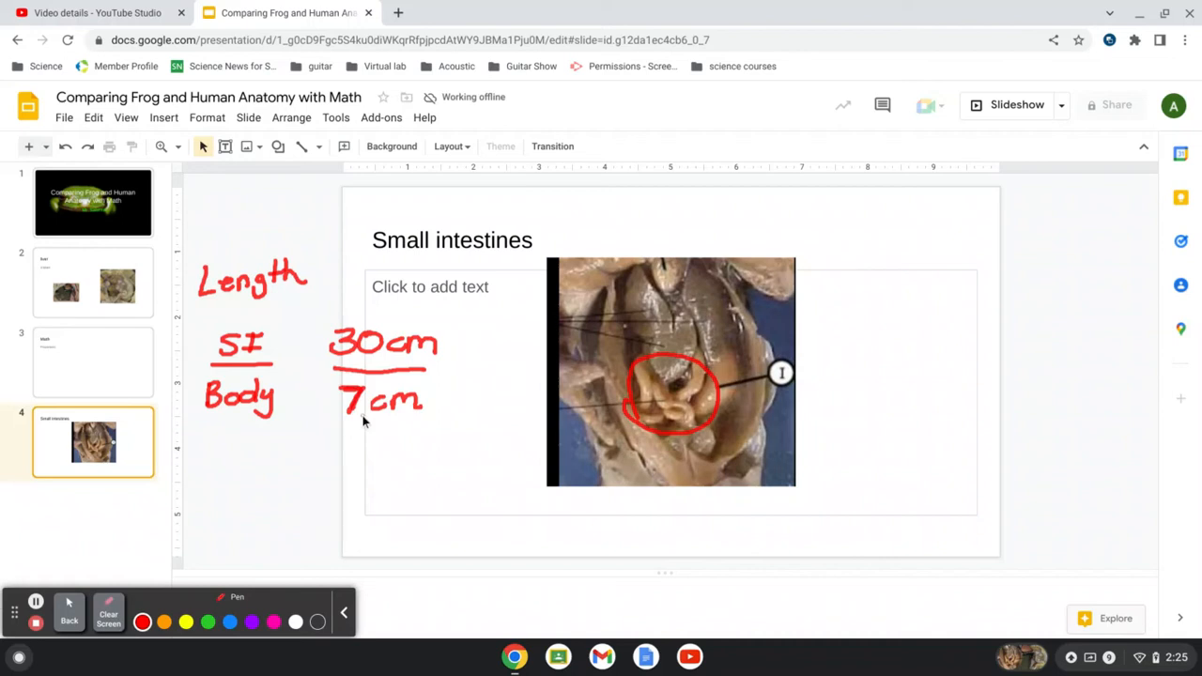
mouse_move(920, 233)
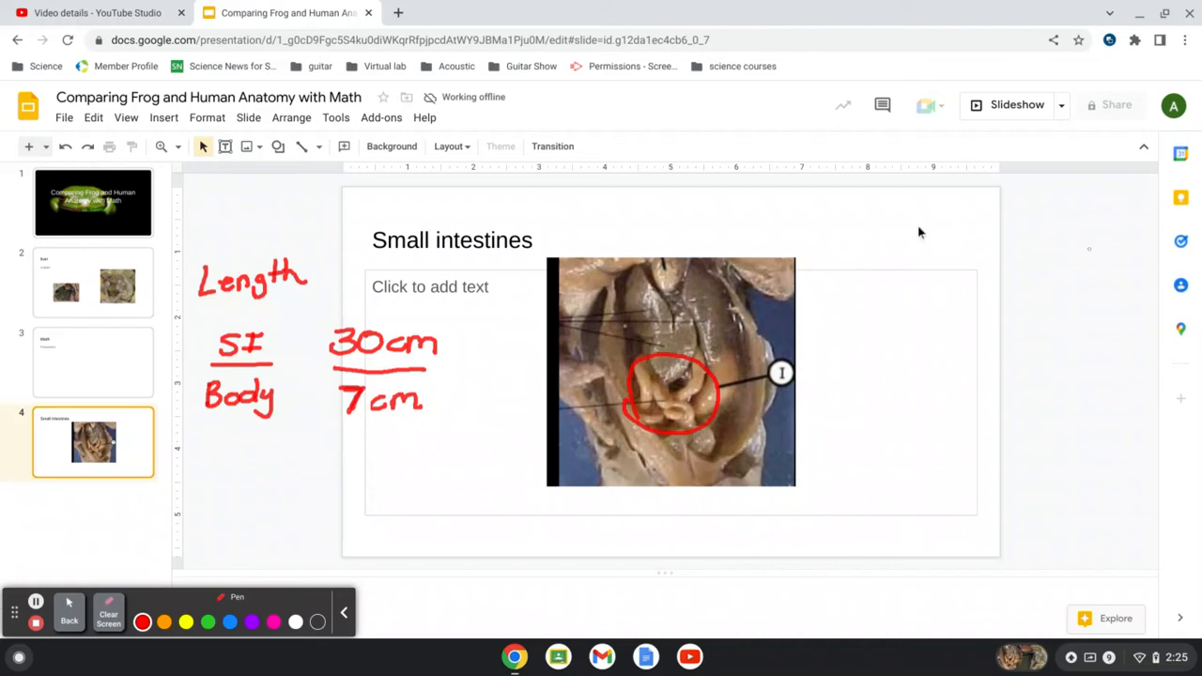
Write the proportion 30/7 = 670/64 at the slide's top right
drag(836, 221, 821, 233)
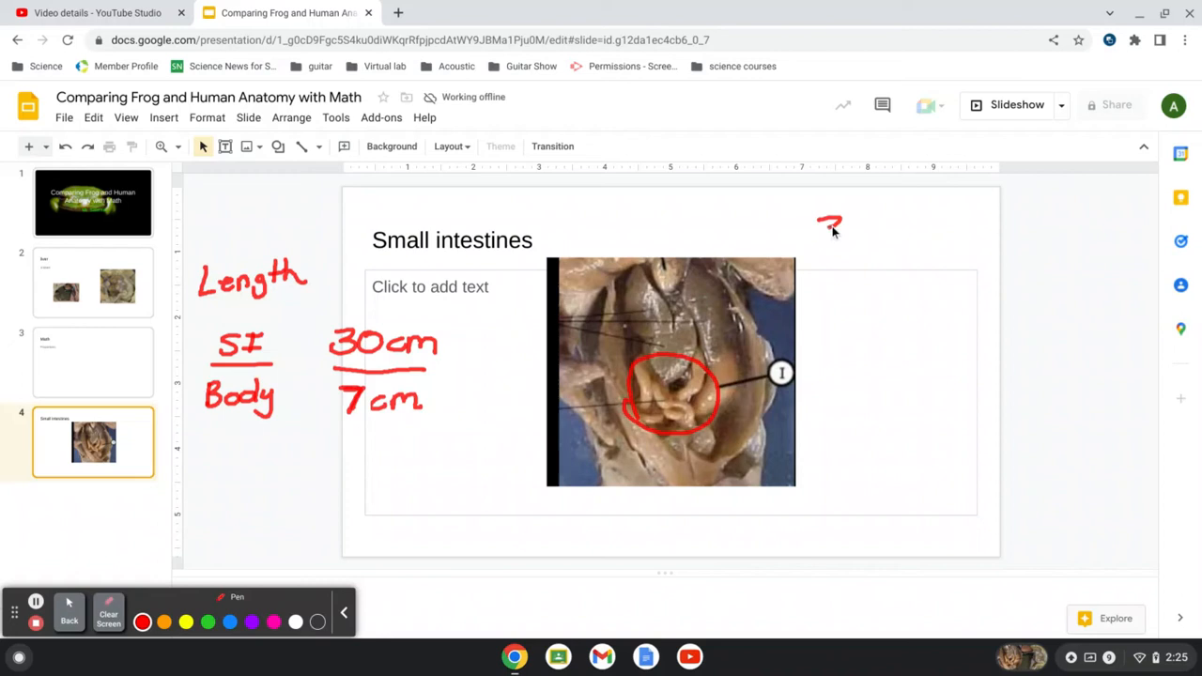
drag(831, 230, 854, 282)
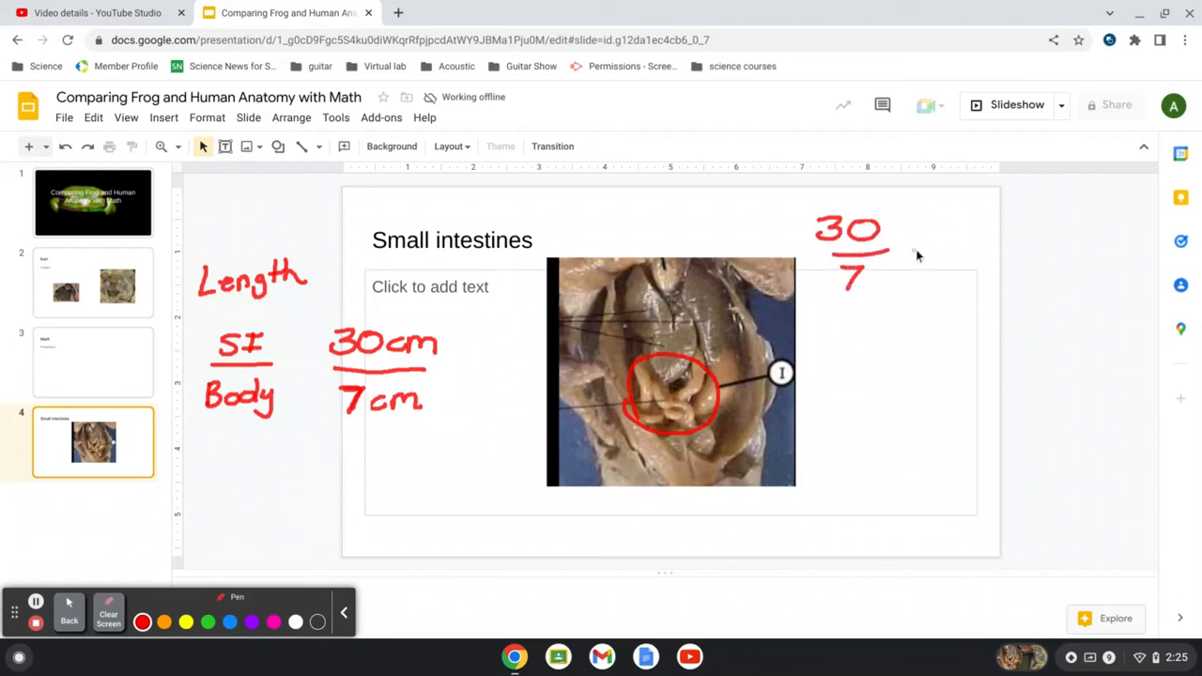
drag(901, 248, 920, 259)
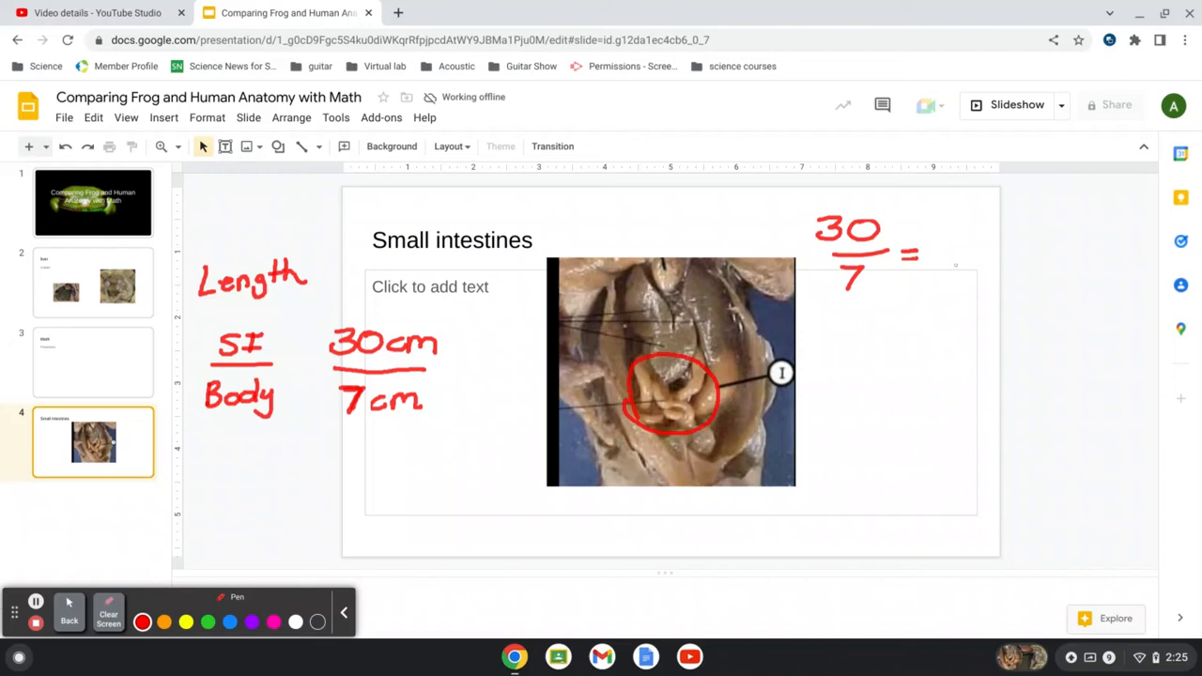
mouse_move(707, 294)
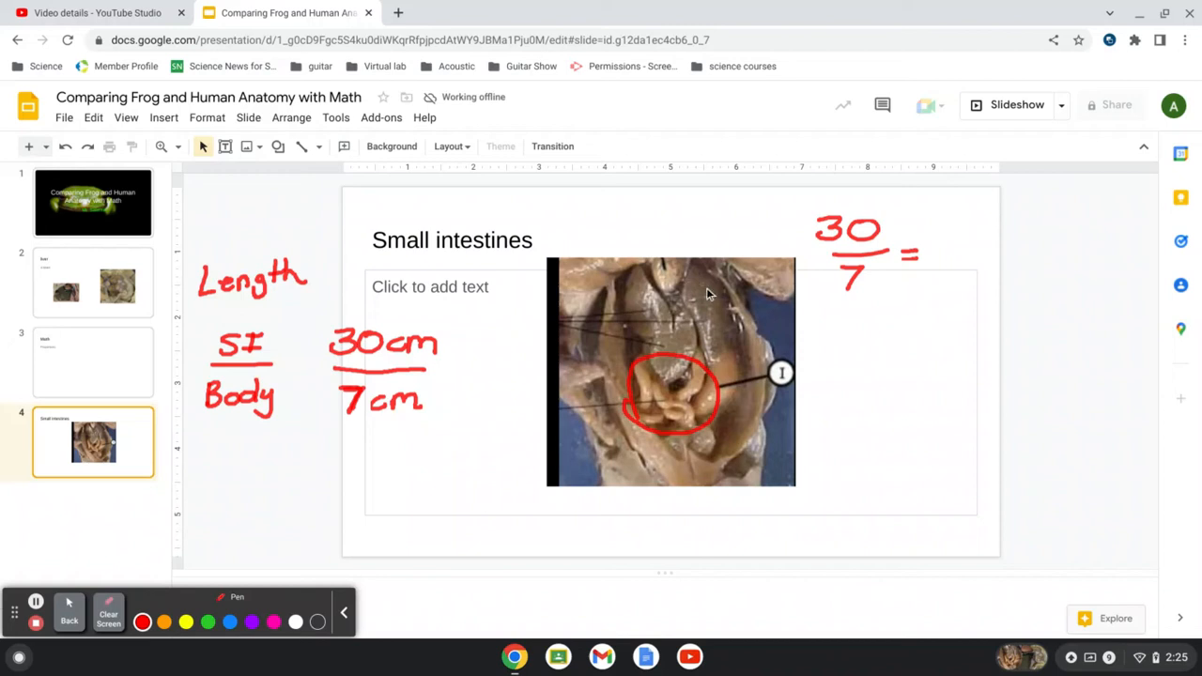
mouse_move(951, 223)
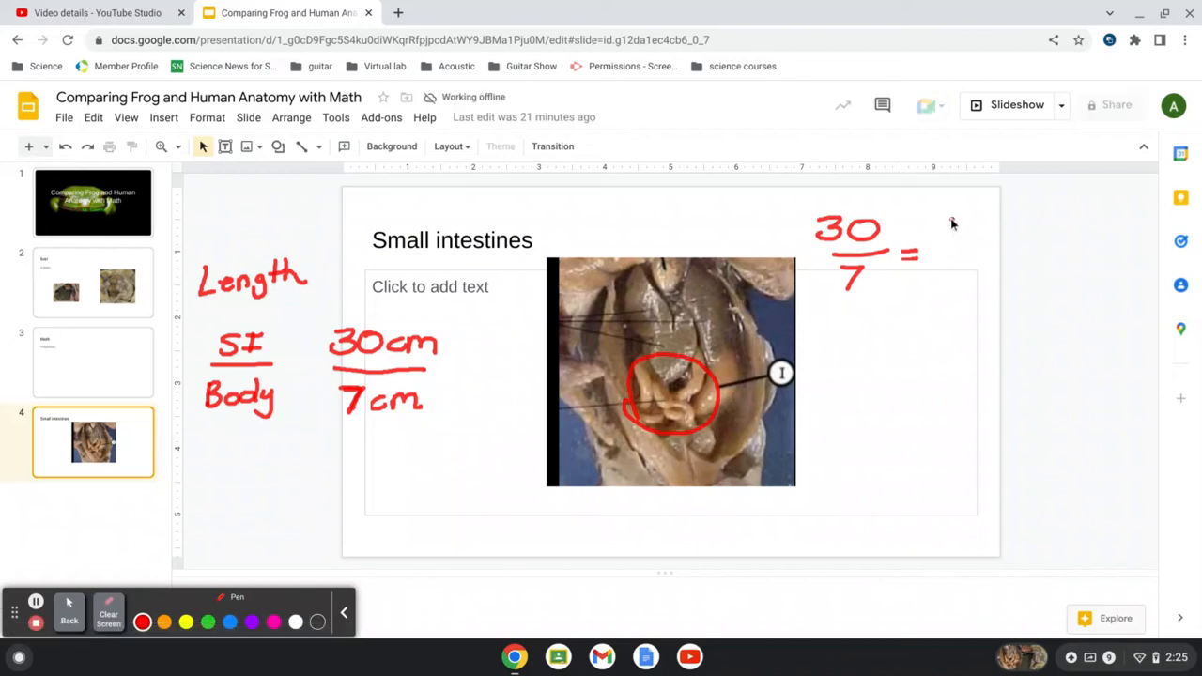
drag(929, 235, 1024, 234)
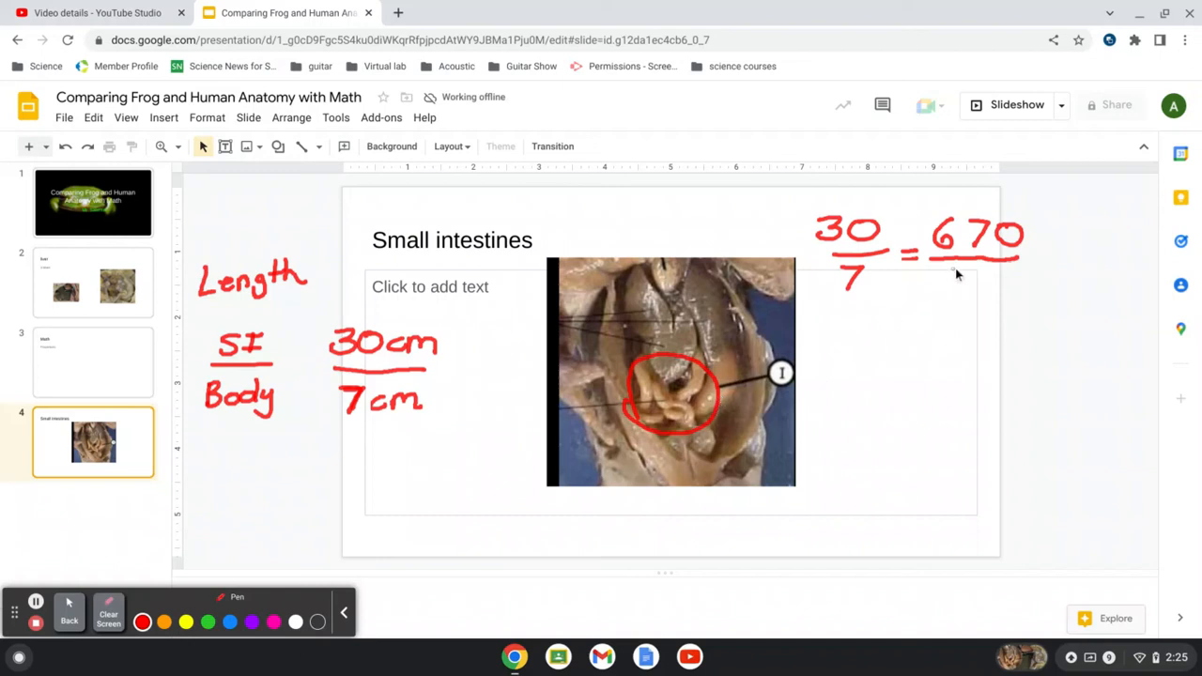
drag(949, 277, 957, 291)
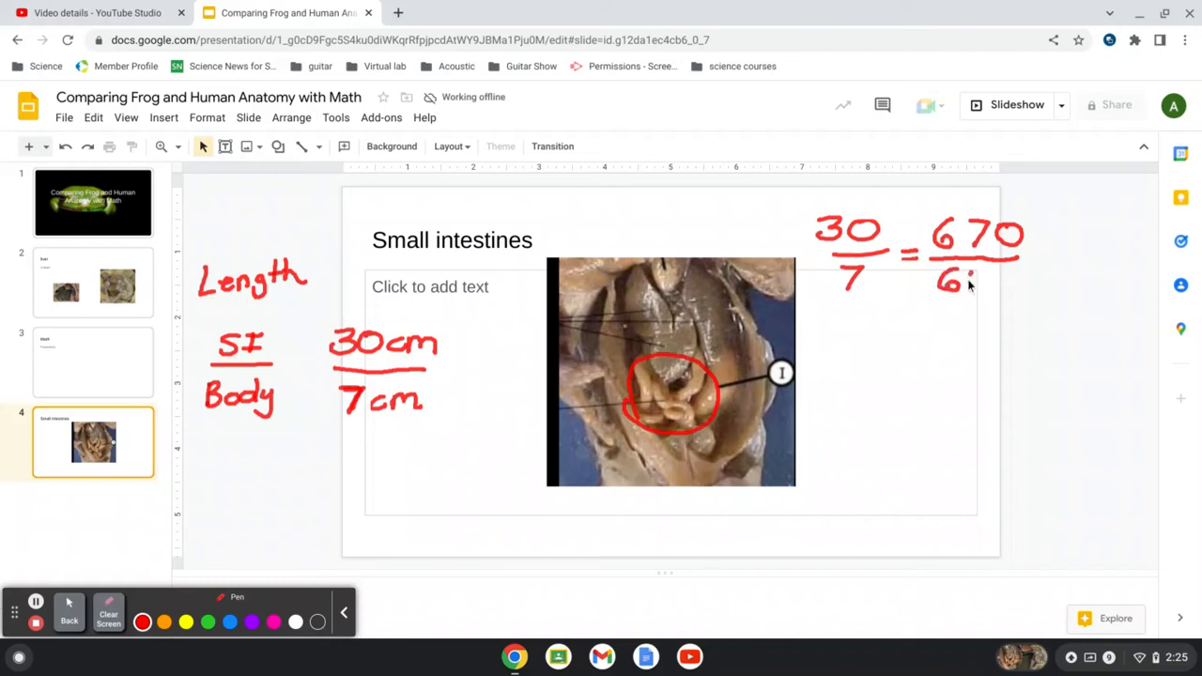
drag(949, 272, 976, 291)
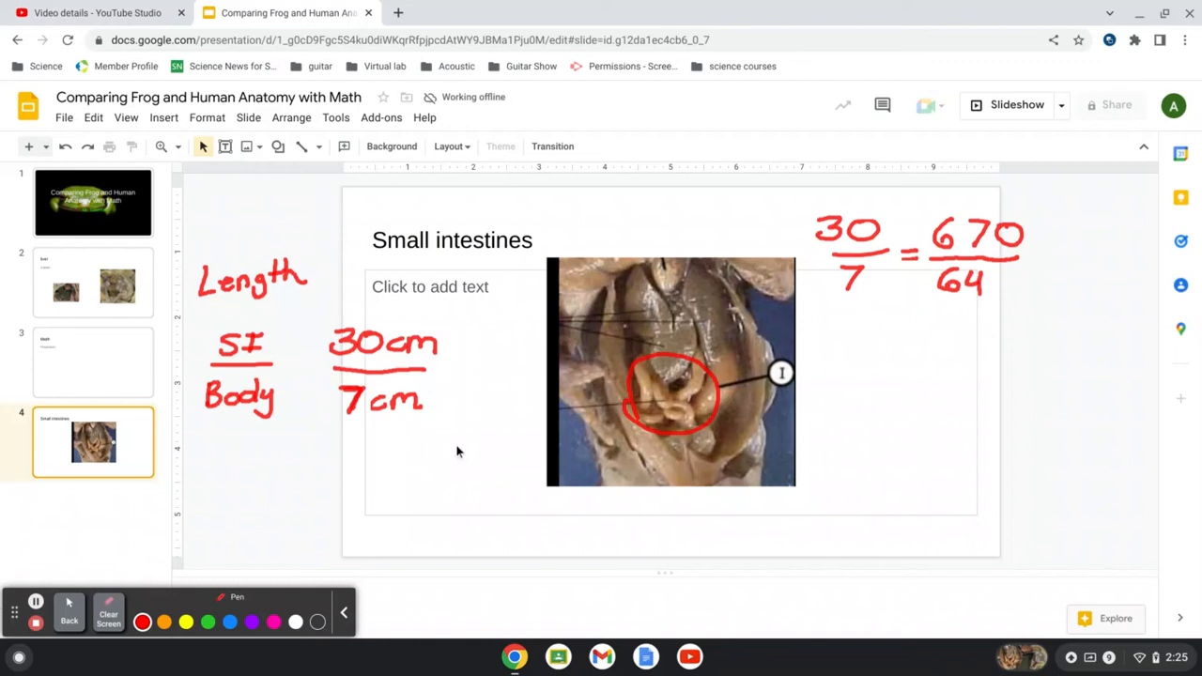
In green, loop 30/7 = 670/64, write 4690 and 1920 below, and mark them unequal
click(208, 622)
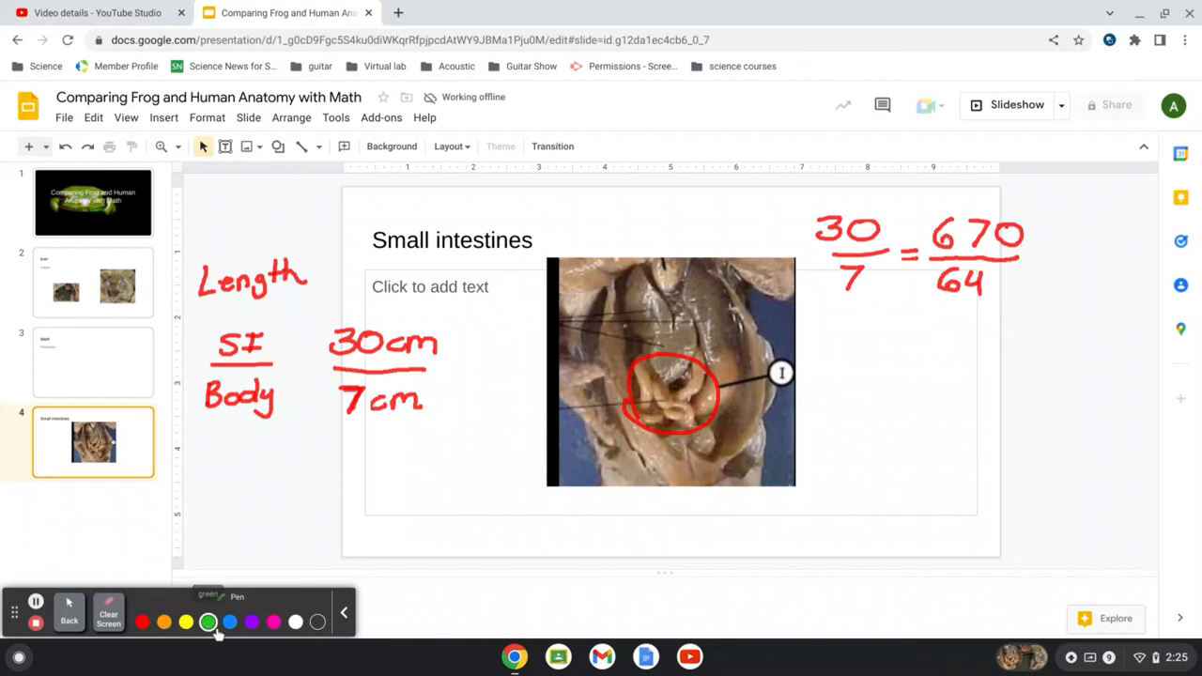
mouse_move(795, 333)
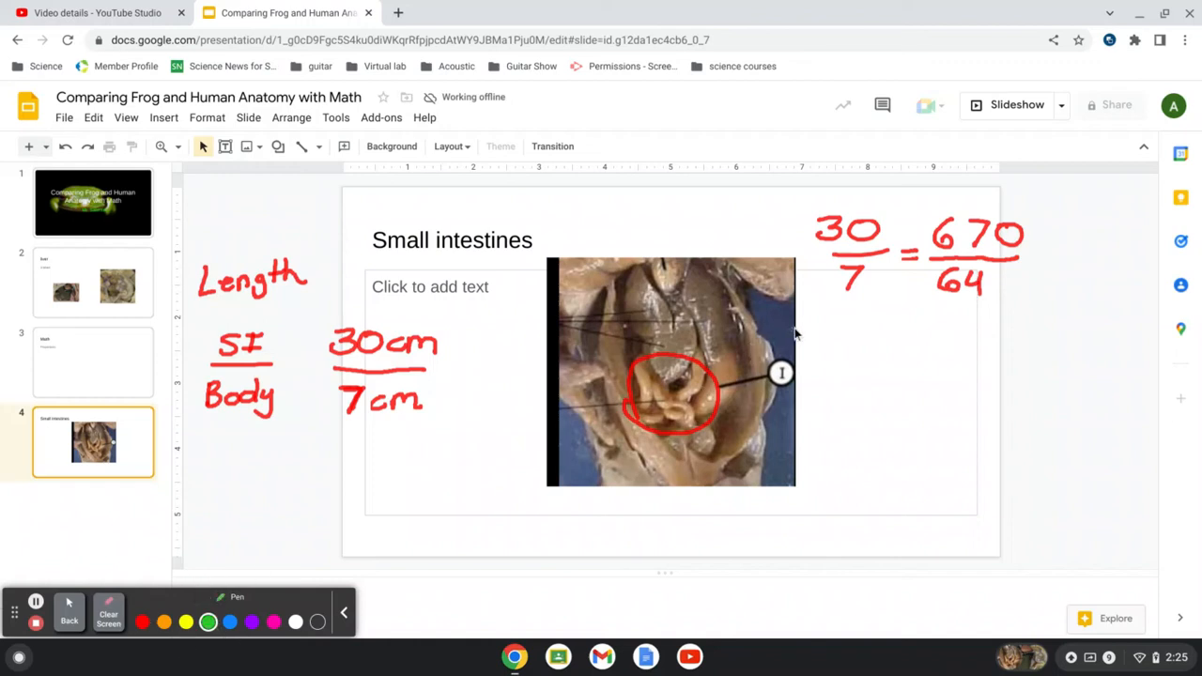
mouse_move(904, 335)
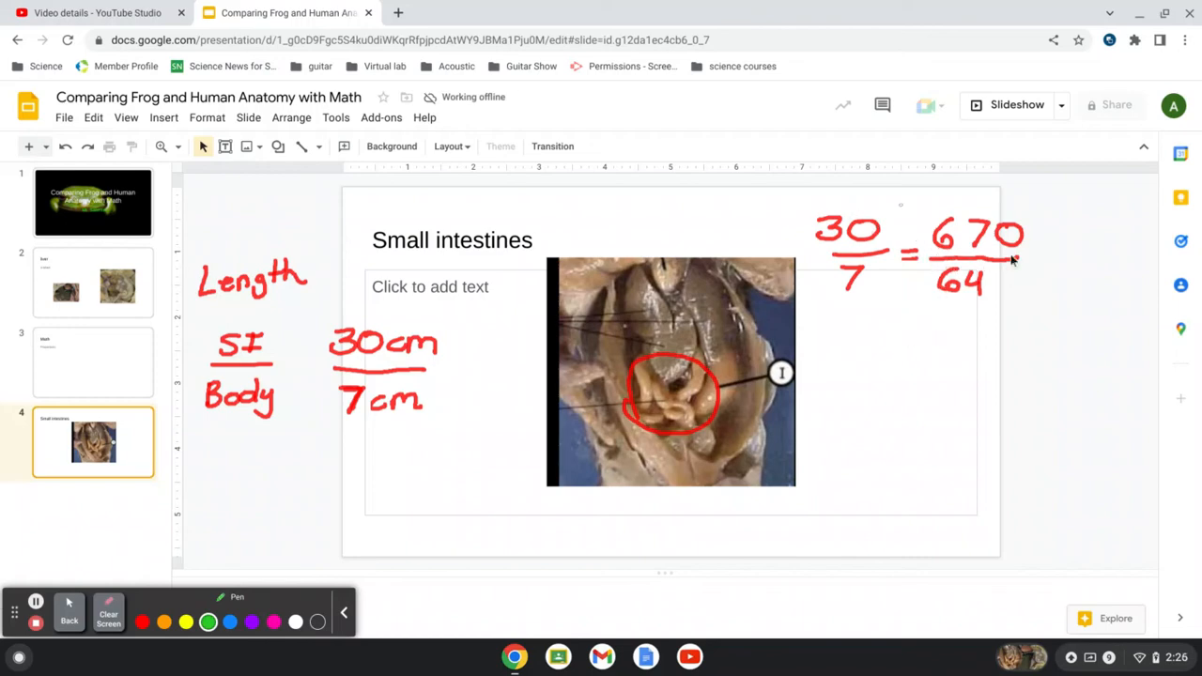
mouse_move(985, 315)
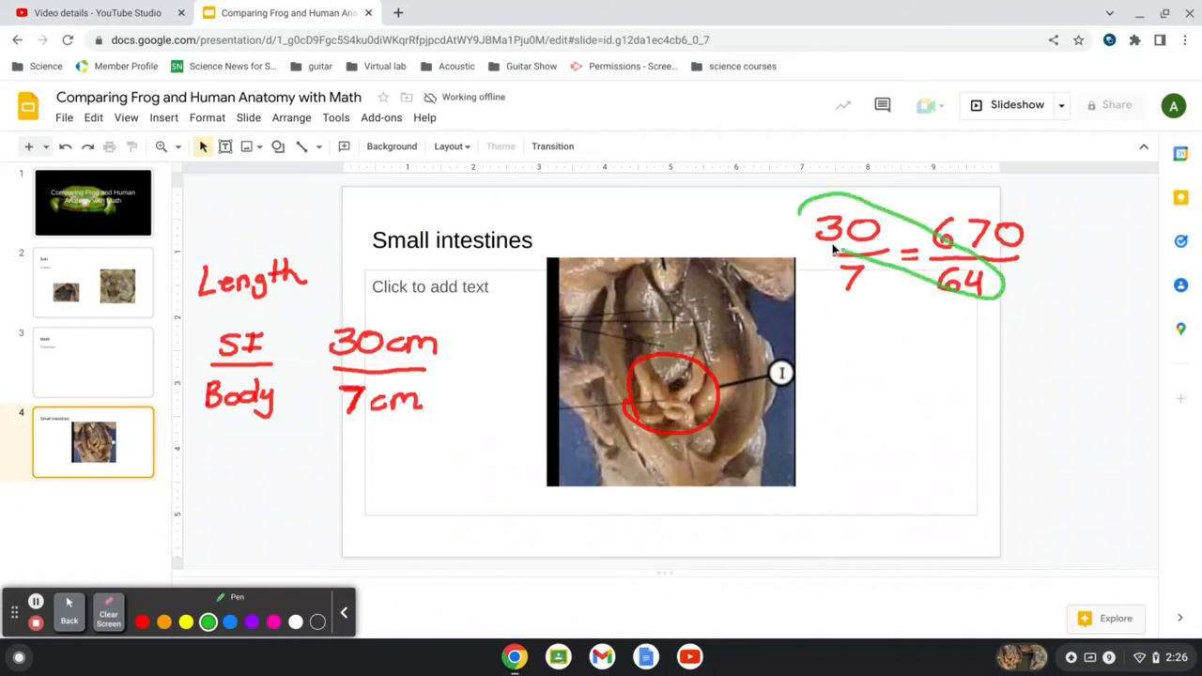
drag(817, 272, 991, 202)
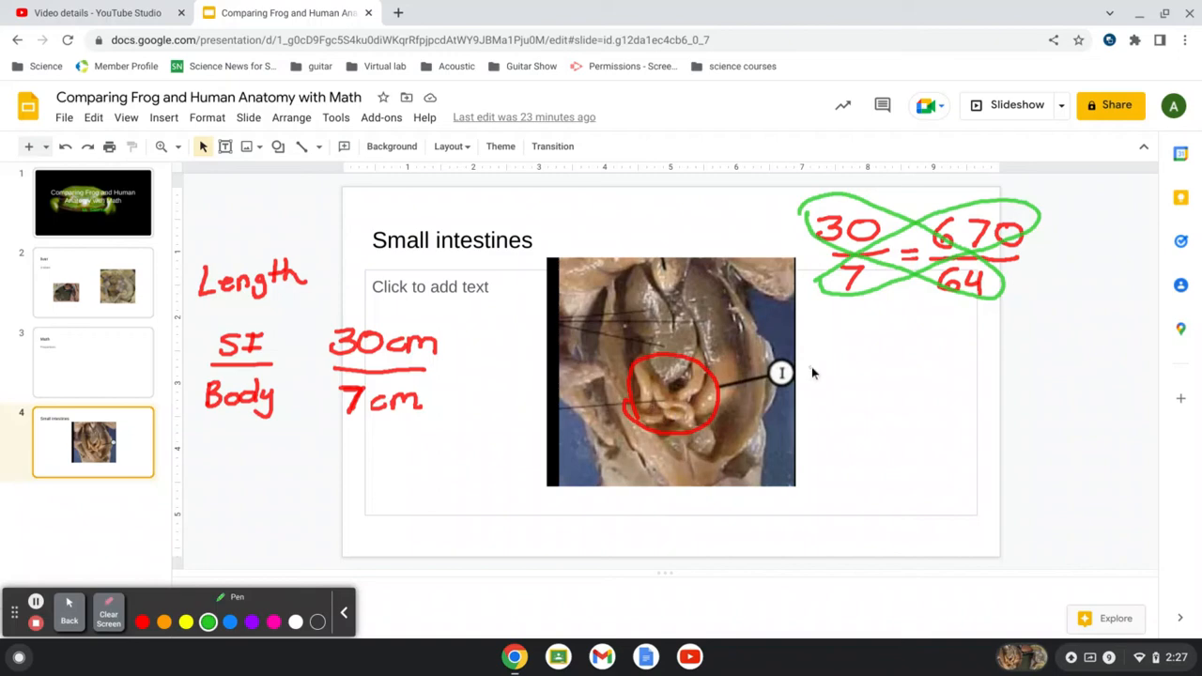
mouse_move(813, 372)
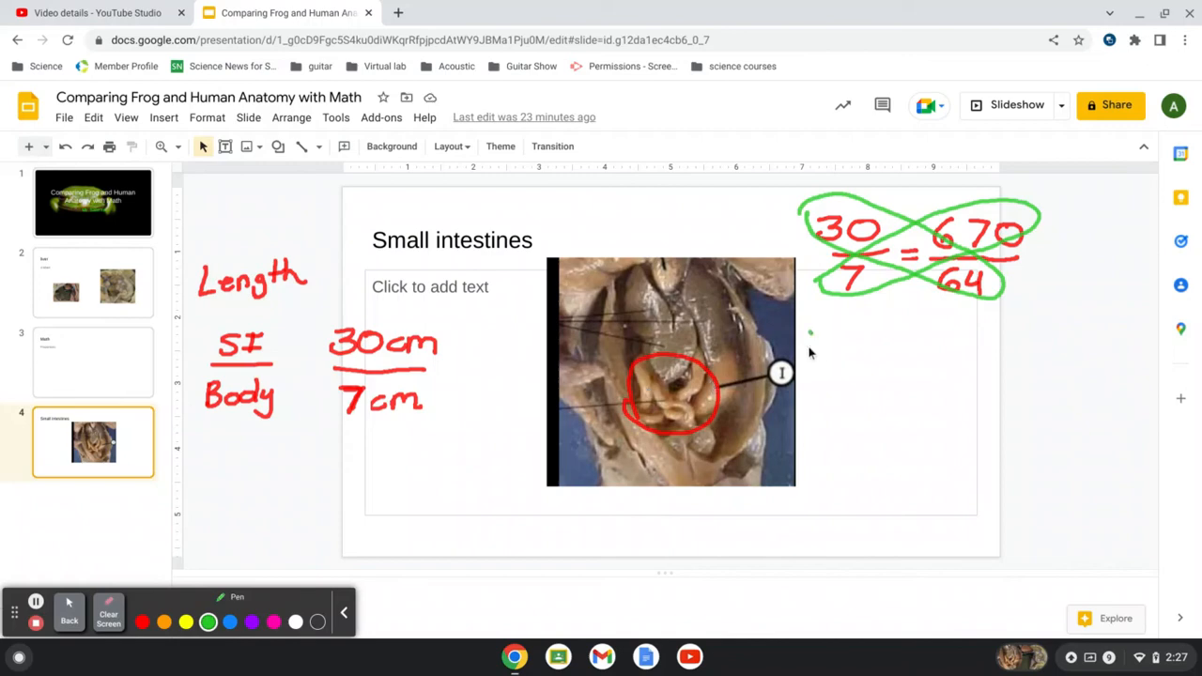
drag(812, 352, 887, 352)
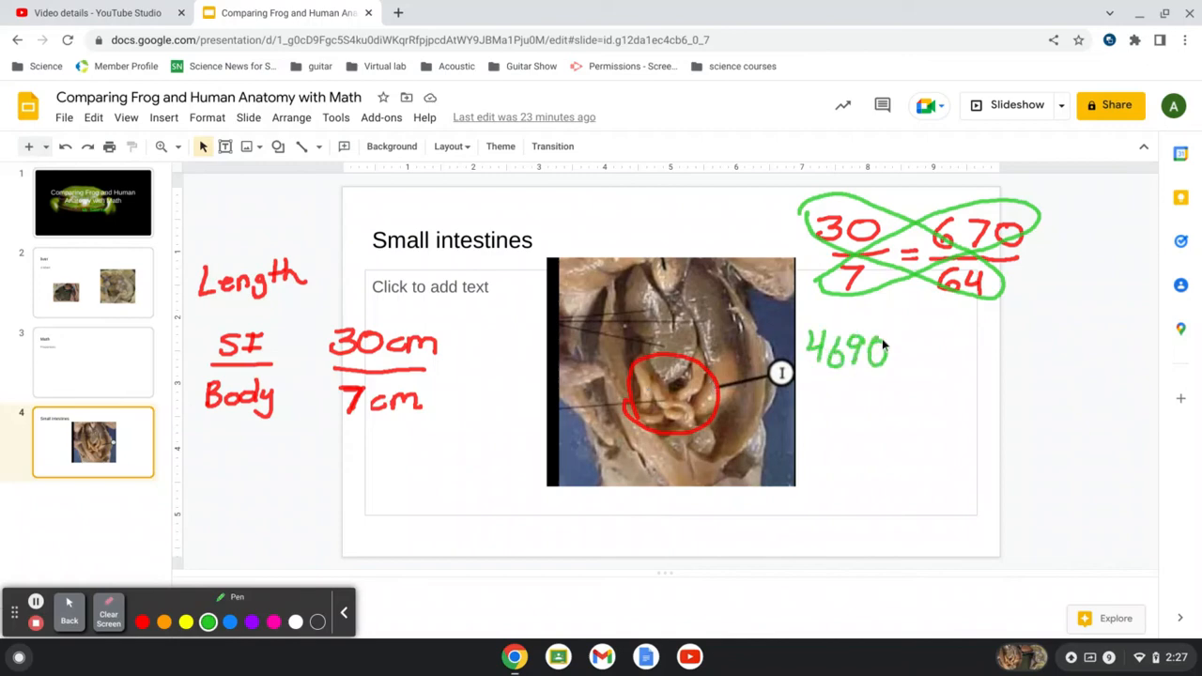
drag(906, 355, 925, 354)
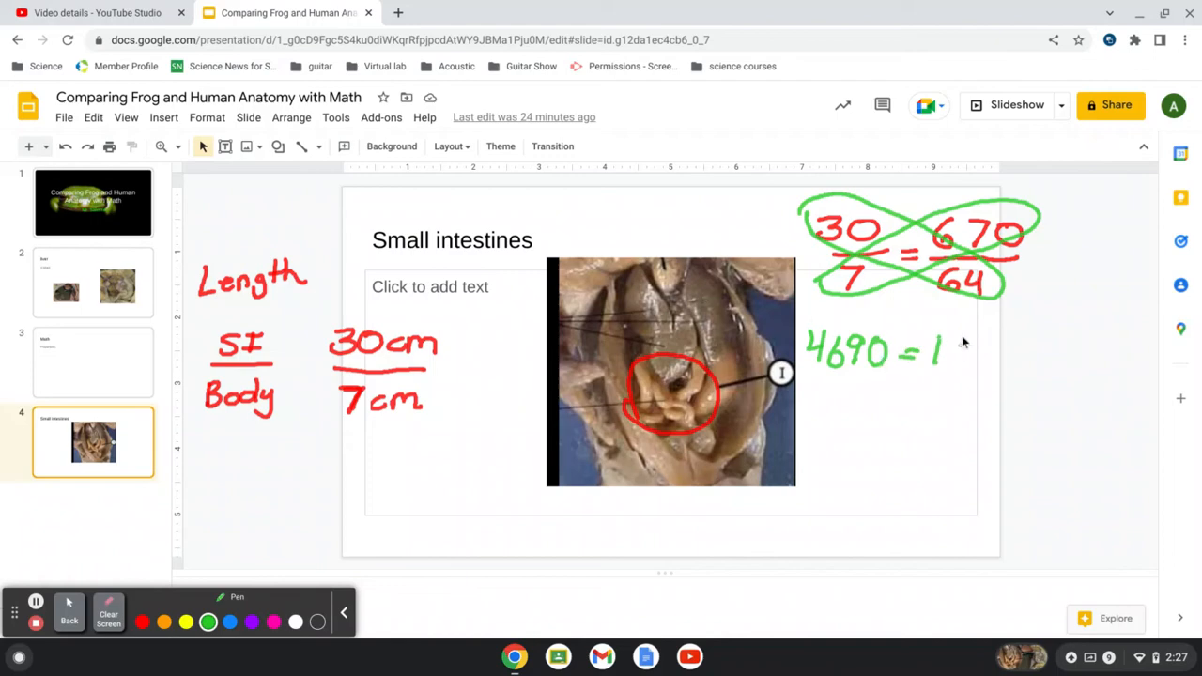
drag(929, 352, 1024, 362)
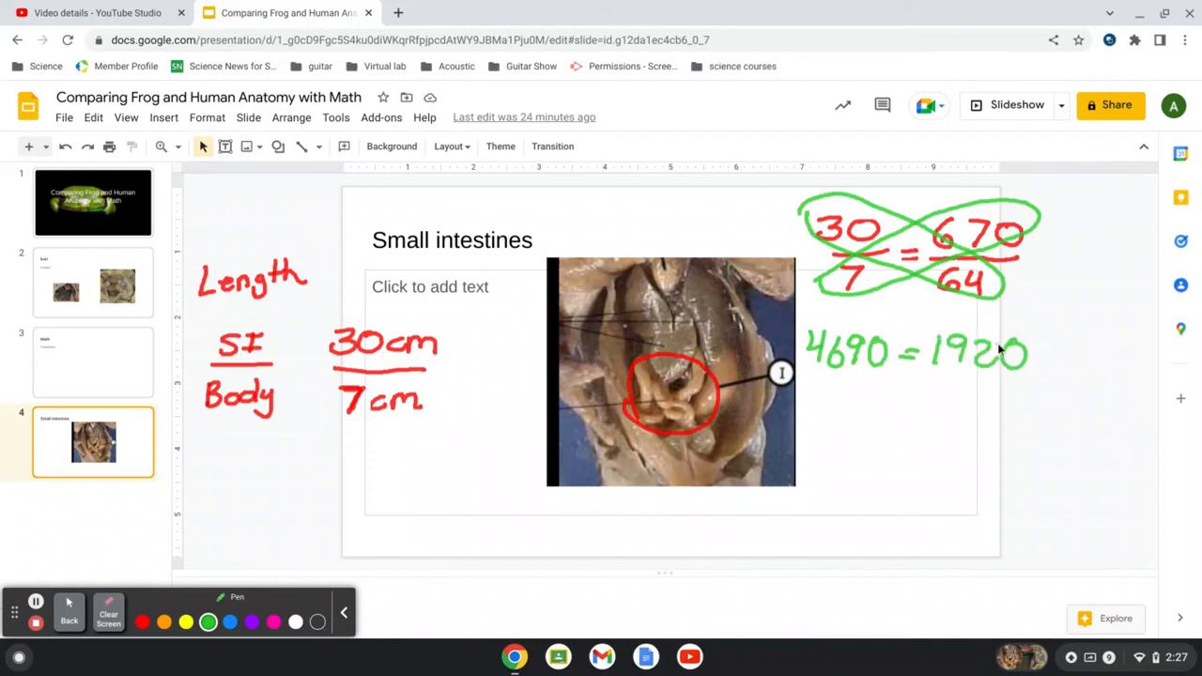
click(36, 602)
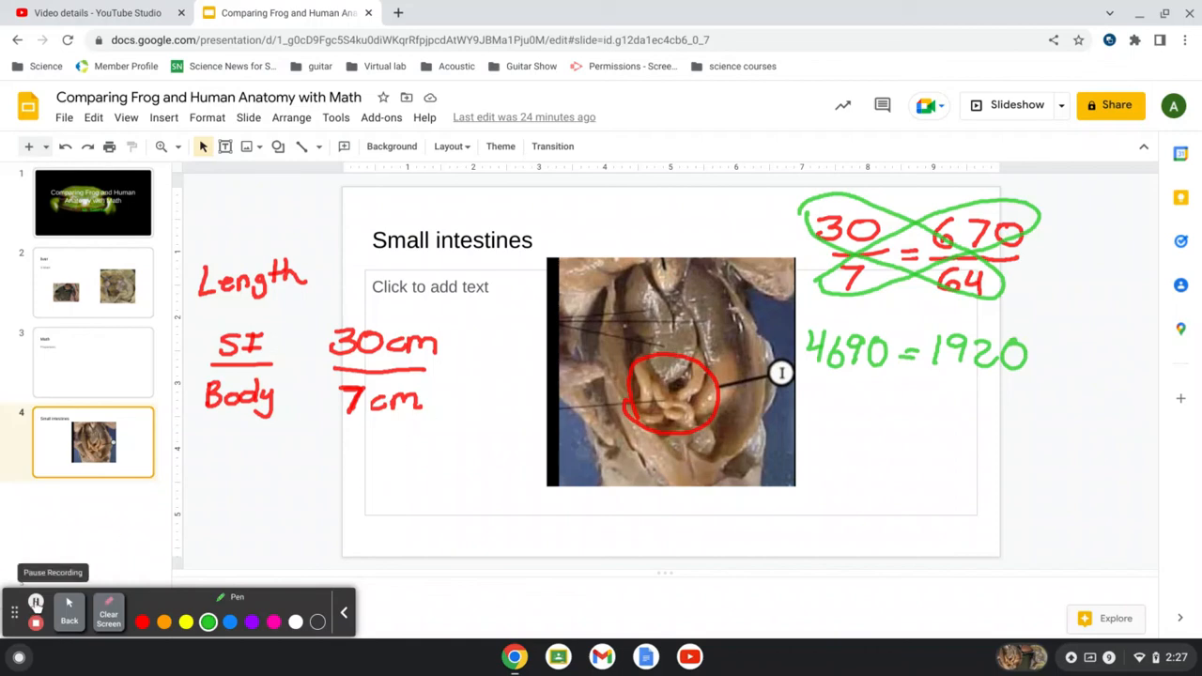
click(35, 602)
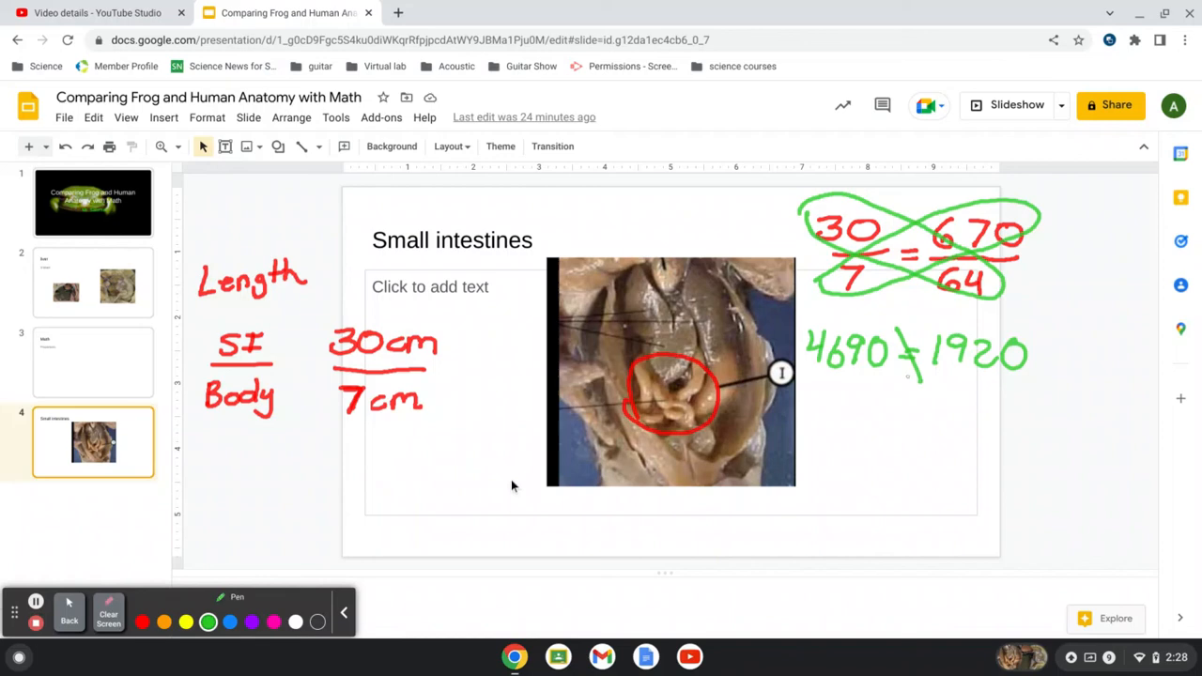
Handwrite 30/7 = 670/x in green beneath the 4690 ≠ 1920 line
drag(812, 404, 831, 427)
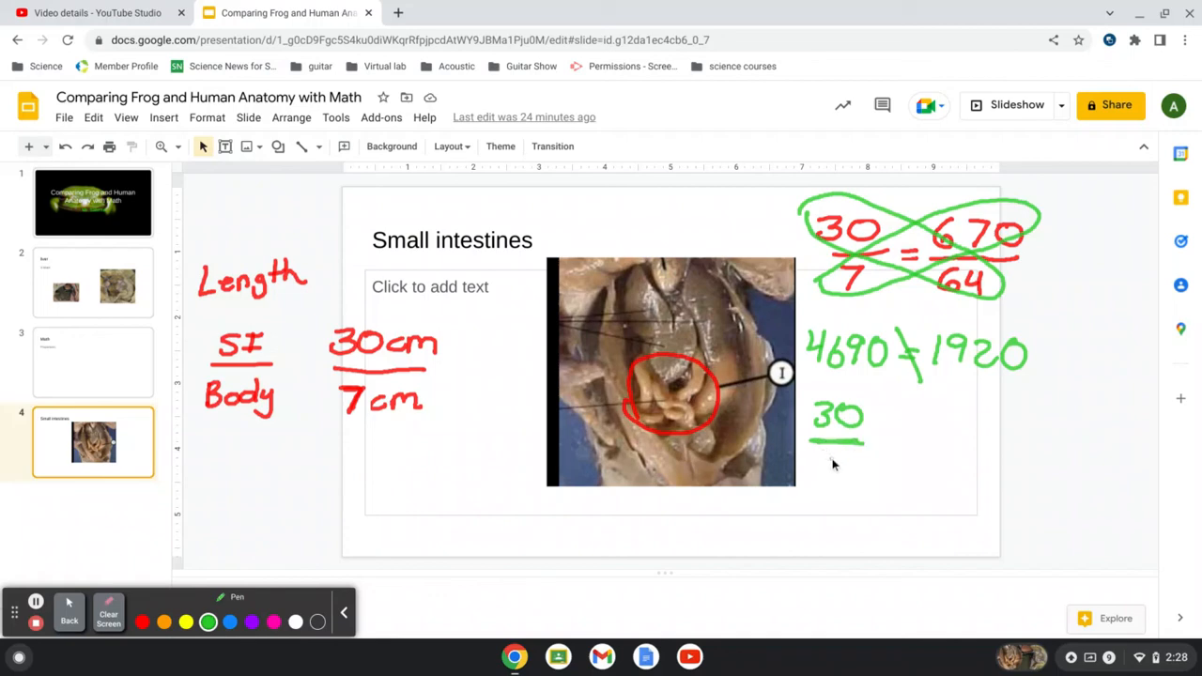
drag(826, 455, 845, 483)
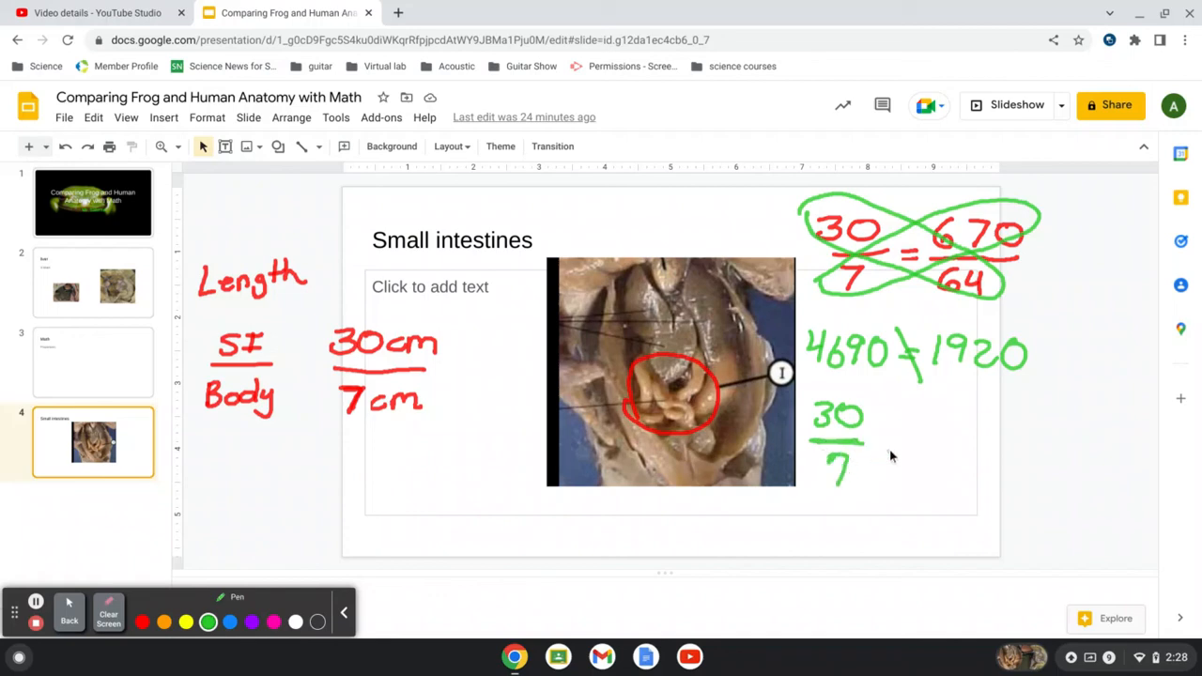
drag(873, 455, 892, 455)
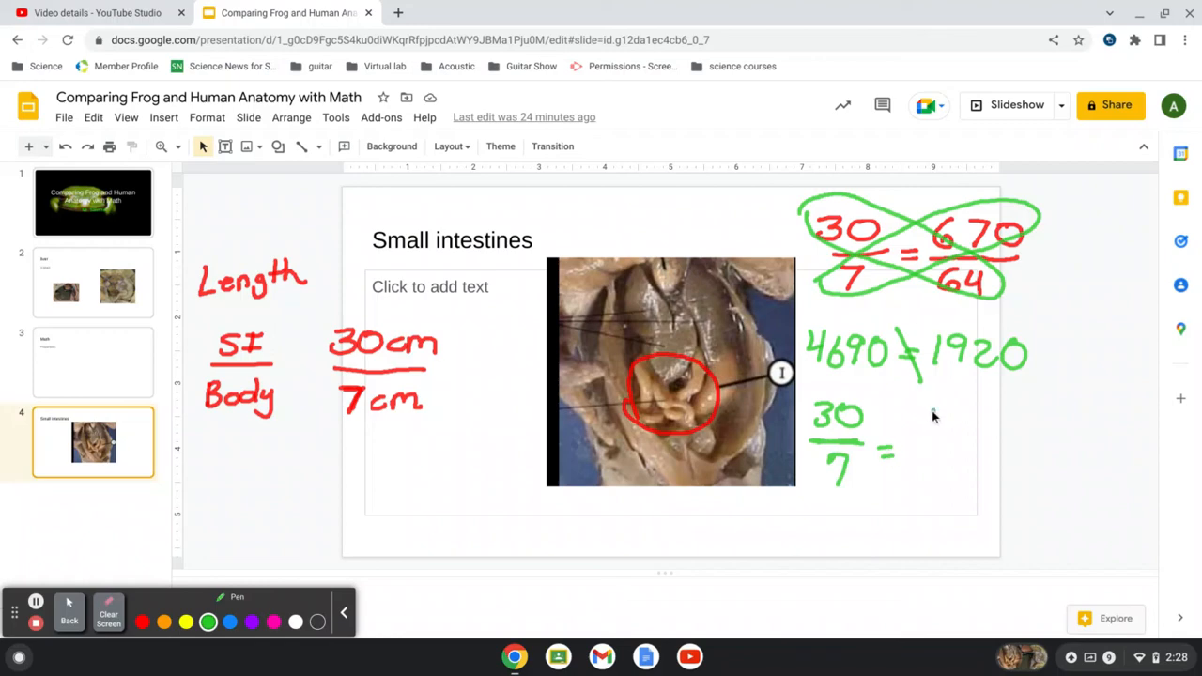
drag(925, 408, 938, 437)
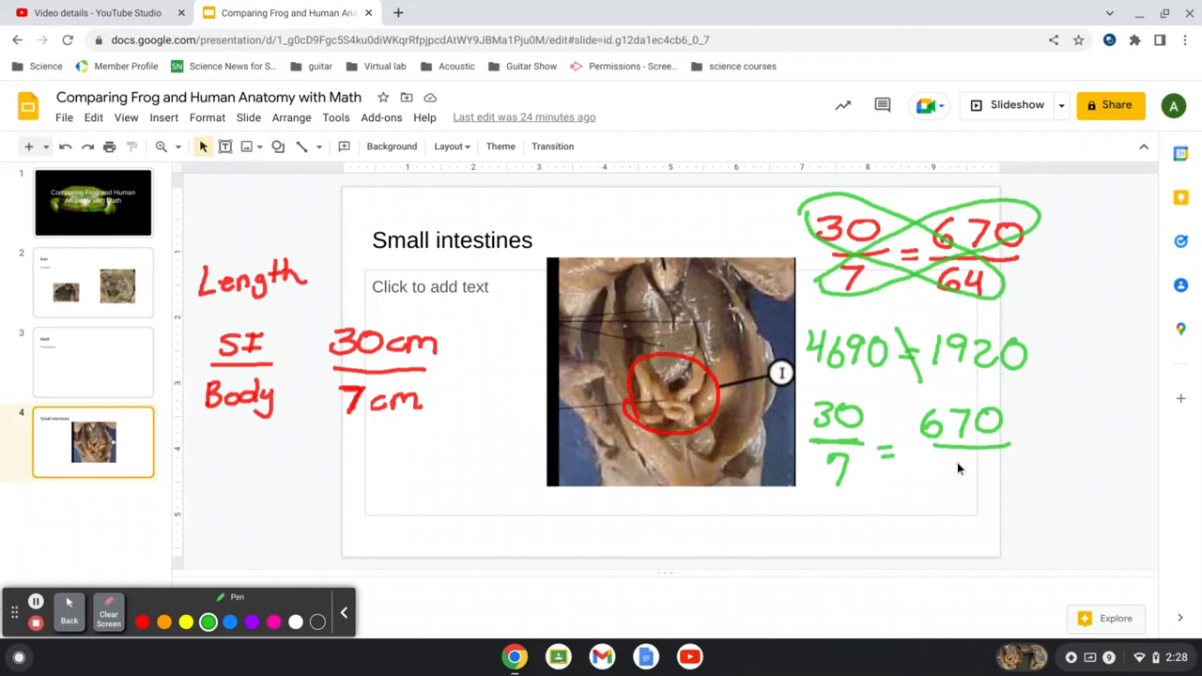
drag(943, 460, 972, 488)
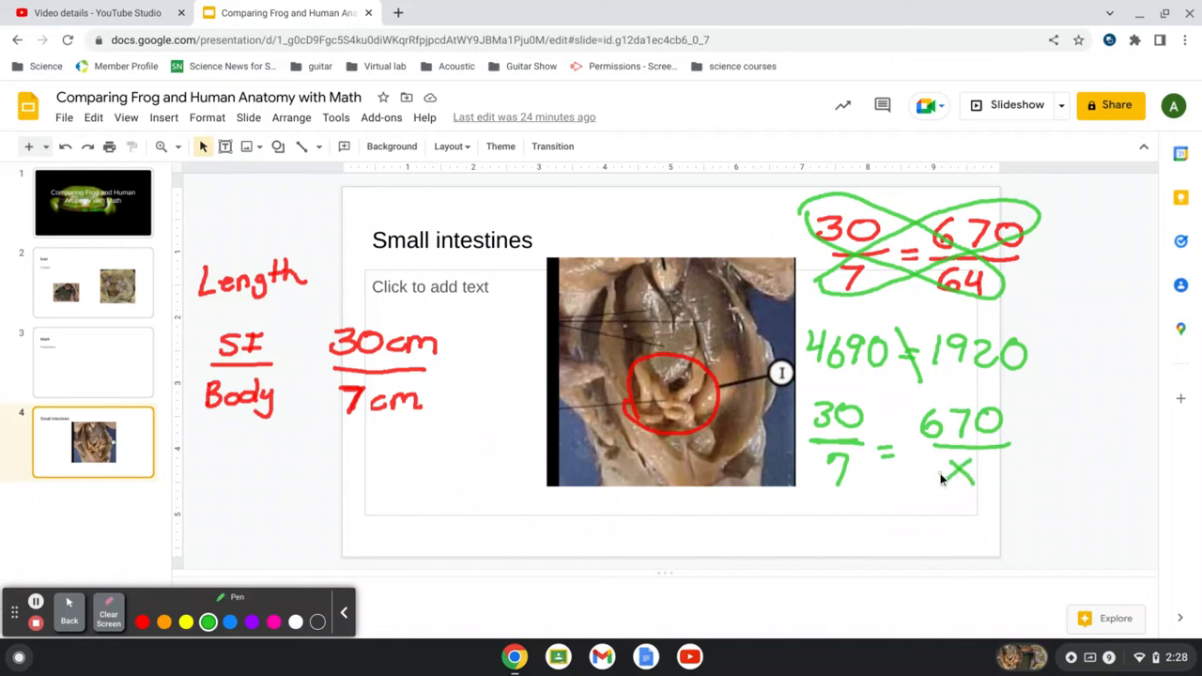
mouse_move(563, 443)
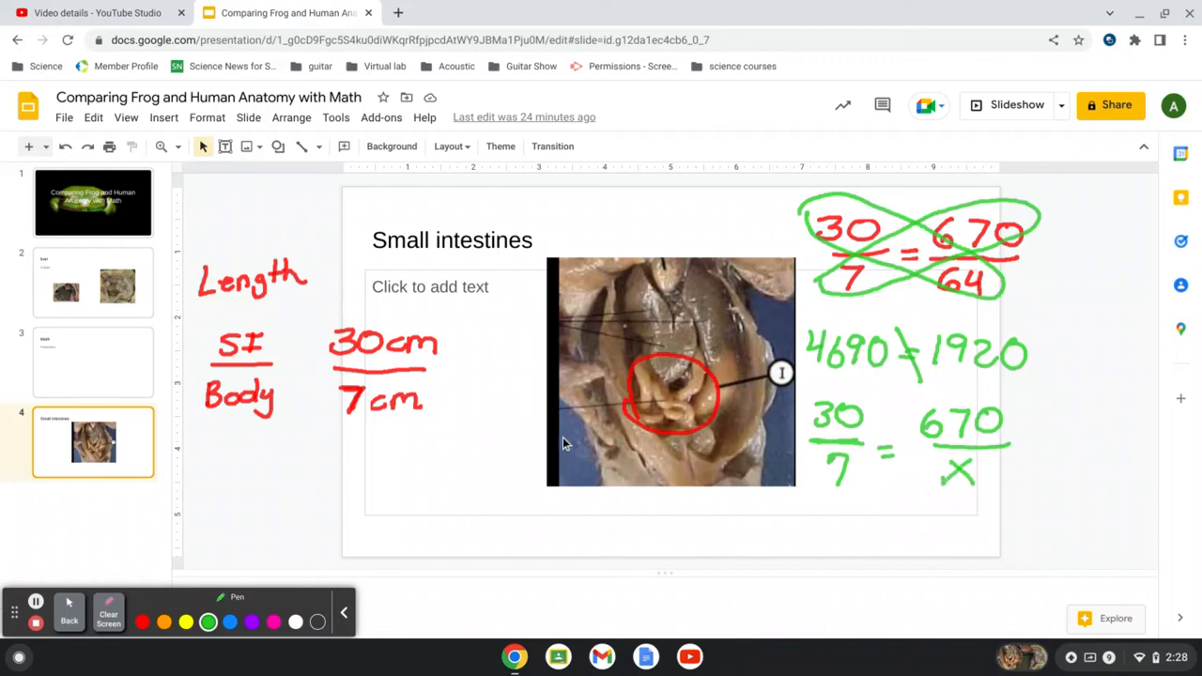
In pink, circle the 30 and x diagonal and write 30x
click(273, 621)
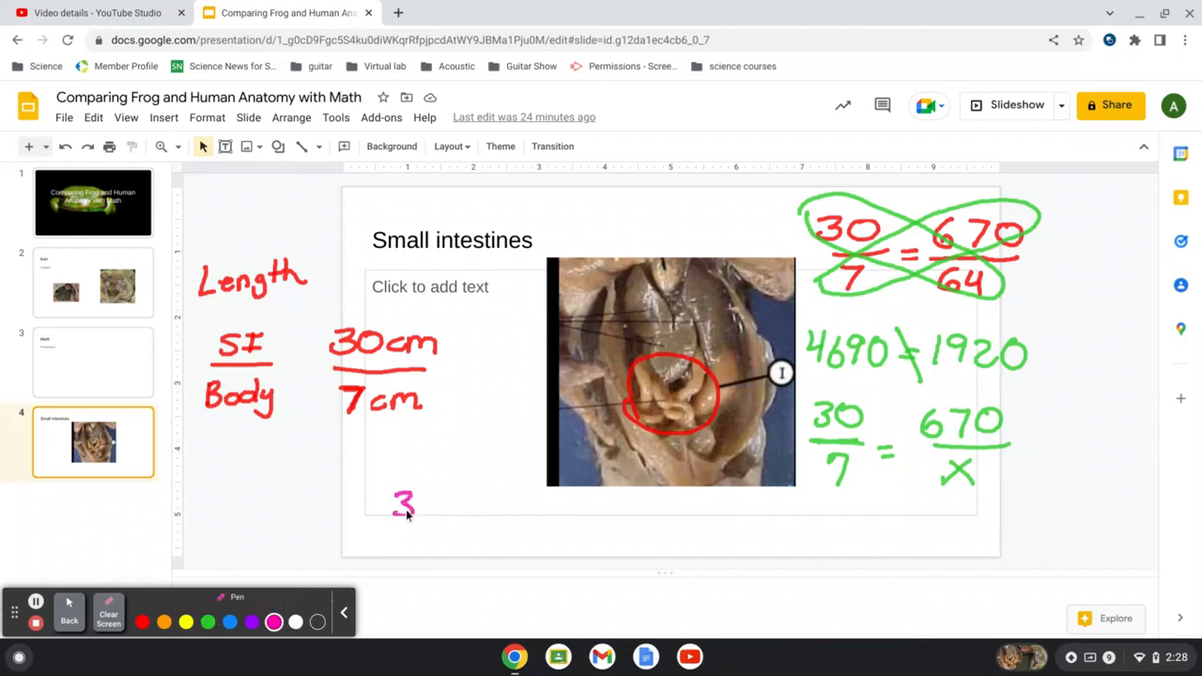
drag(422, 504, 474, 504)
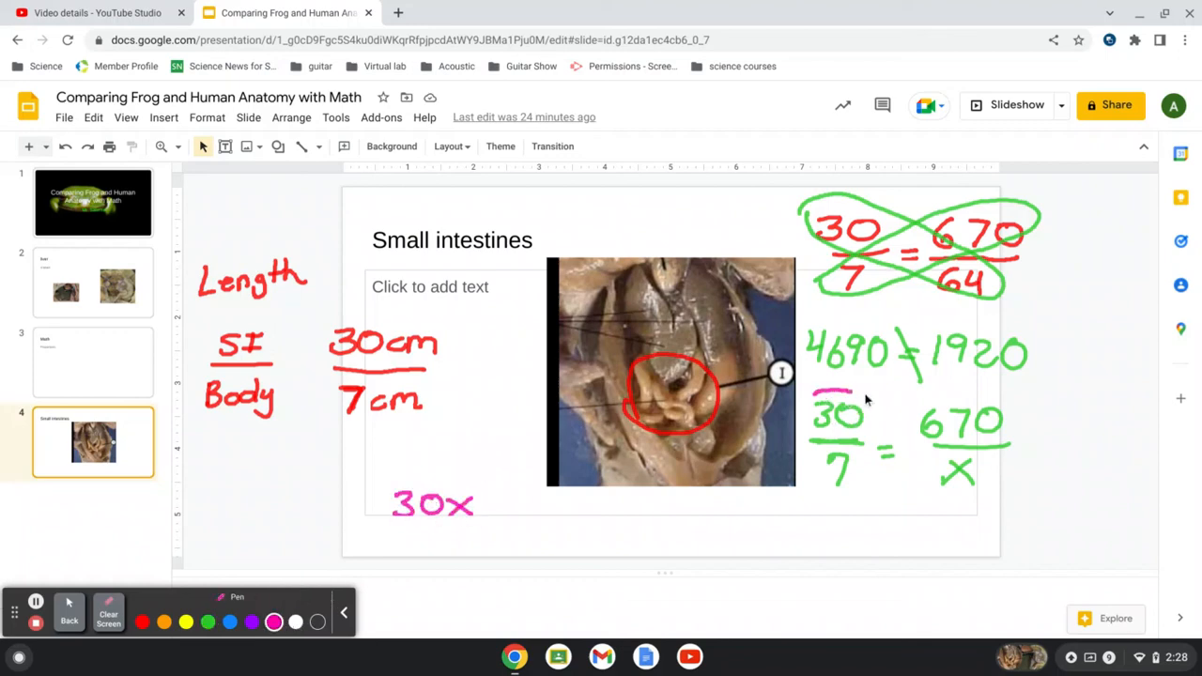
drag(798, 413, 985, 460)
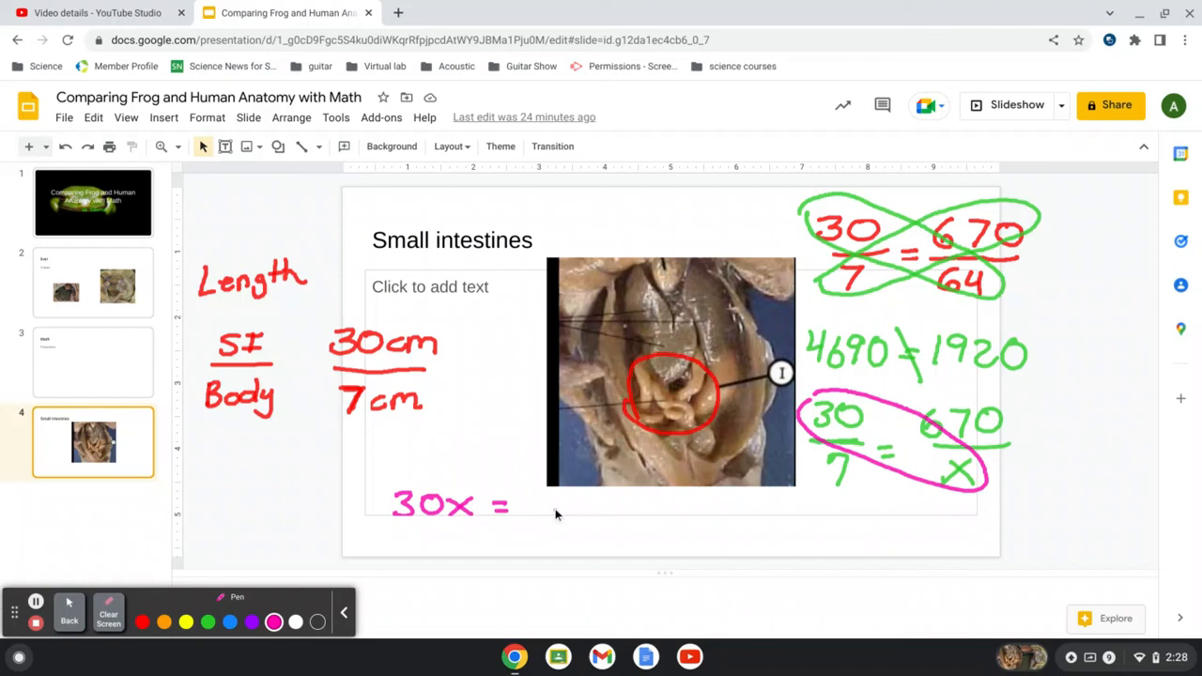
drag(535, 507, 568, 512)
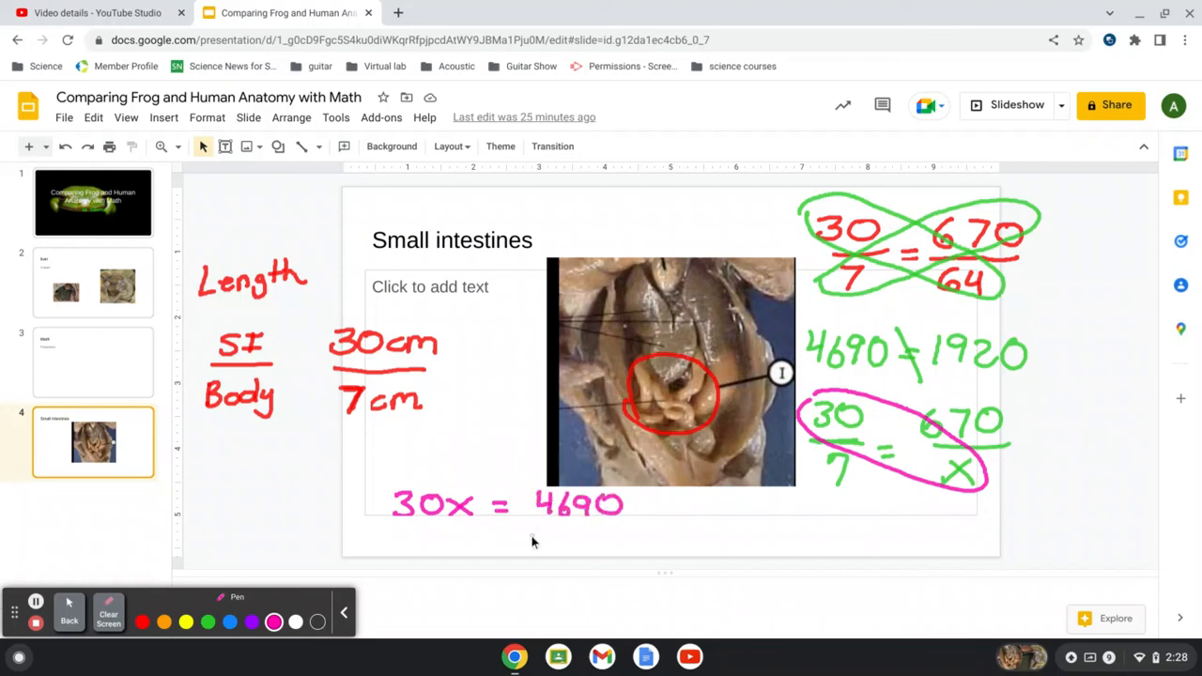
mouse_move(378, 524)
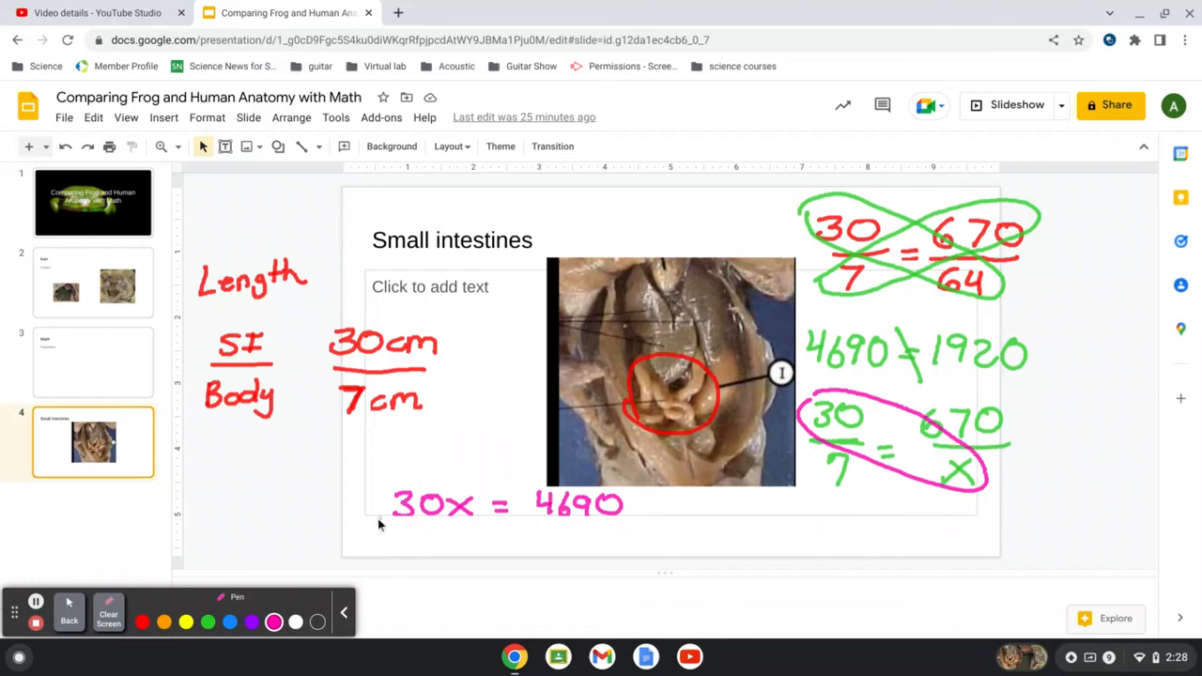
Divide both 30x and 4690 by 30, cancel the 30s, and begin x =
drag(380, 521, 450, 521)
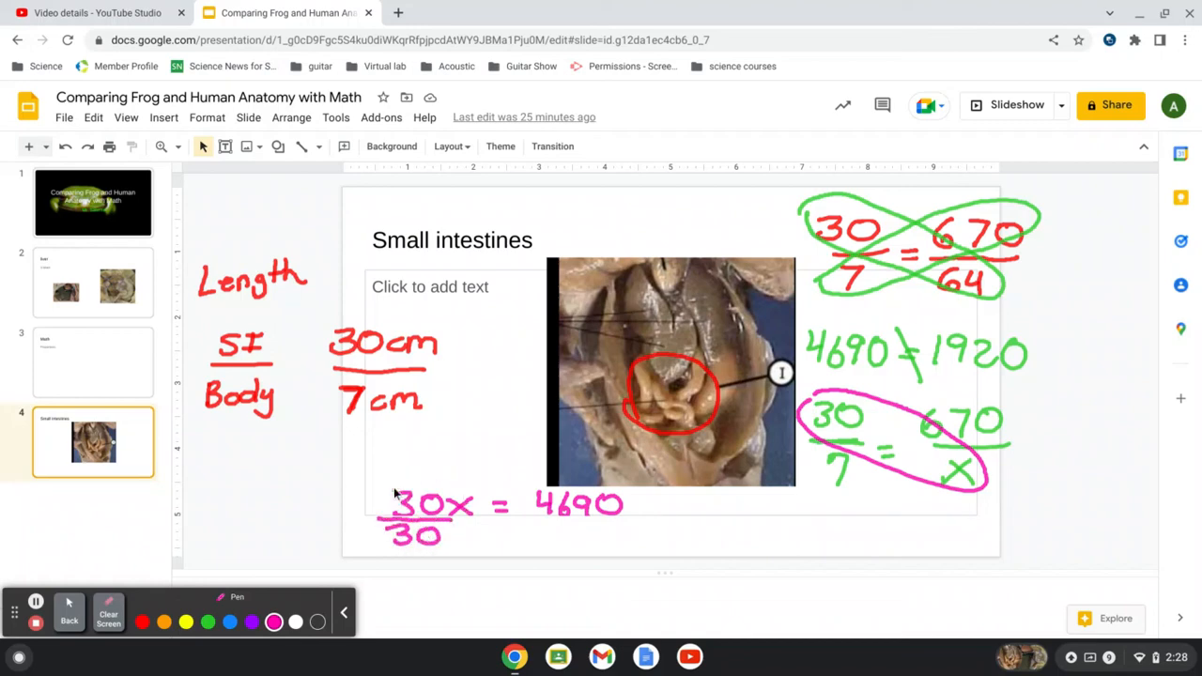
drag(384, 460, 460, 564)
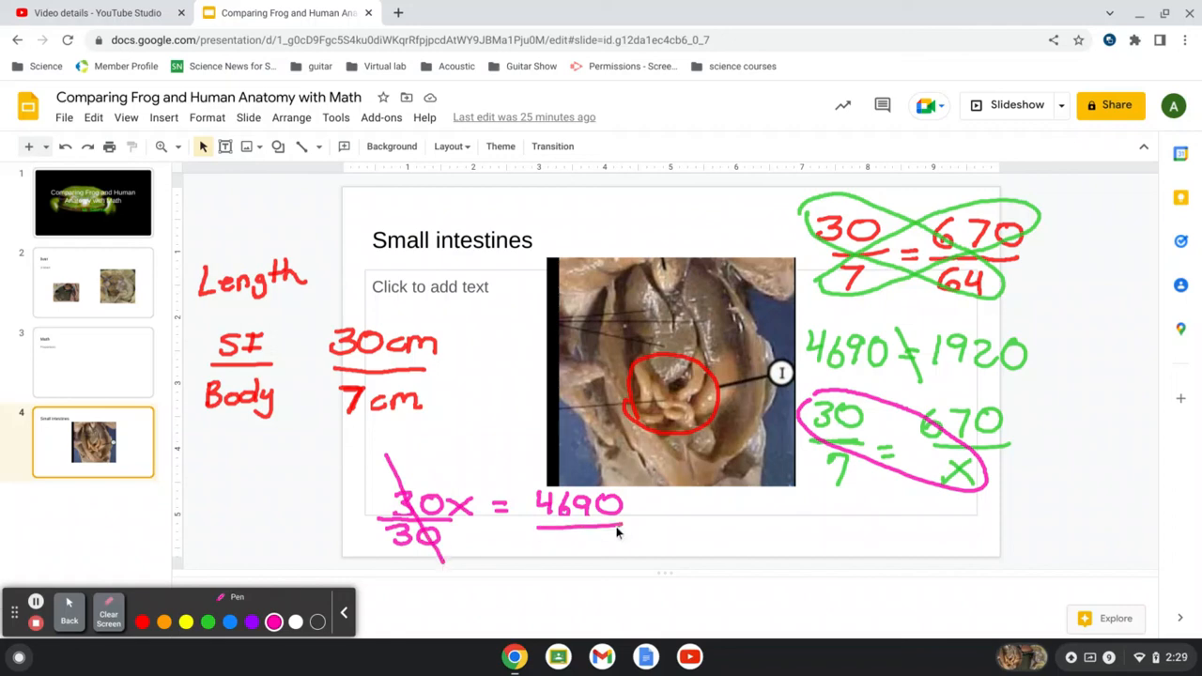
drag(549, 540, 610, 554)
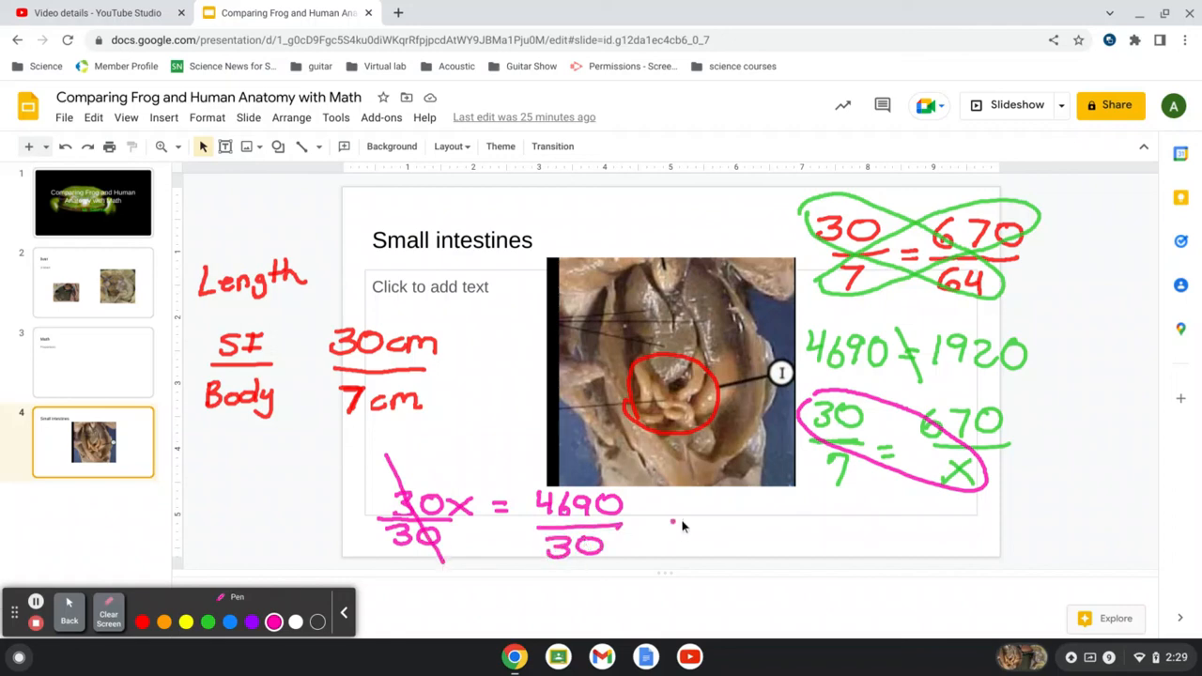
drag(676, 531, 732, 531)
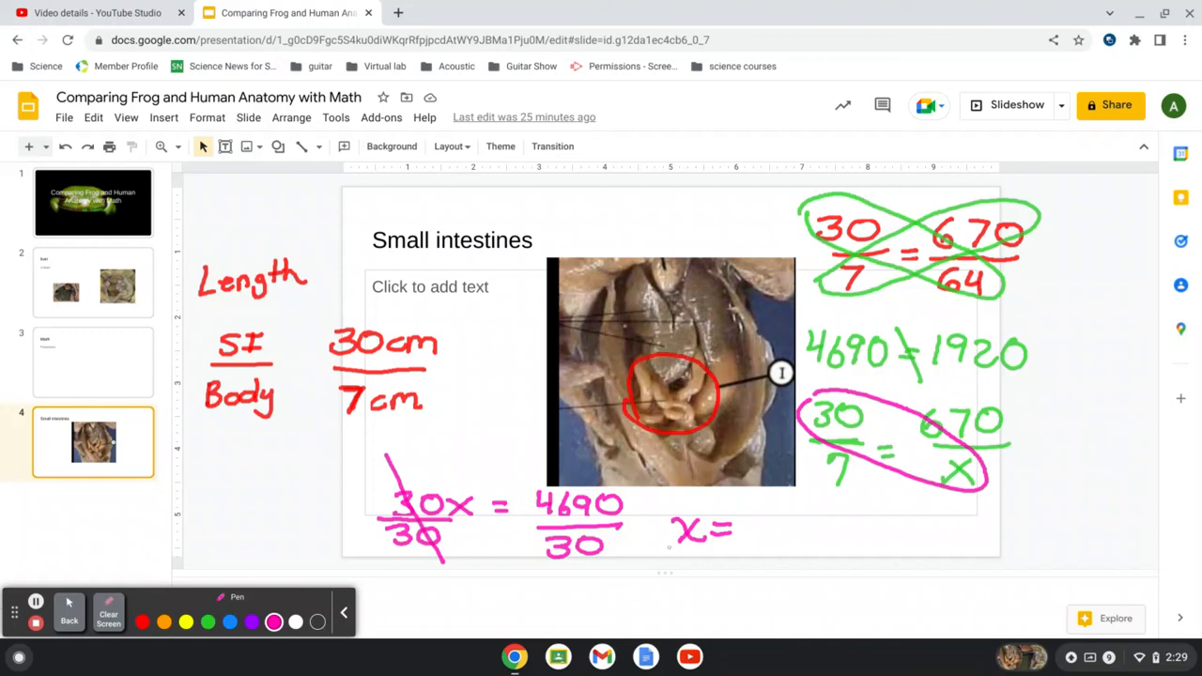
mouse_move(69, 609)
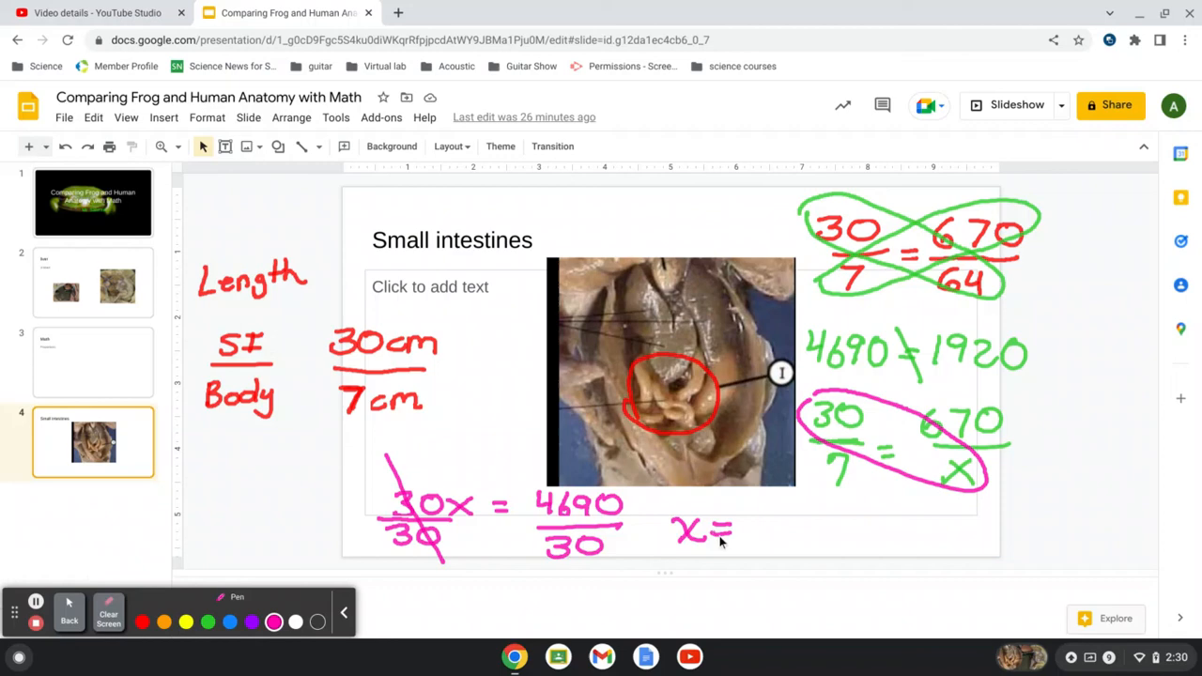
mouse_move(749, 475)
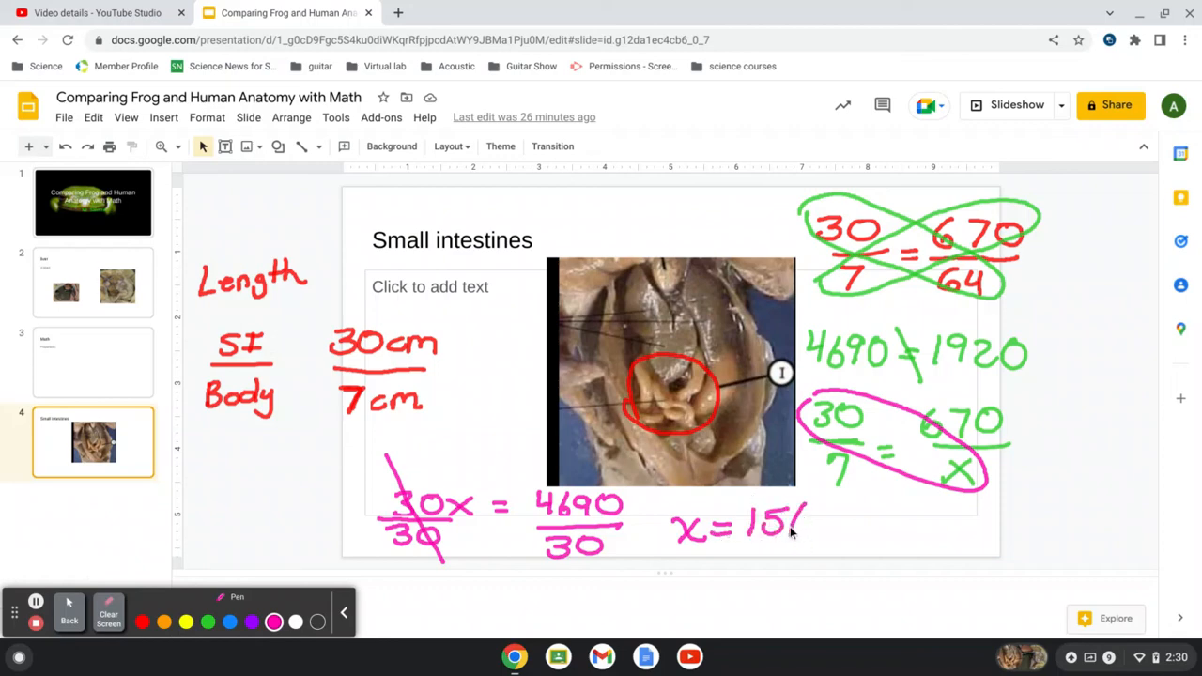
Write x = 156cm = 61 inches, with ≈ 5 feet below, in pink
drag(793, 525, 887, 530)
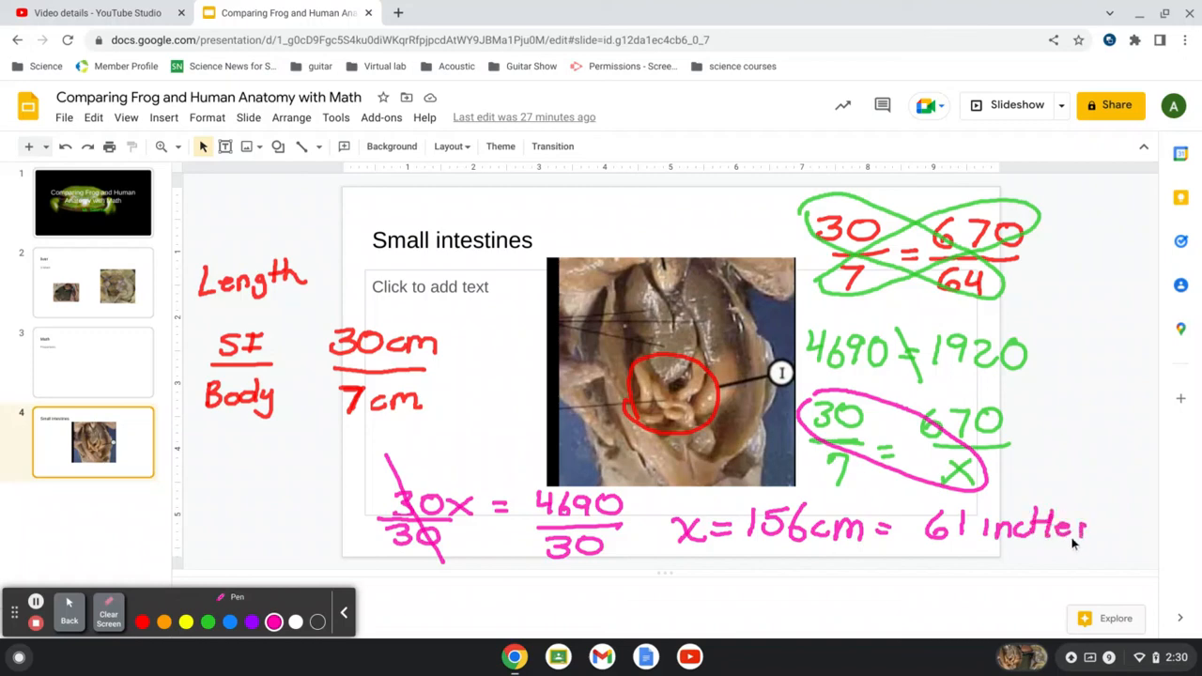
drag(722, 571, 755, 567)
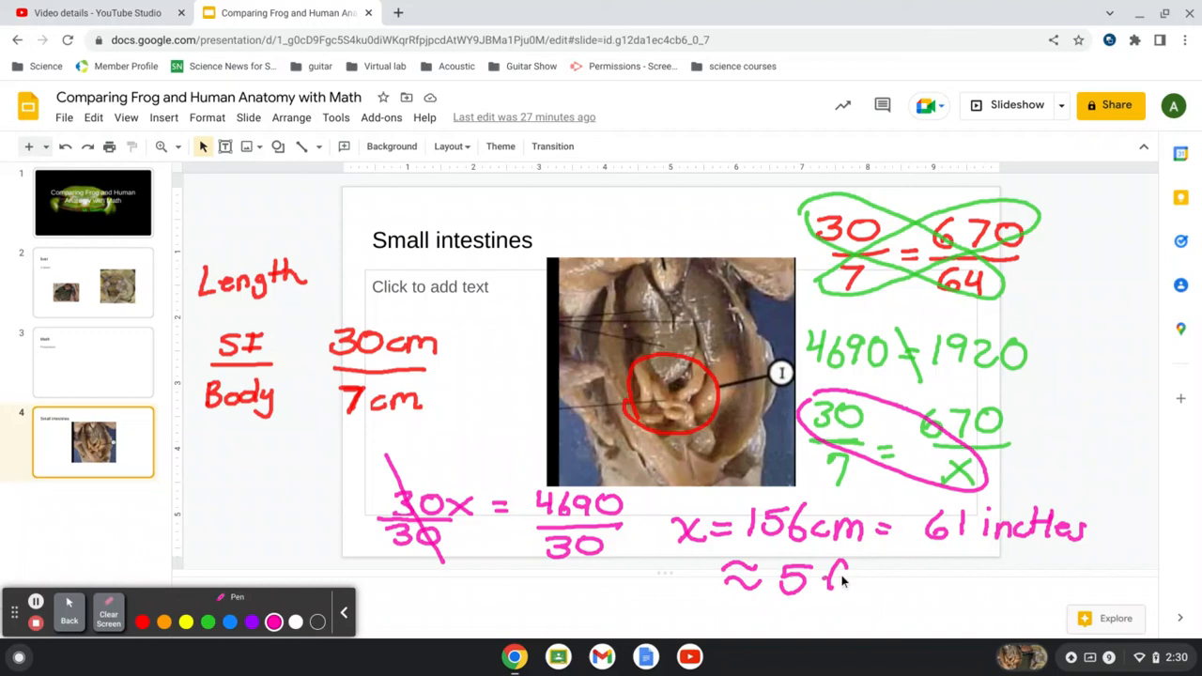
drag(826, 578, 906, 577)
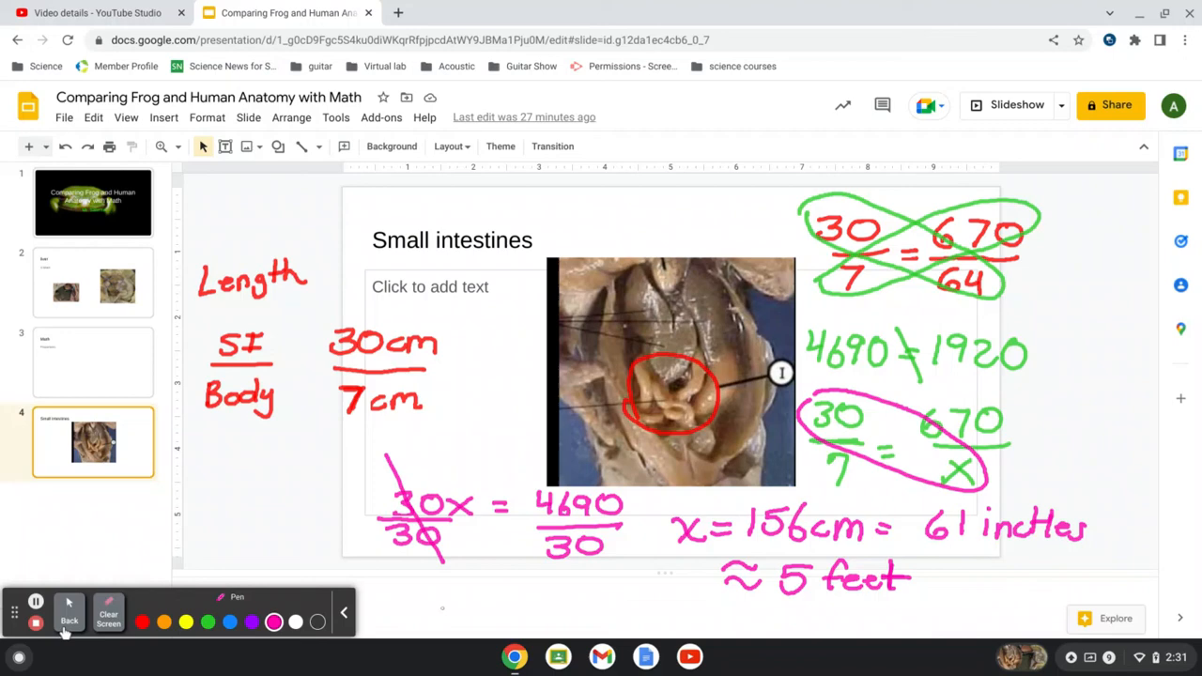
mouse_move(69, 610)
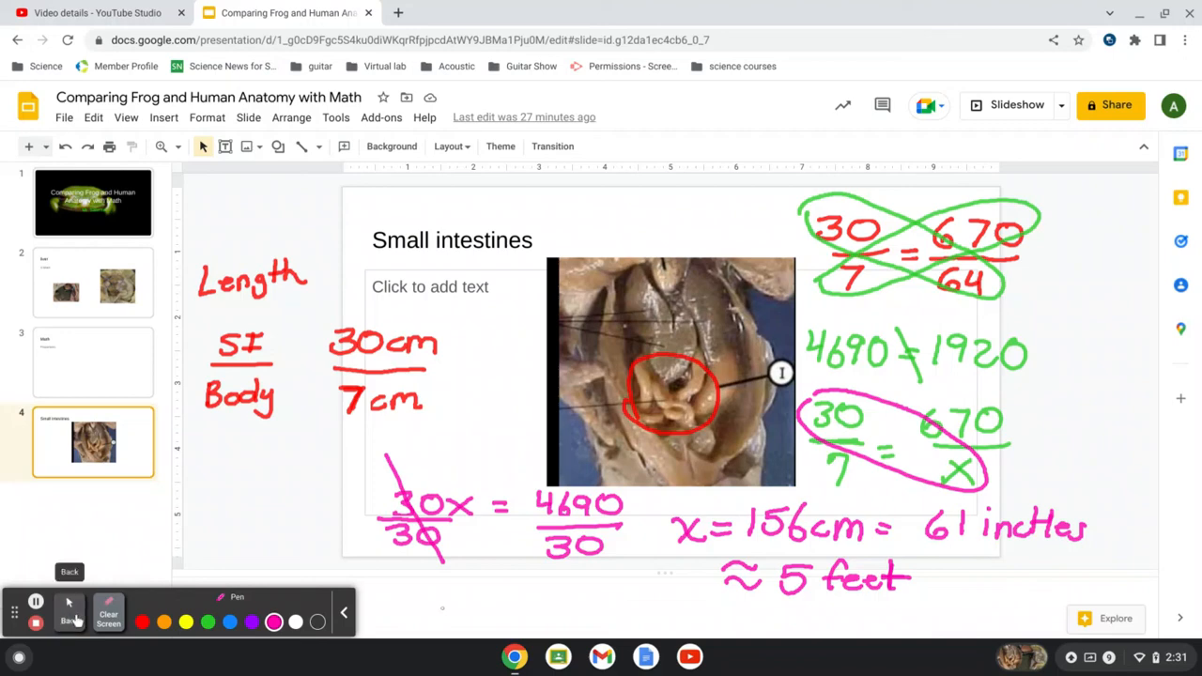
click(35, 601)
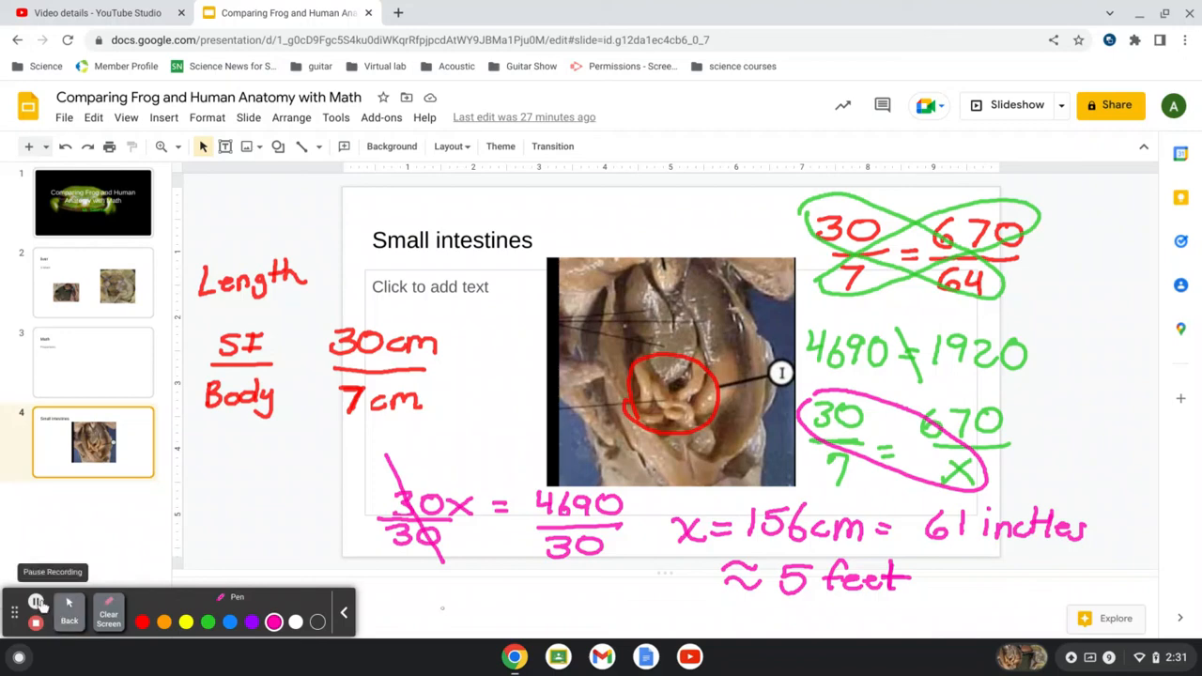